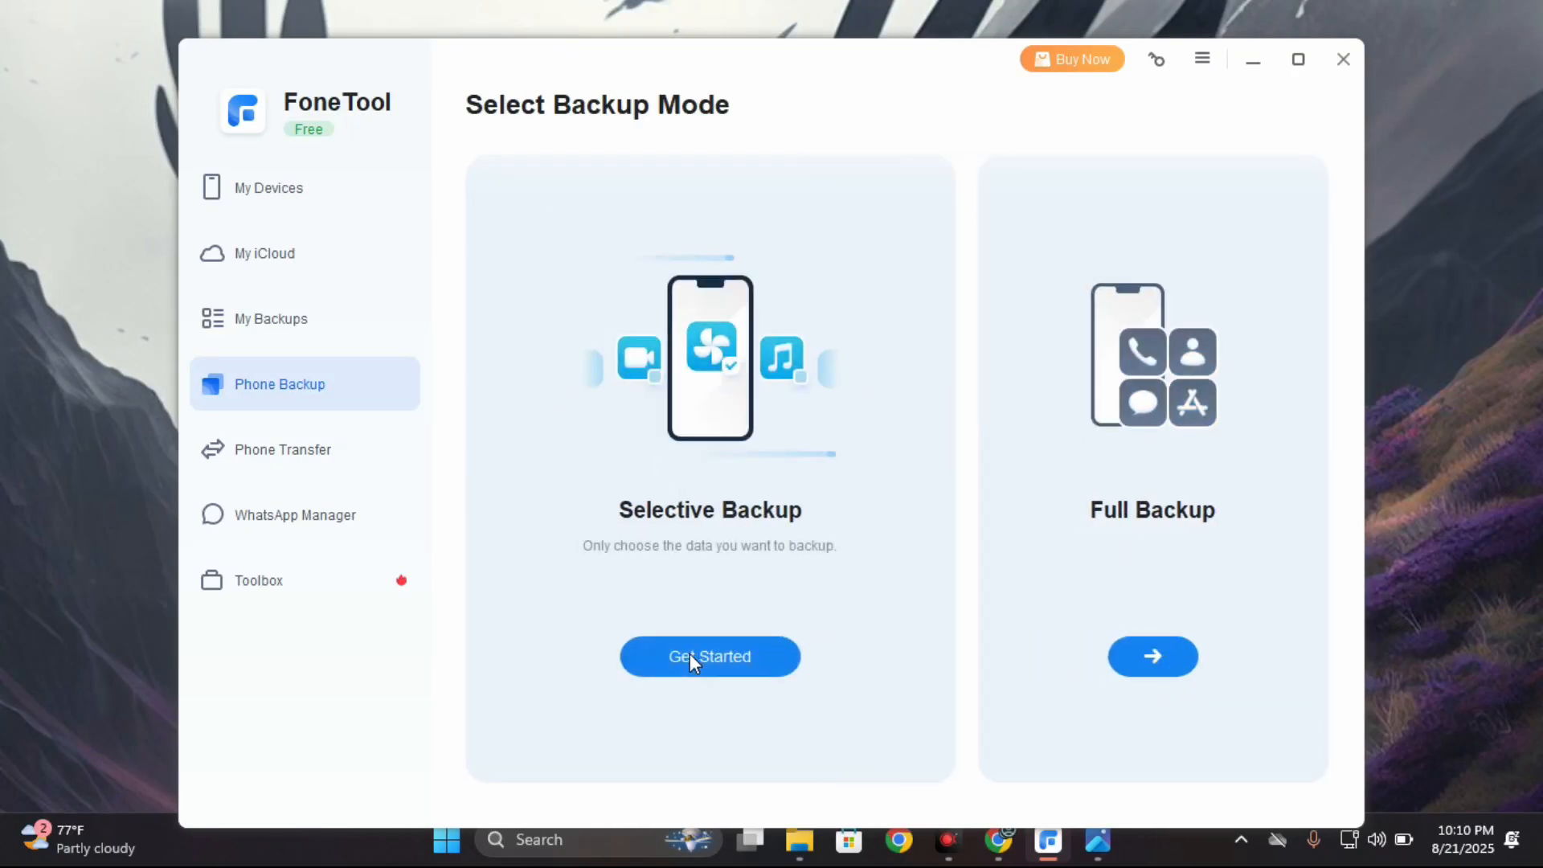
Start a Selective Backup with Photos and Videos excluded, keeping Music and Ringtones.
left_click(710, 657)
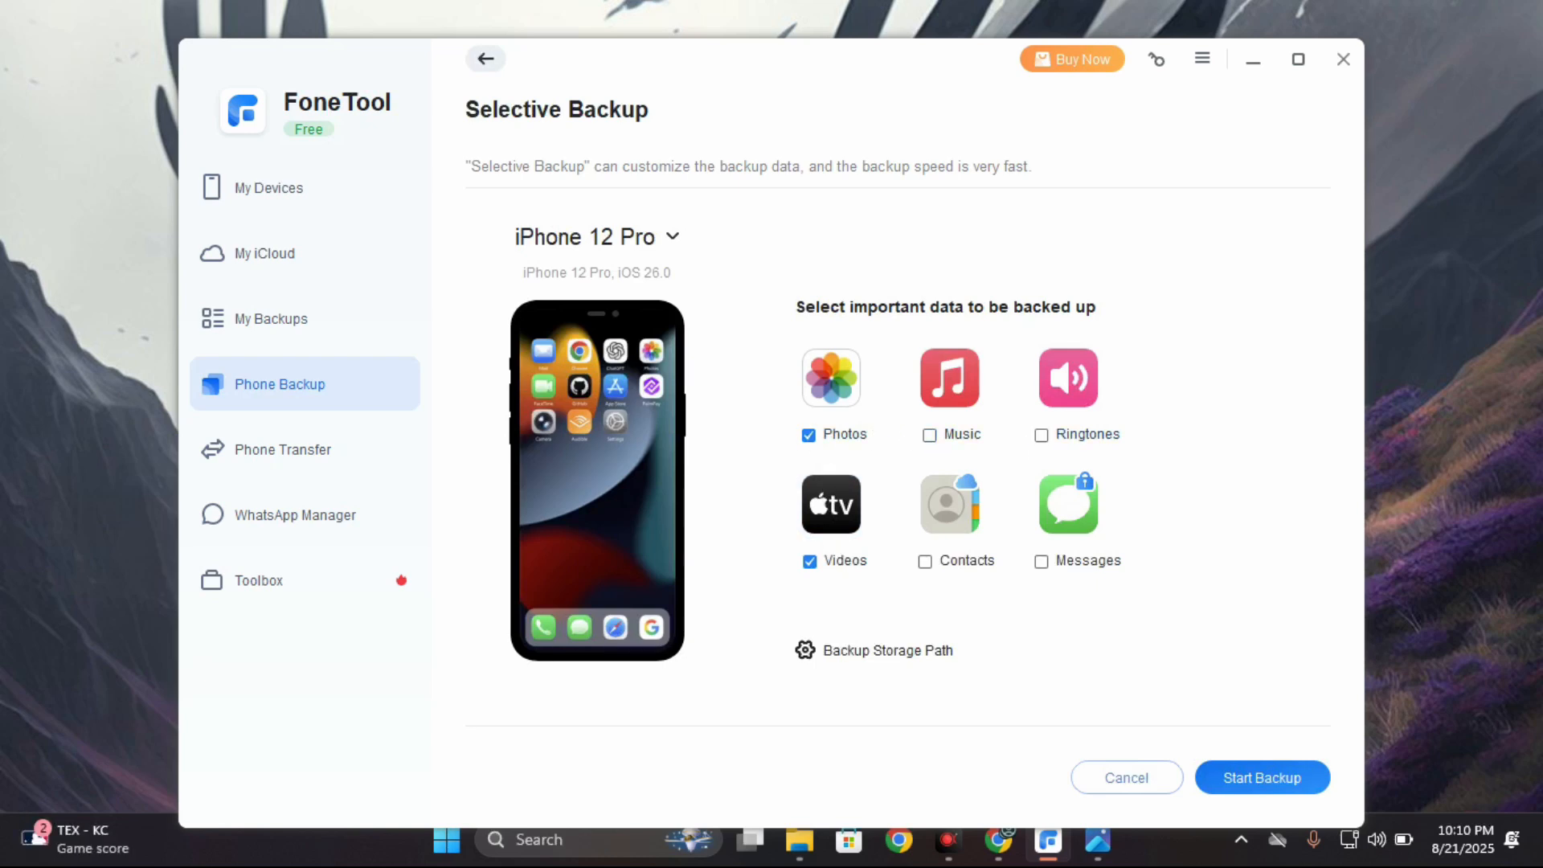
left_click(809, 561)
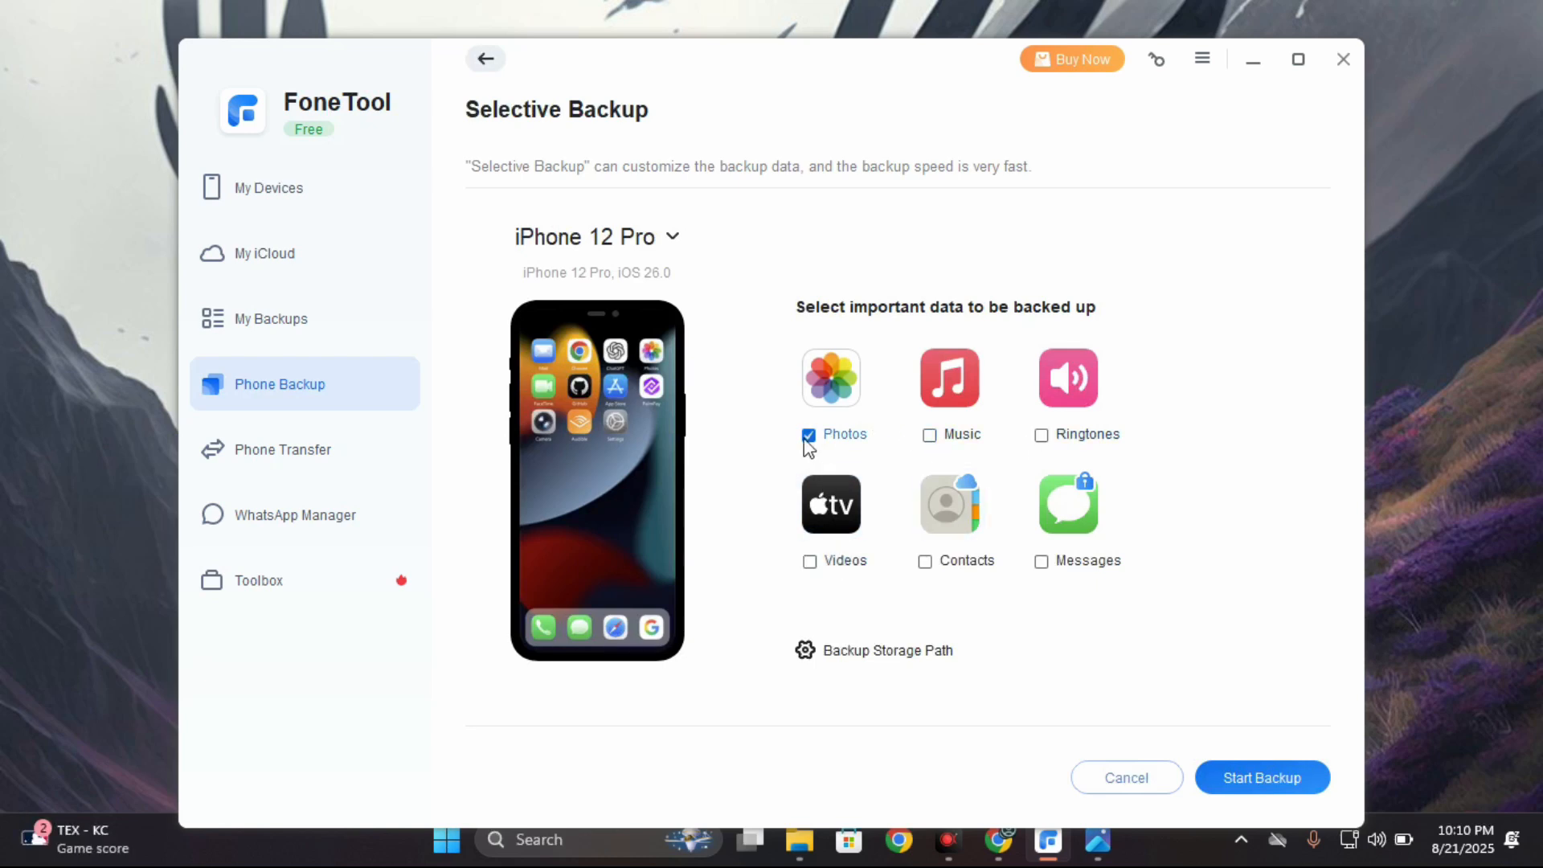
left_click(929, 435)
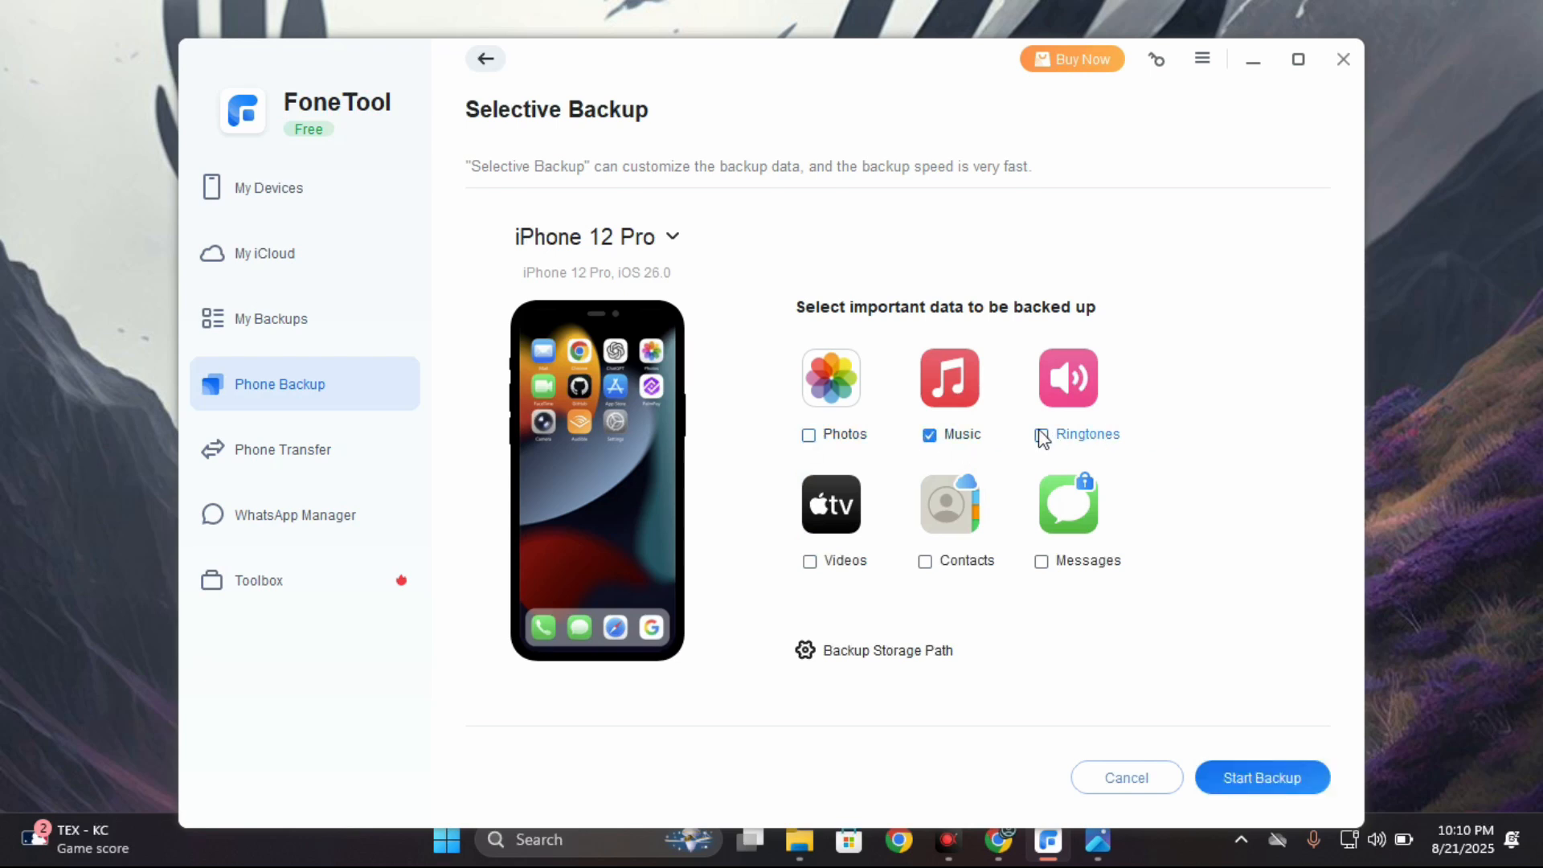
left_click(1040, 434)
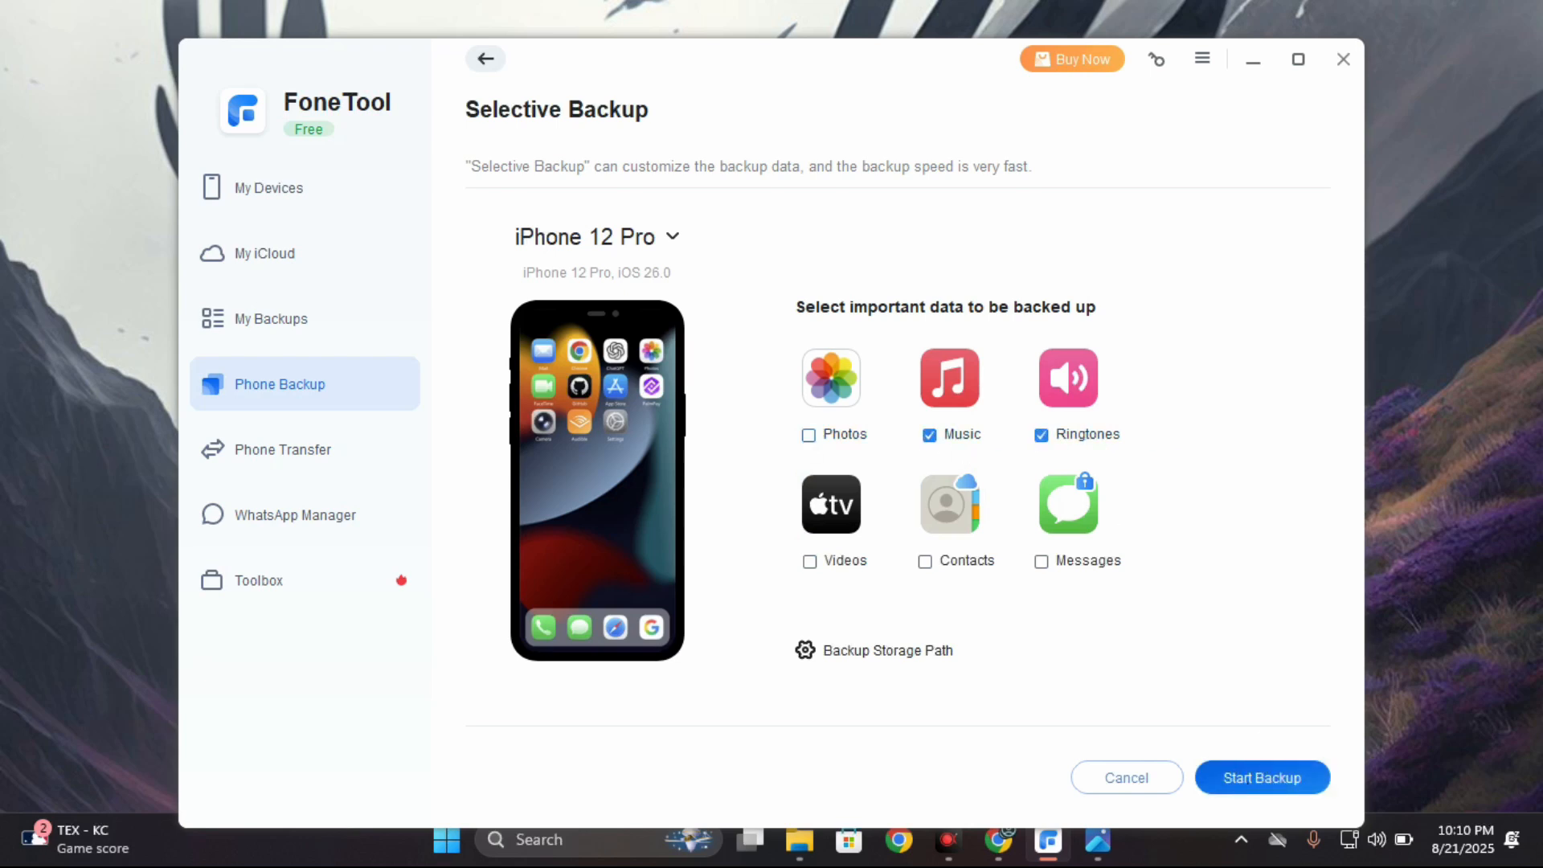
left_click(1263, 776)
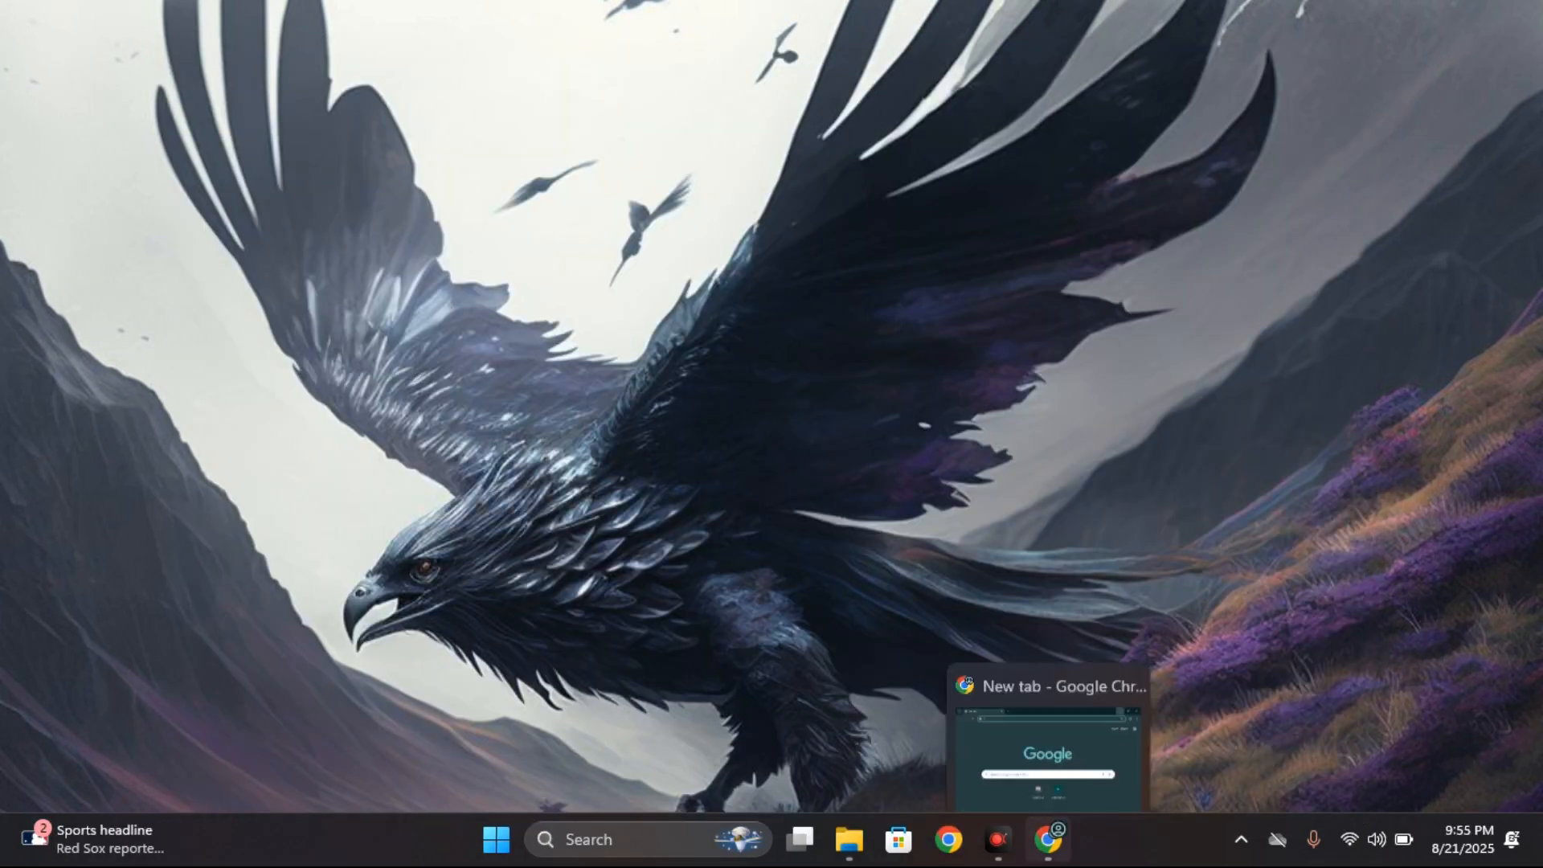
Search 'fonetool' in Chrome, download the free installer, and show it in Downloads.
left_click(1049, 838)
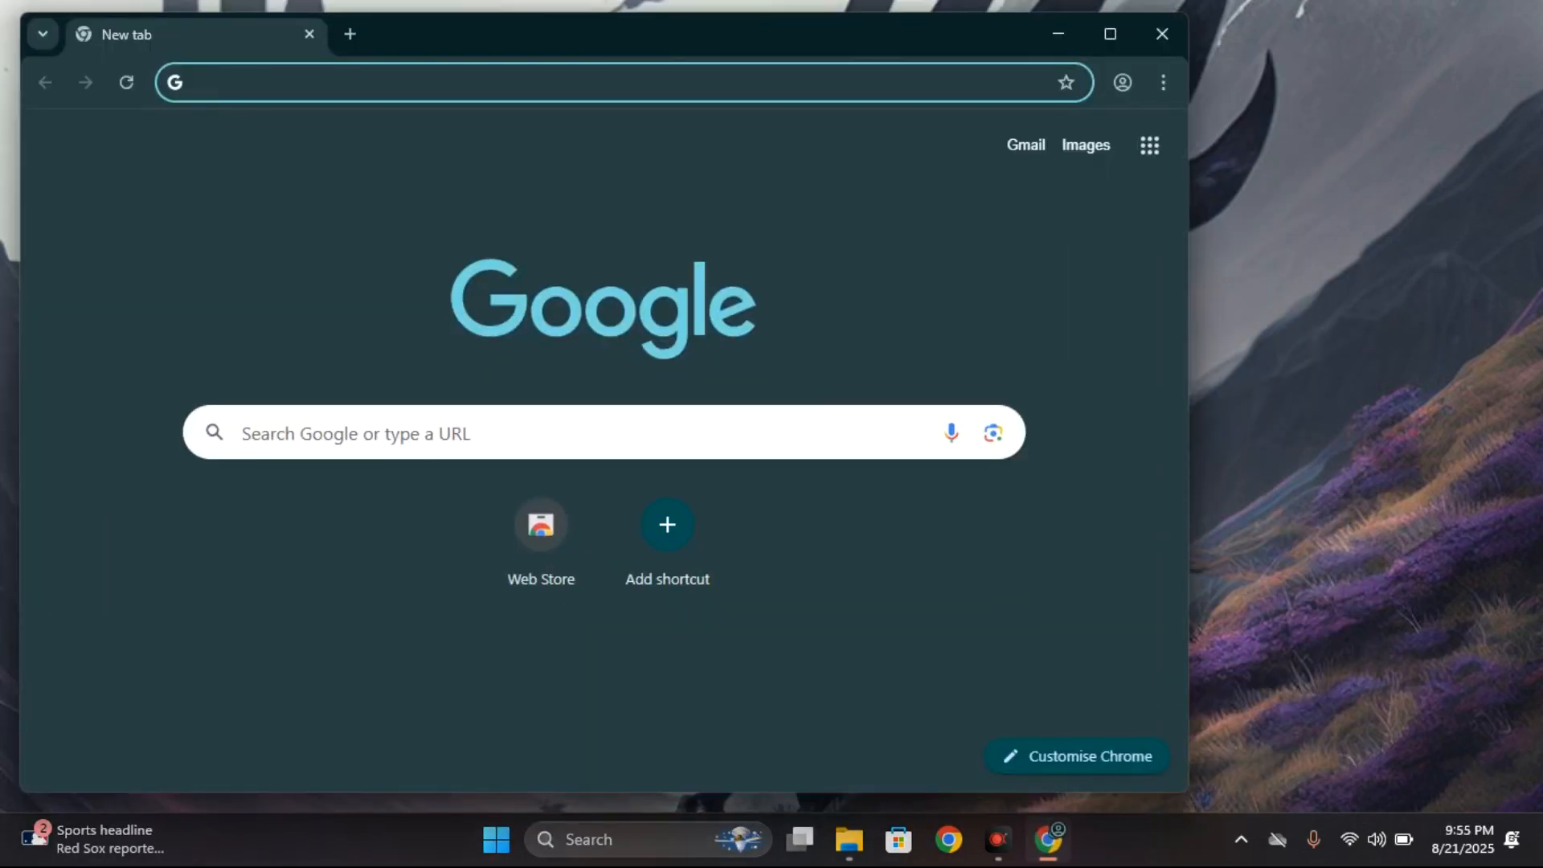
type("fonetool&oq=fonetool&gs_lcrp=EgZjaHJvbWUqCQgAEEUYOxiABDIJCAAQRRg7GIAEMgcIARAA...")
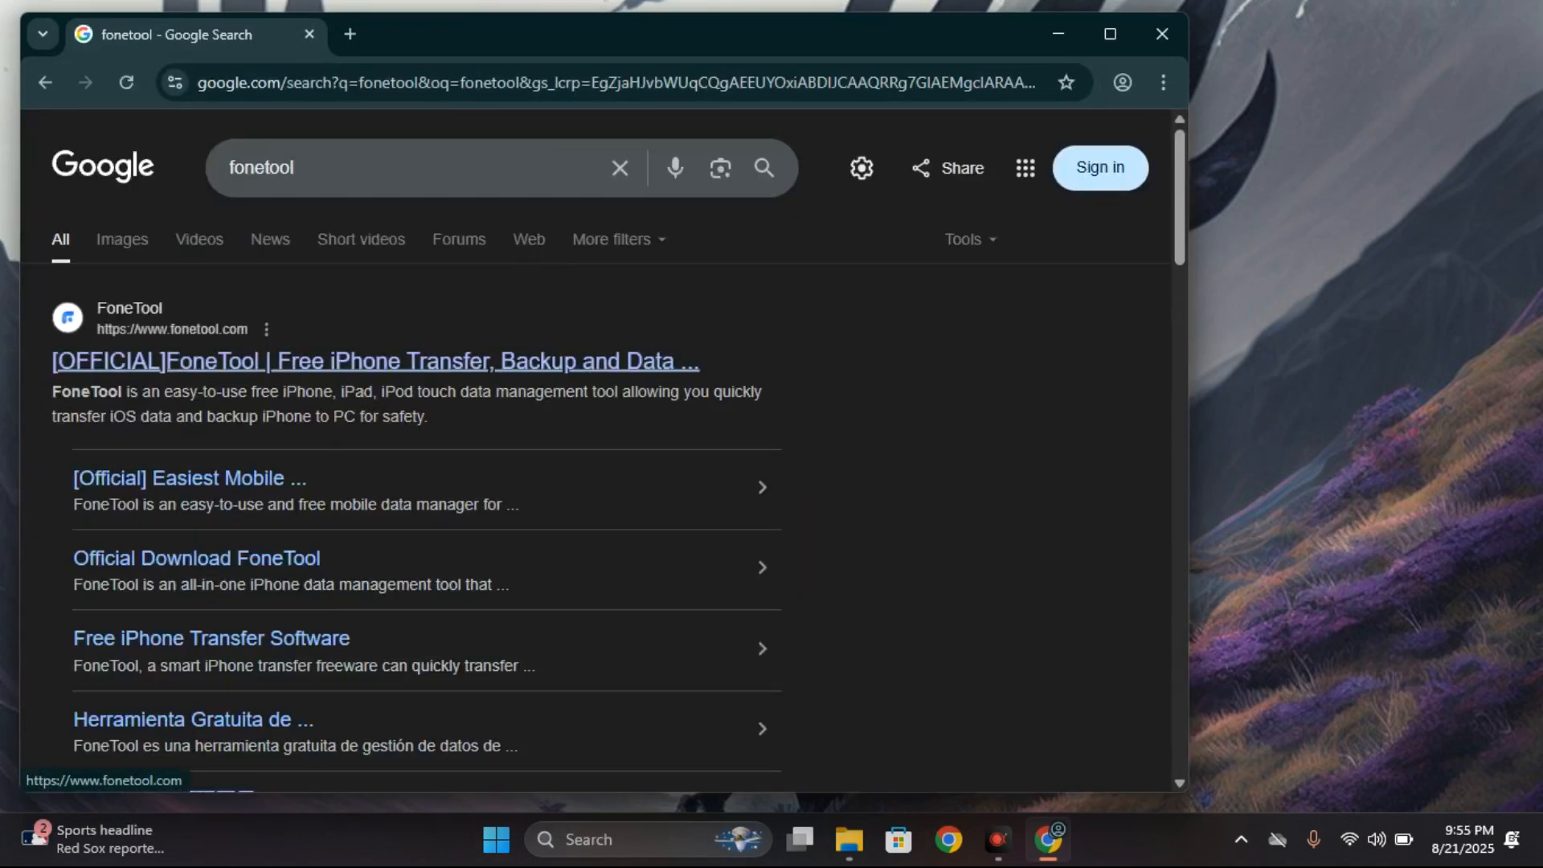
left_click(384, 361)
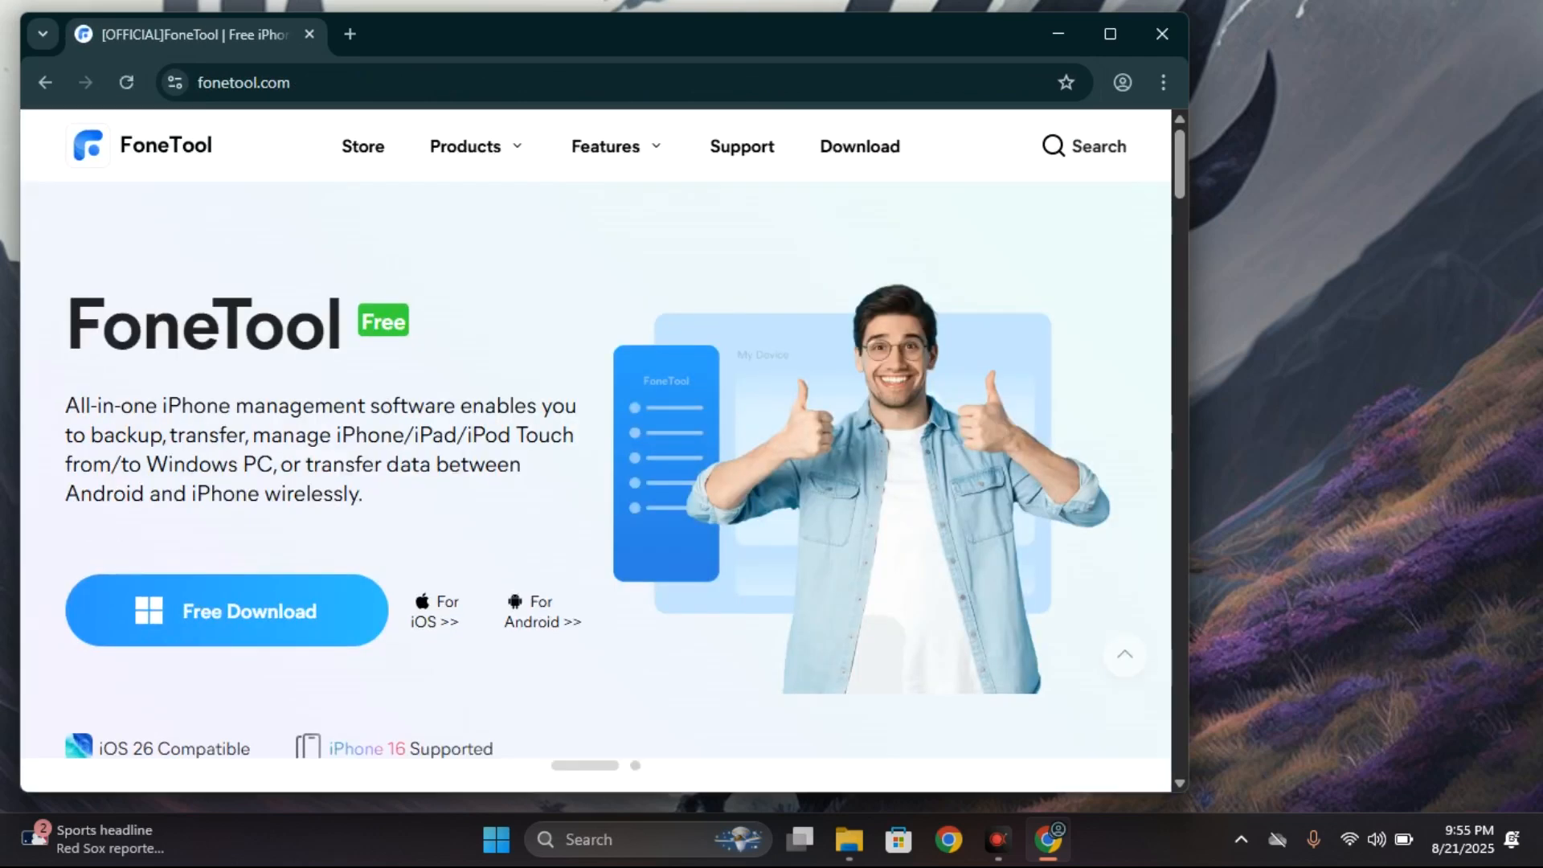
left_click(225, 610)
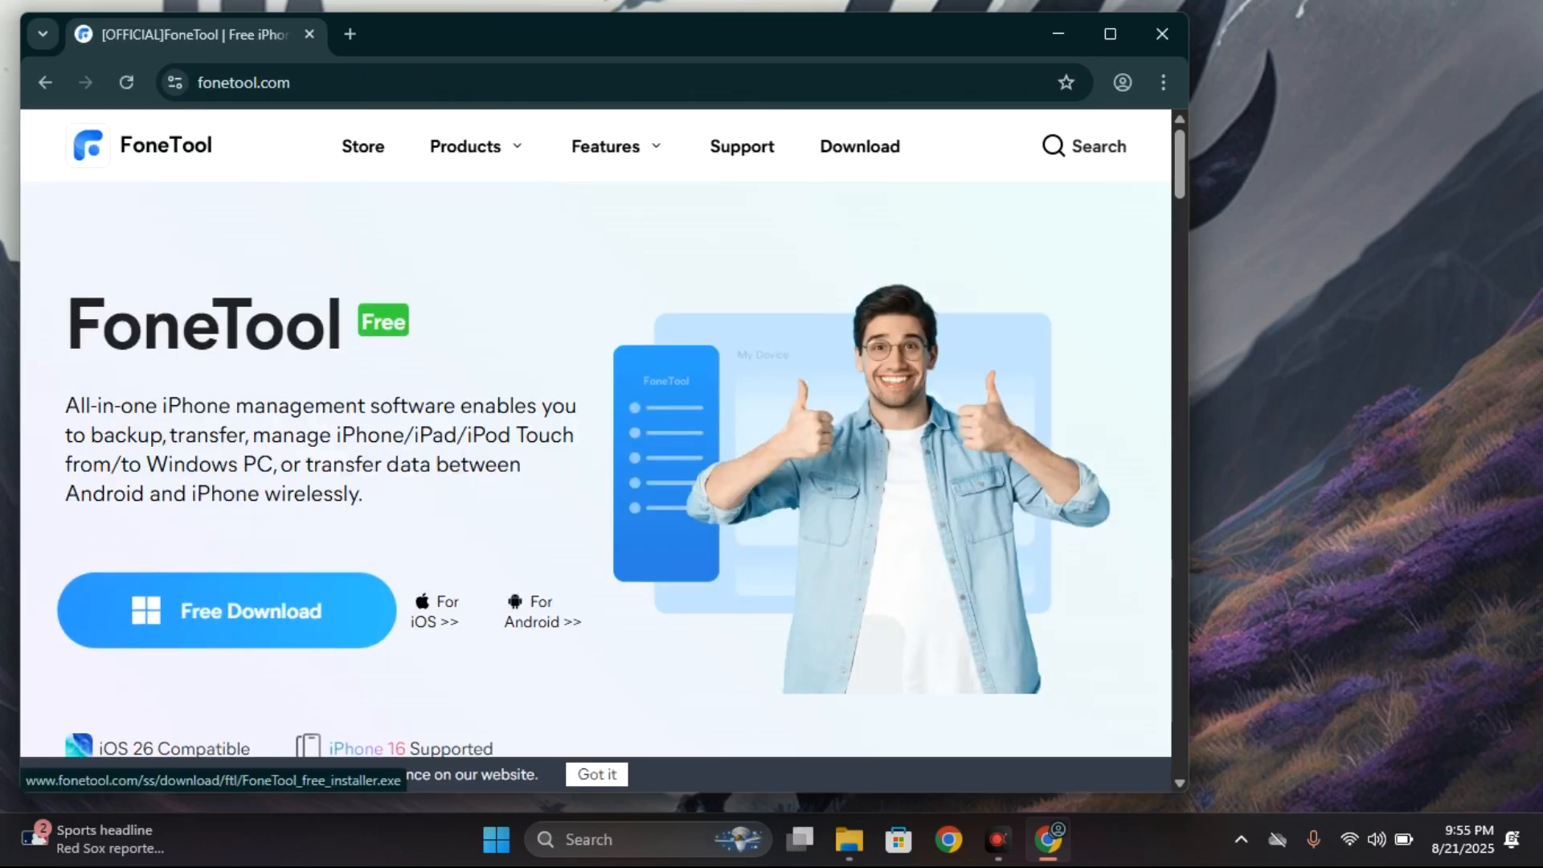
left_click(225, 610)
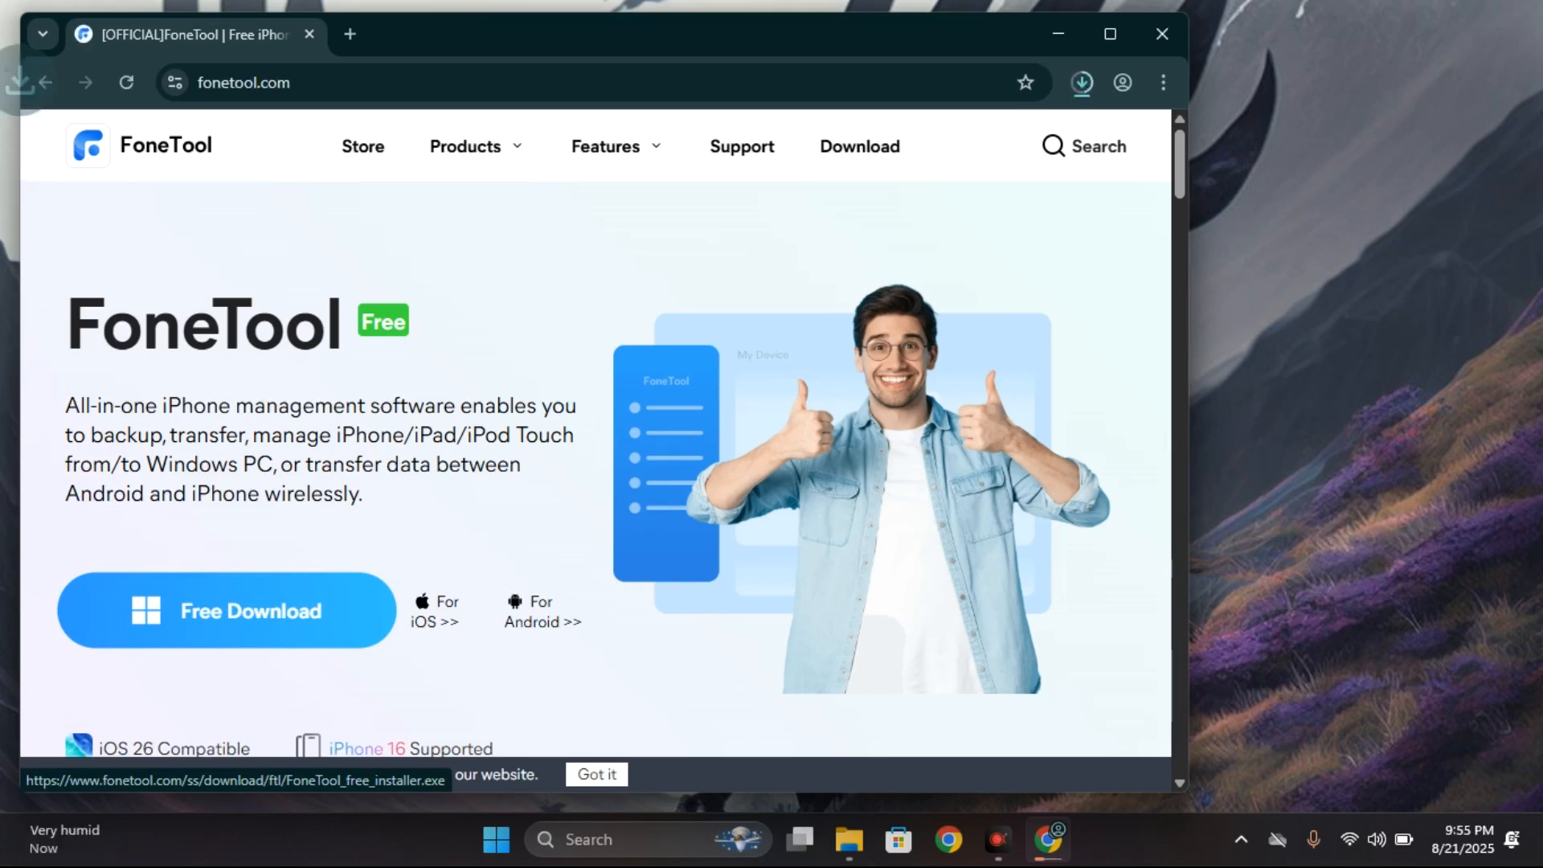
left_click(225, 609)
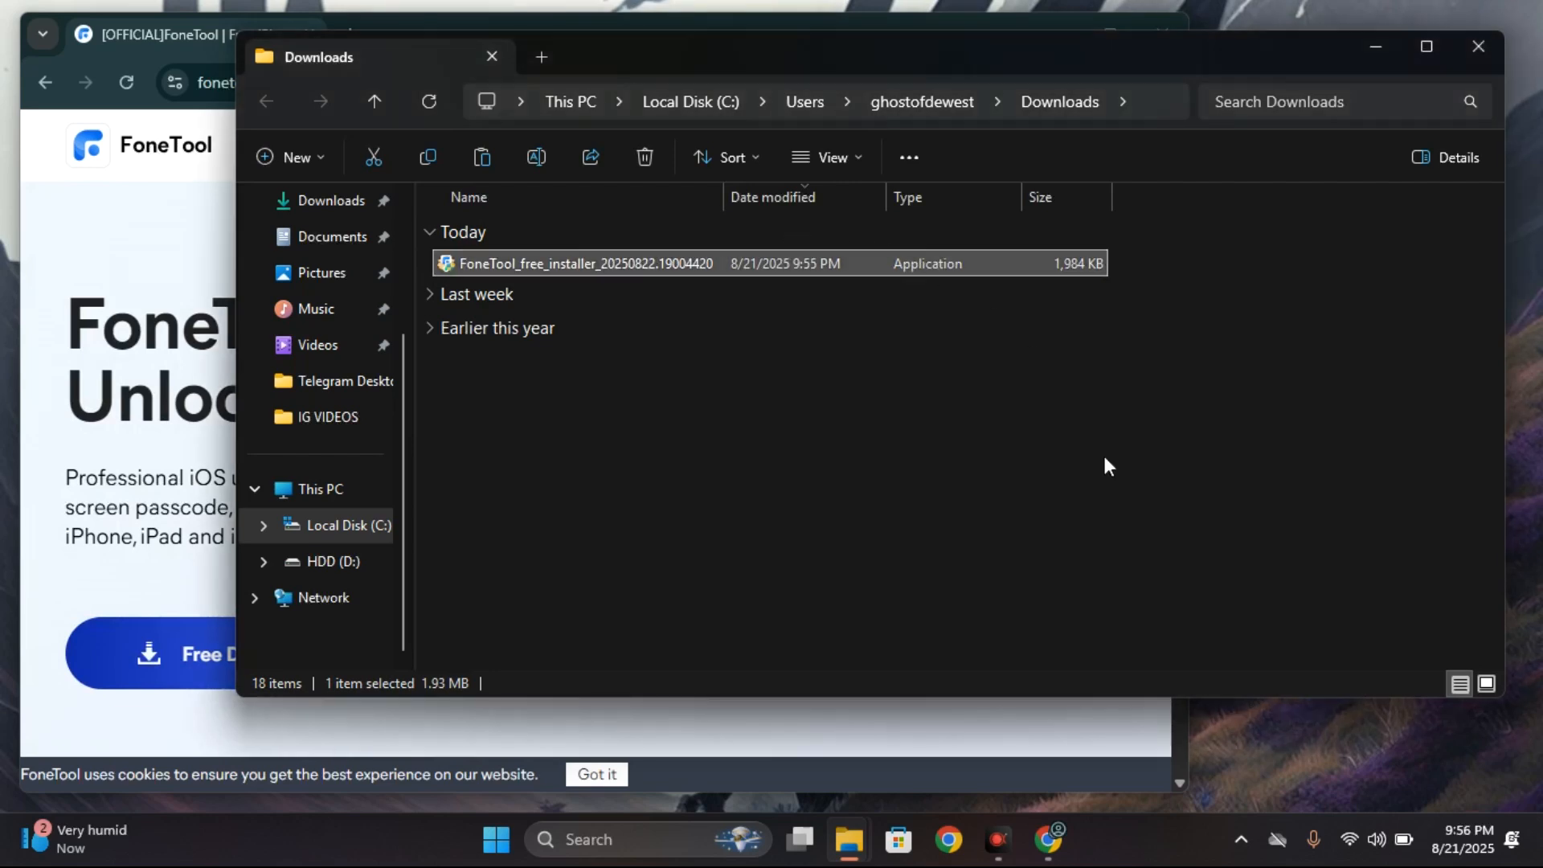
Run the FoneTool installer with the User Experience Improvement Program unticked.
double_click(580, 263)
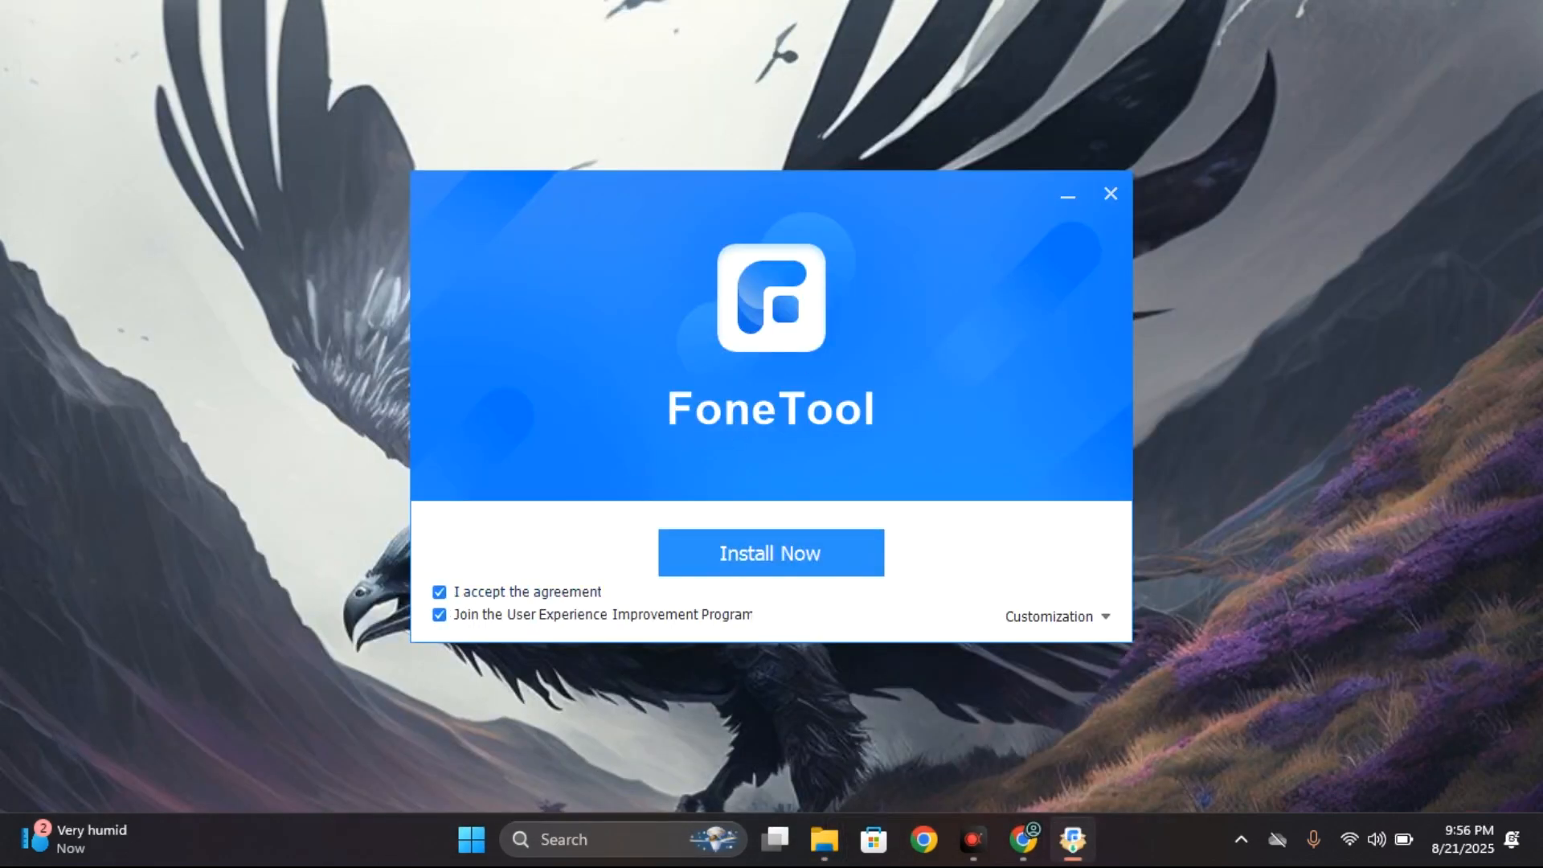
left_click(439, 614)
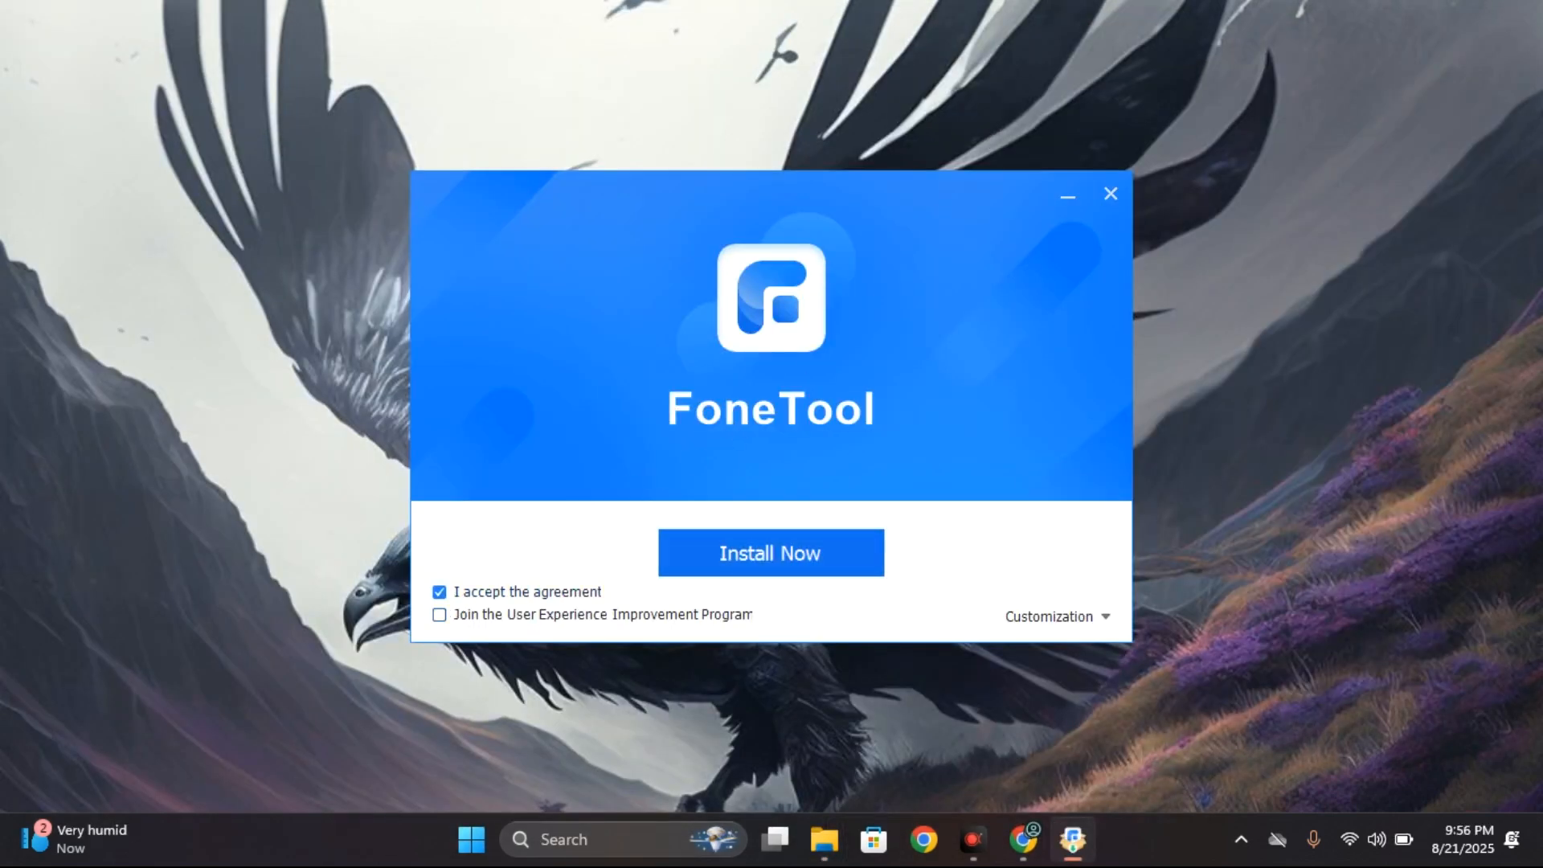
left_click(771, 553)
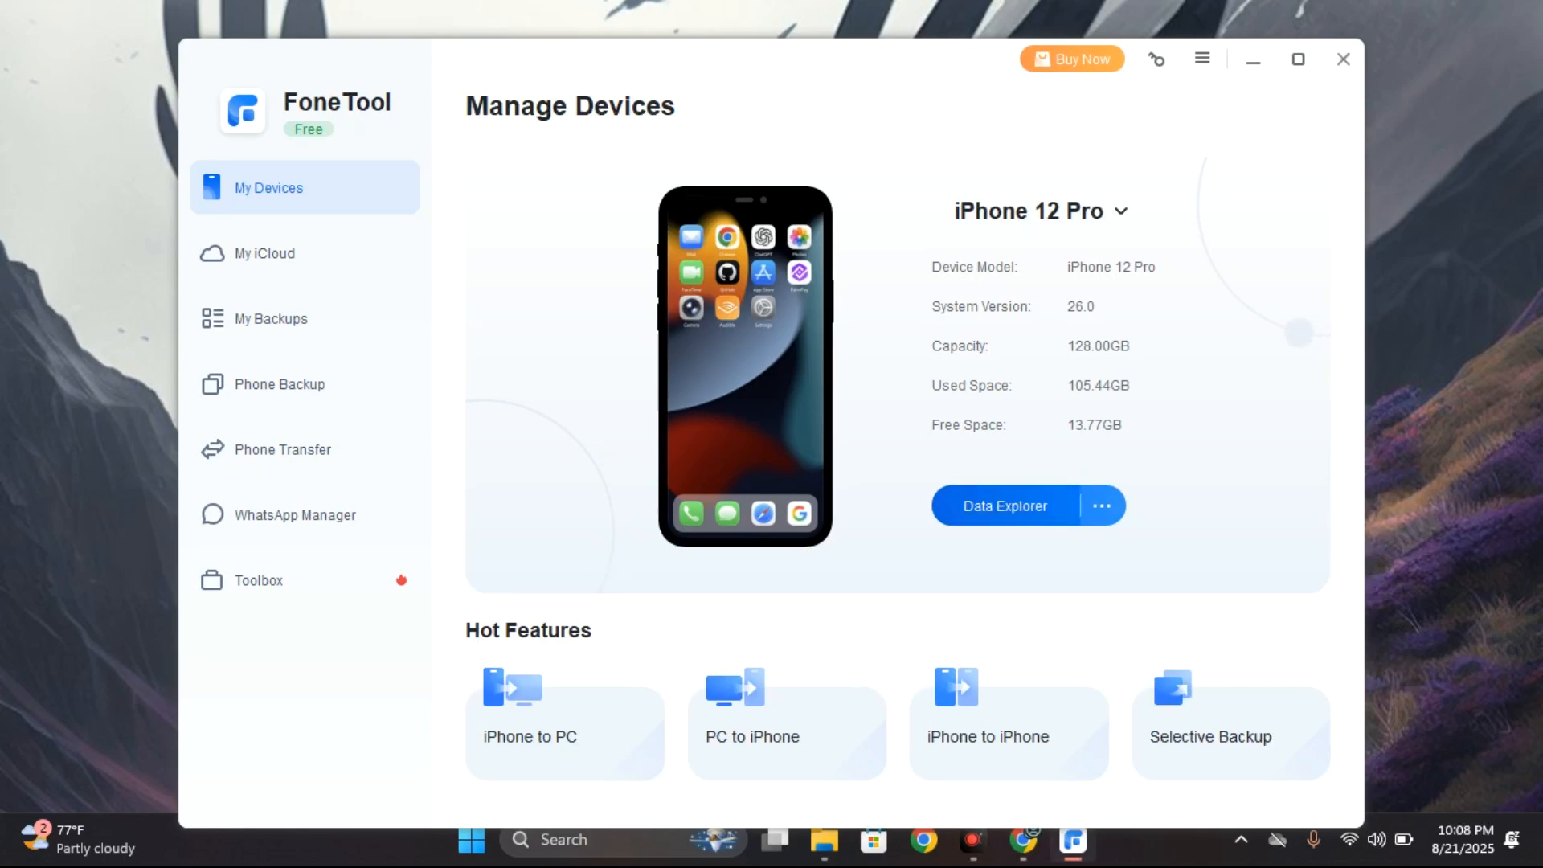
Open Data Explorer and scroll through the iPhone 12 Pro's 779 photos.
left_click(1004, 505)
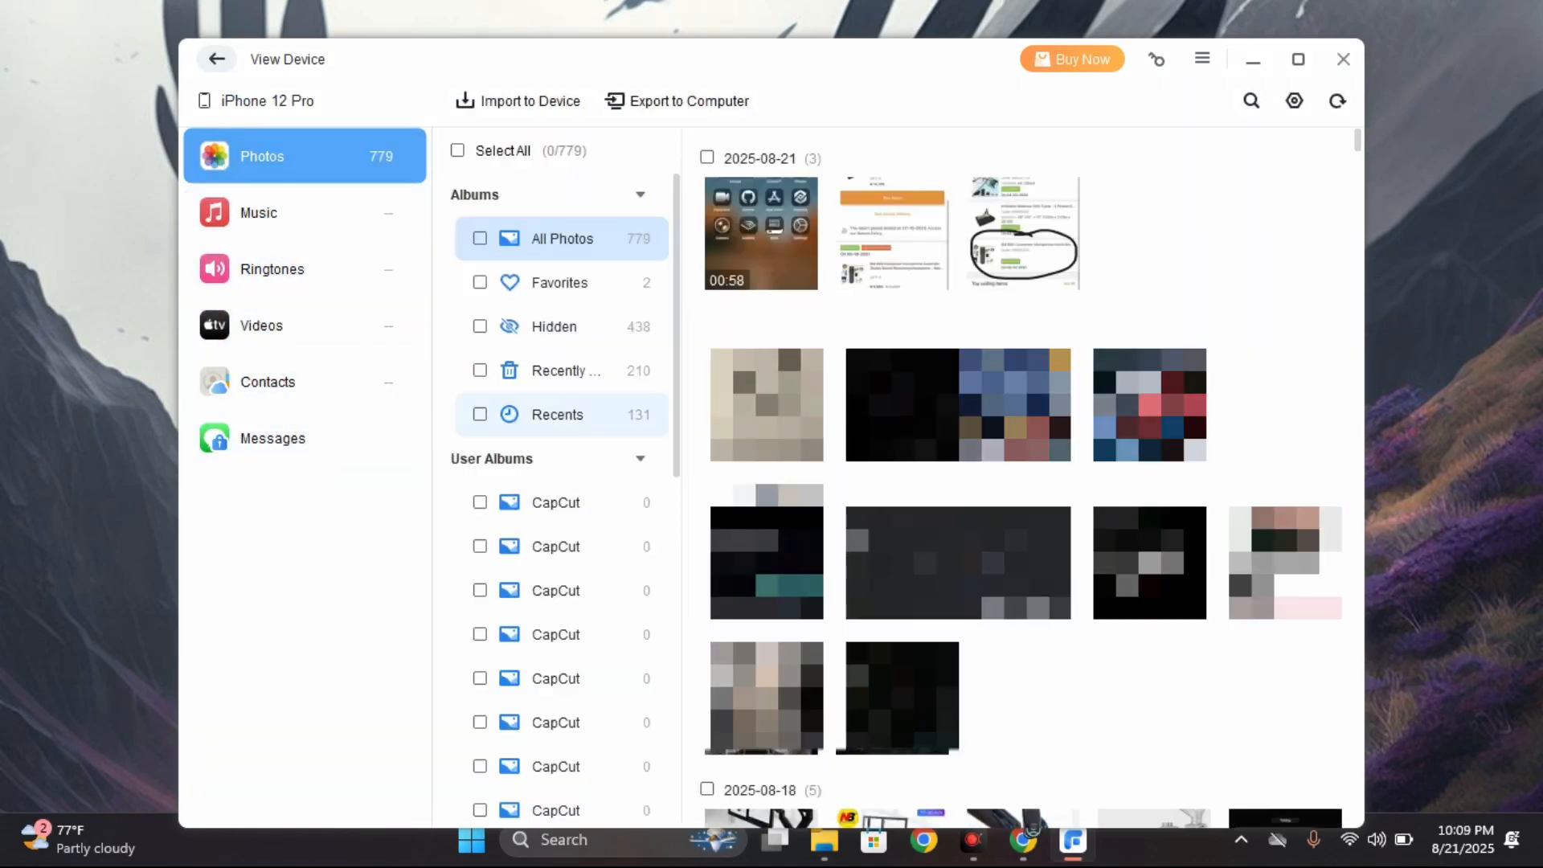
scroll("down", 3)
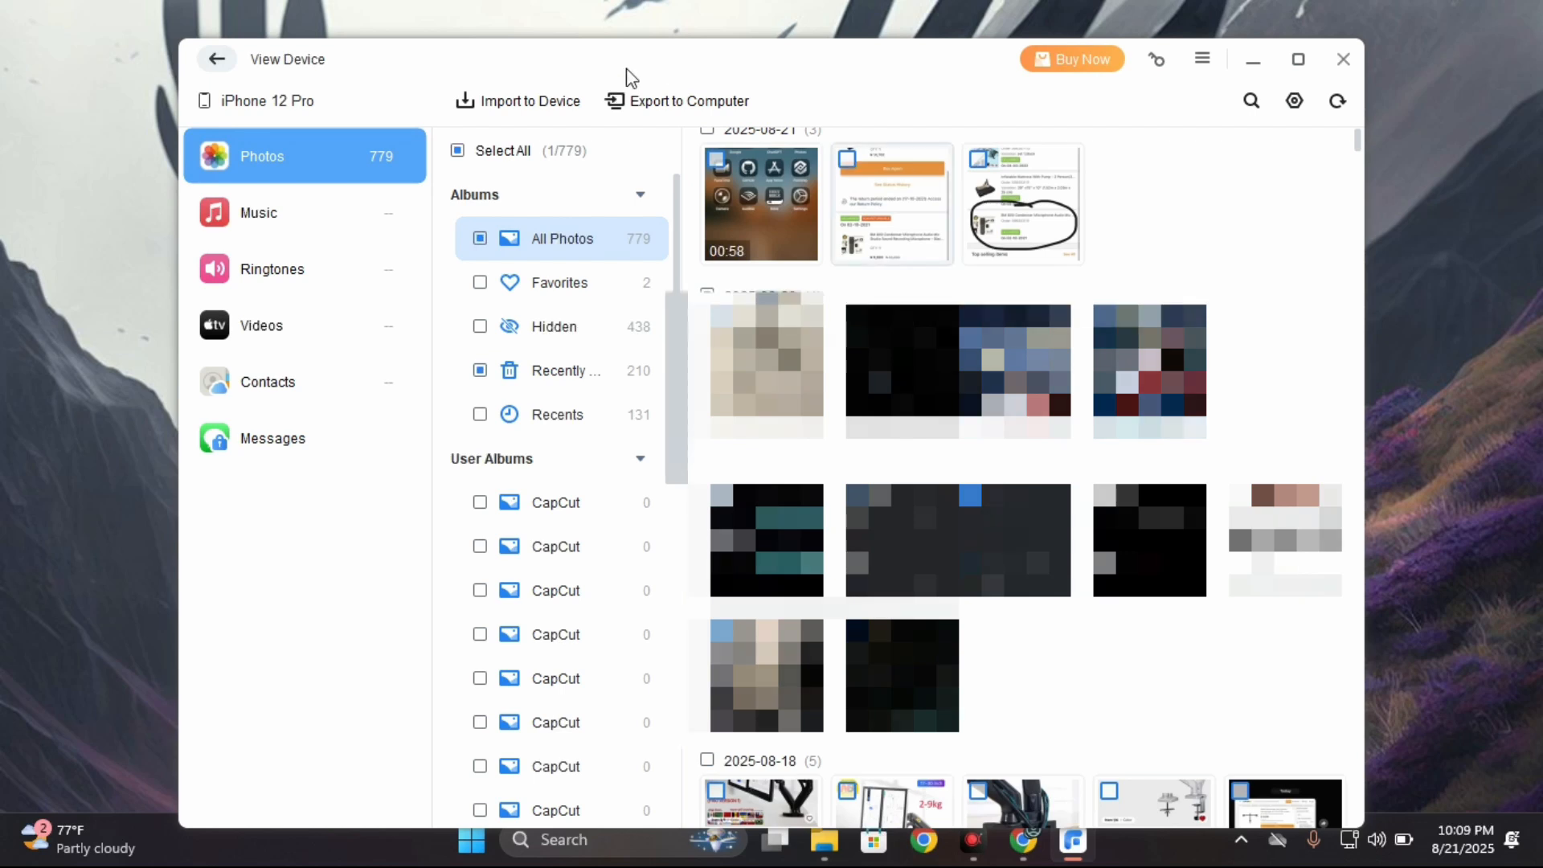
Export the checked photo to the computer with Downloads as the destination folder.
left_click(687, 100)
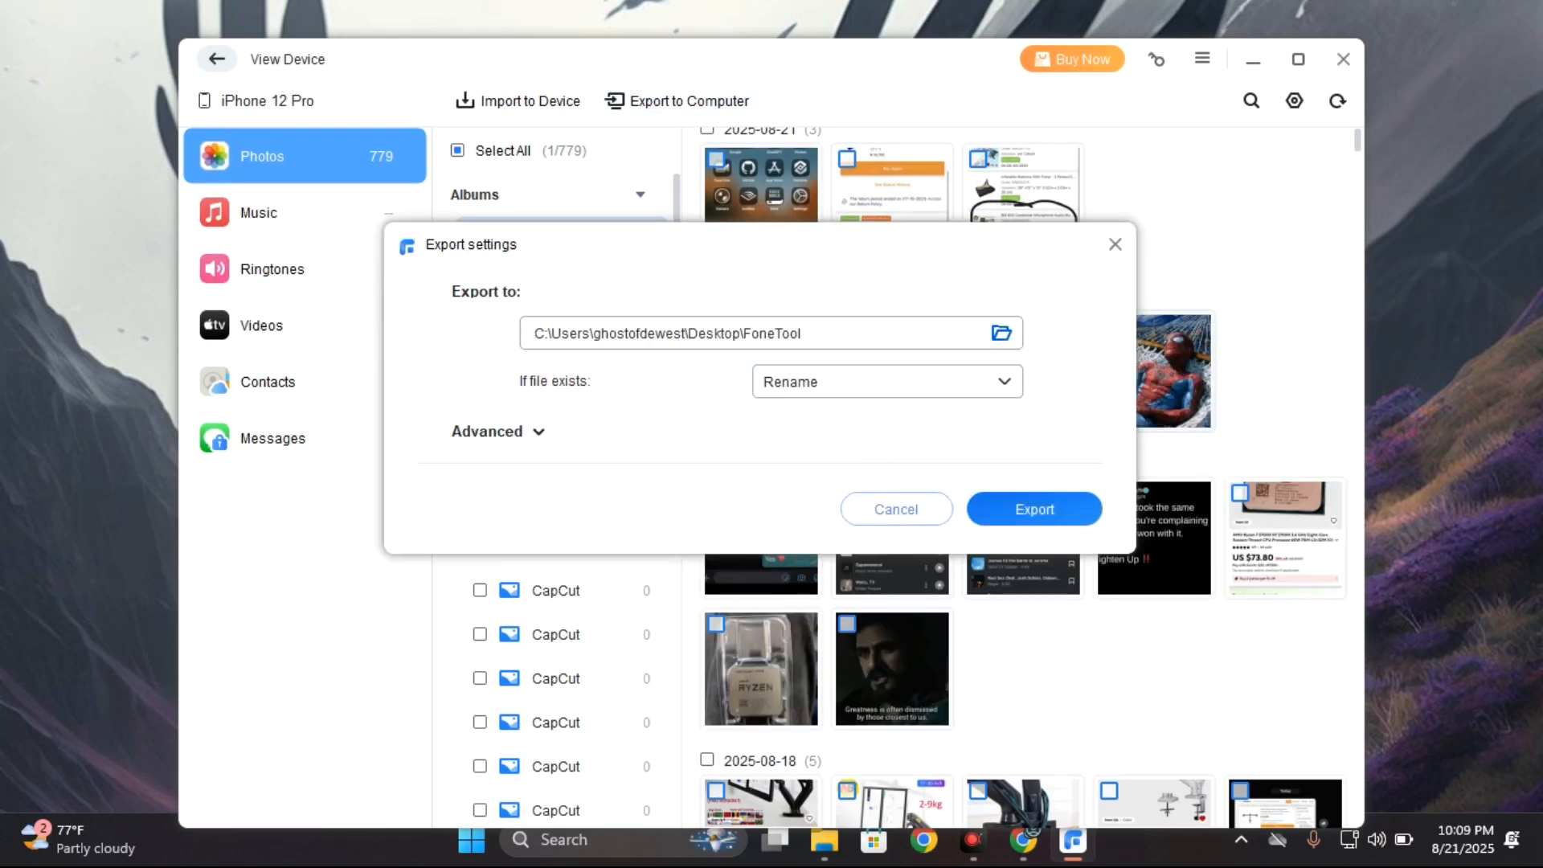
left_click(1002, 333)
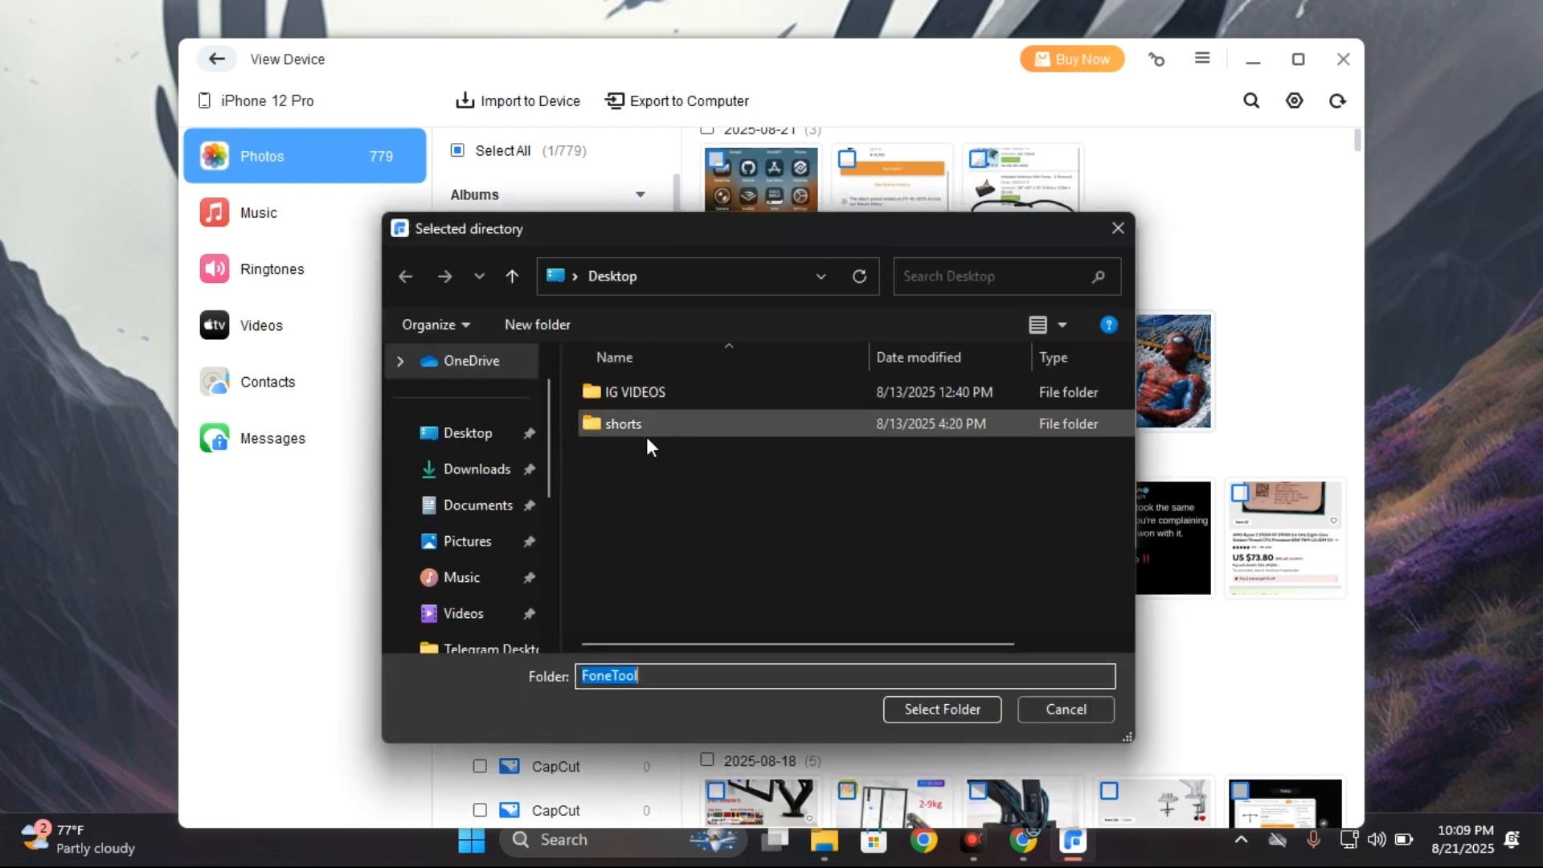
left_click(482, 468)
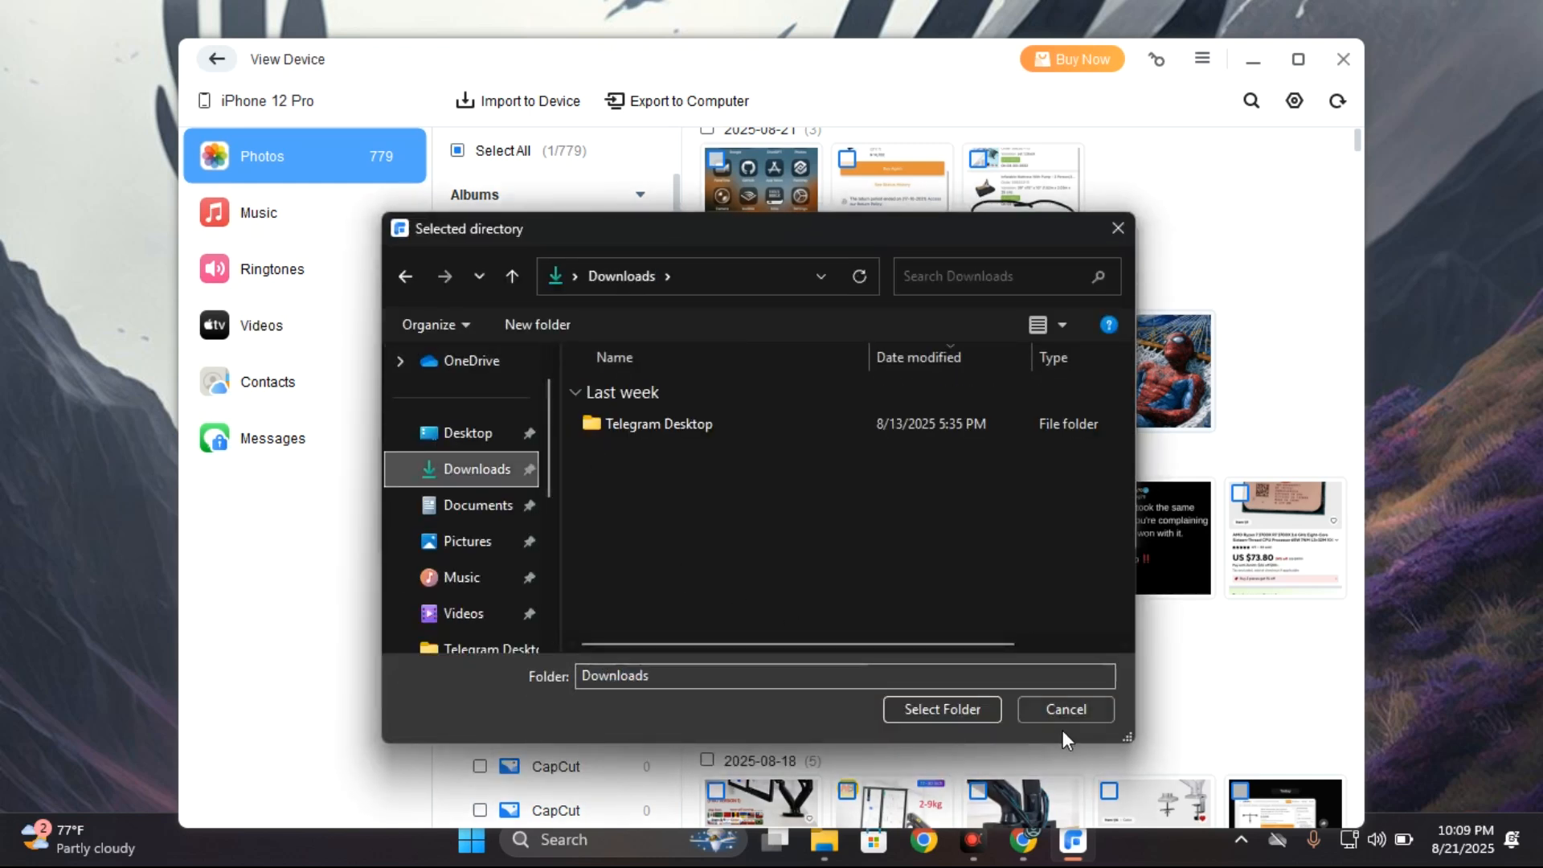
left_click(940, 709)
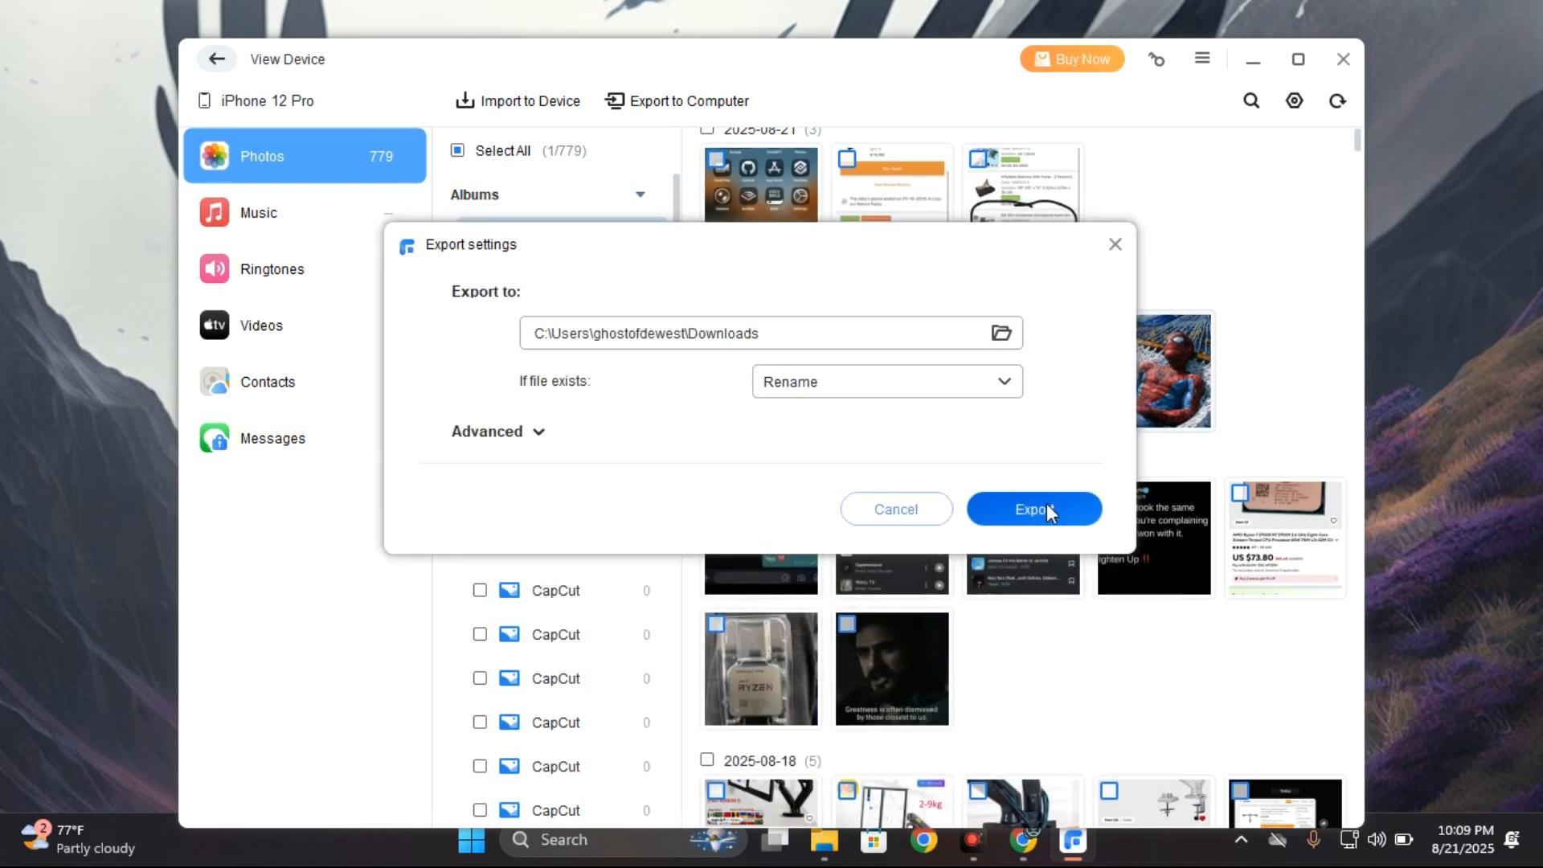
left_click(1033, 509)
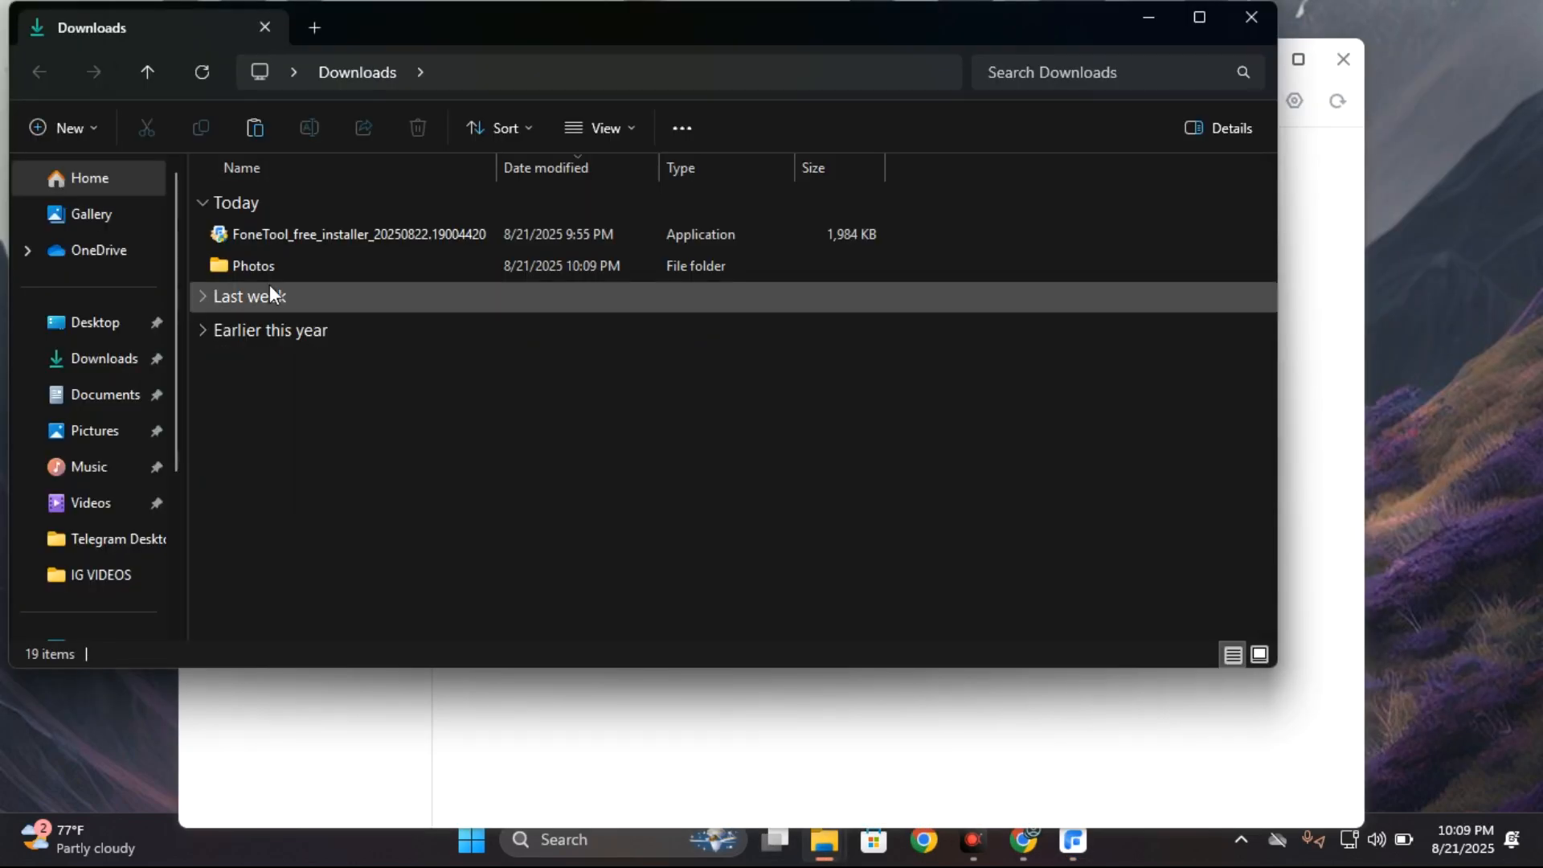
Open the exported JPG from Downloads\Photos, close the viewer, and return to Manage Devices.
double_click(253, 266)
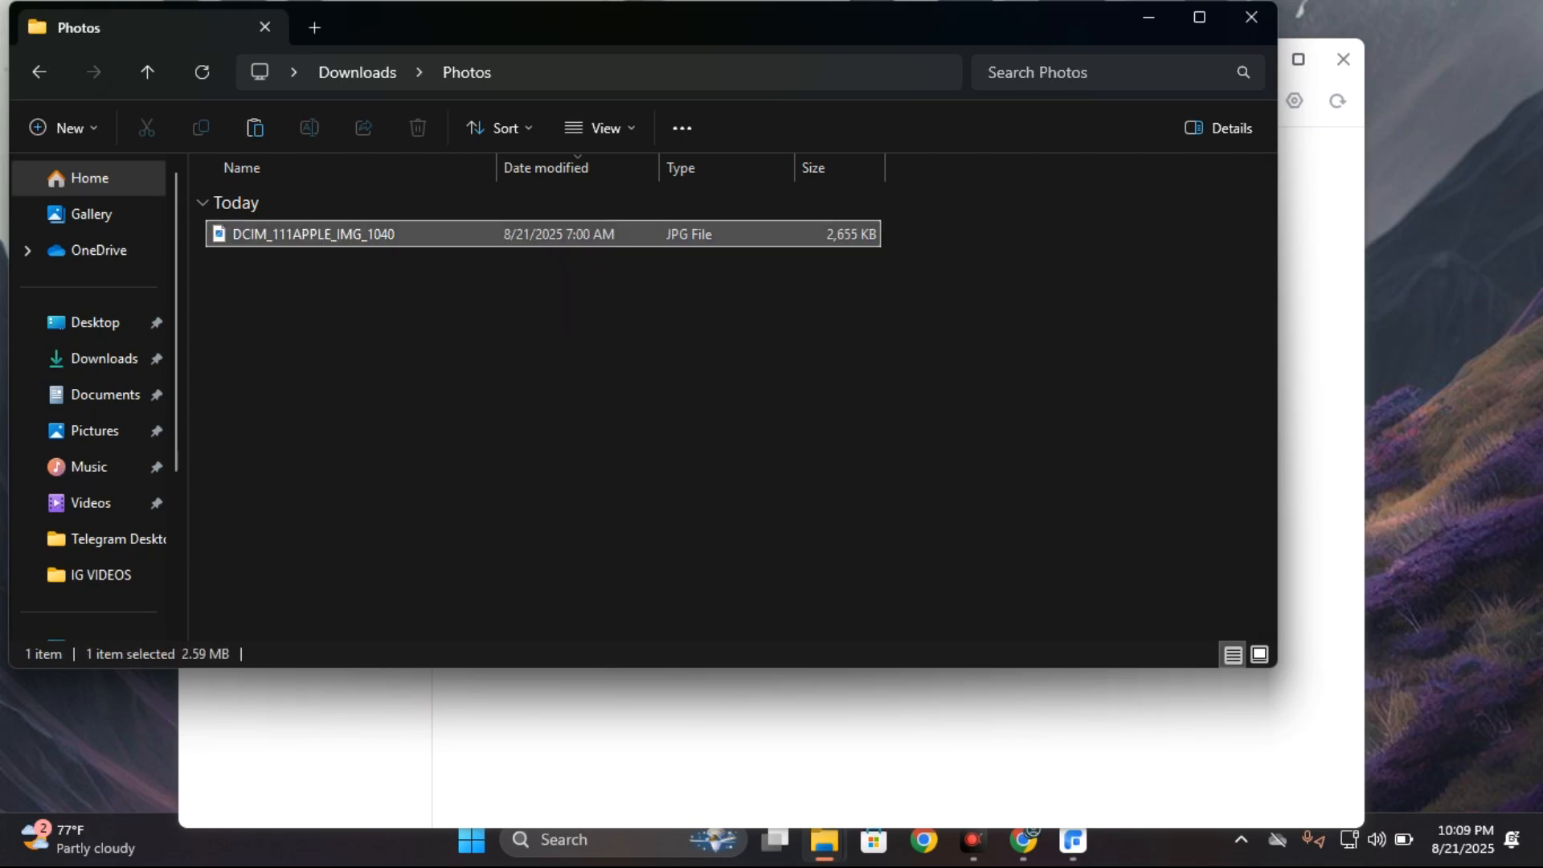
double_click(312, 234)
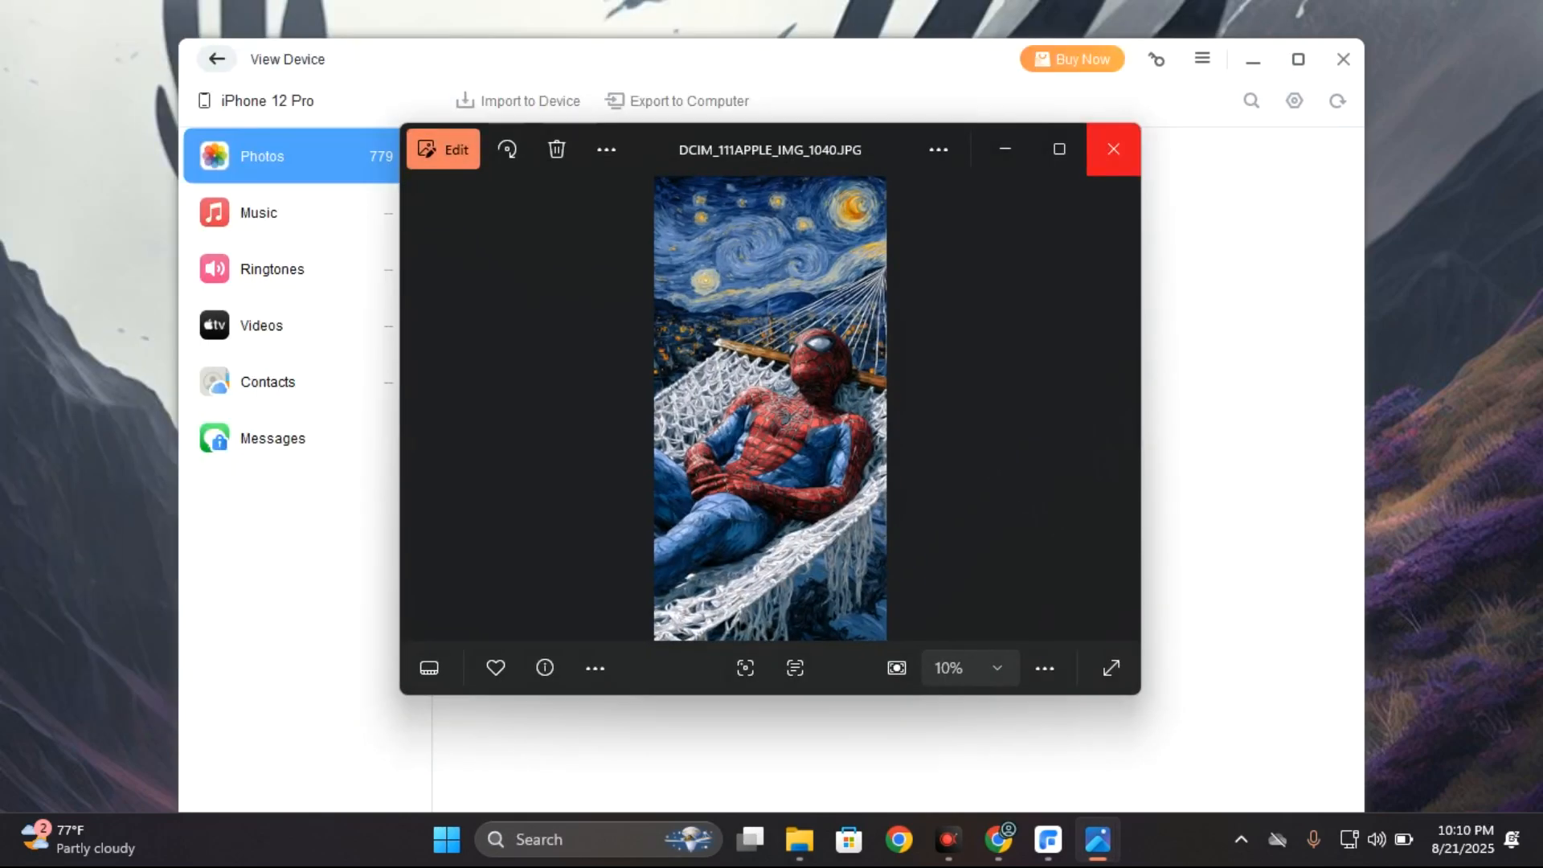
left_click(1113, 150)
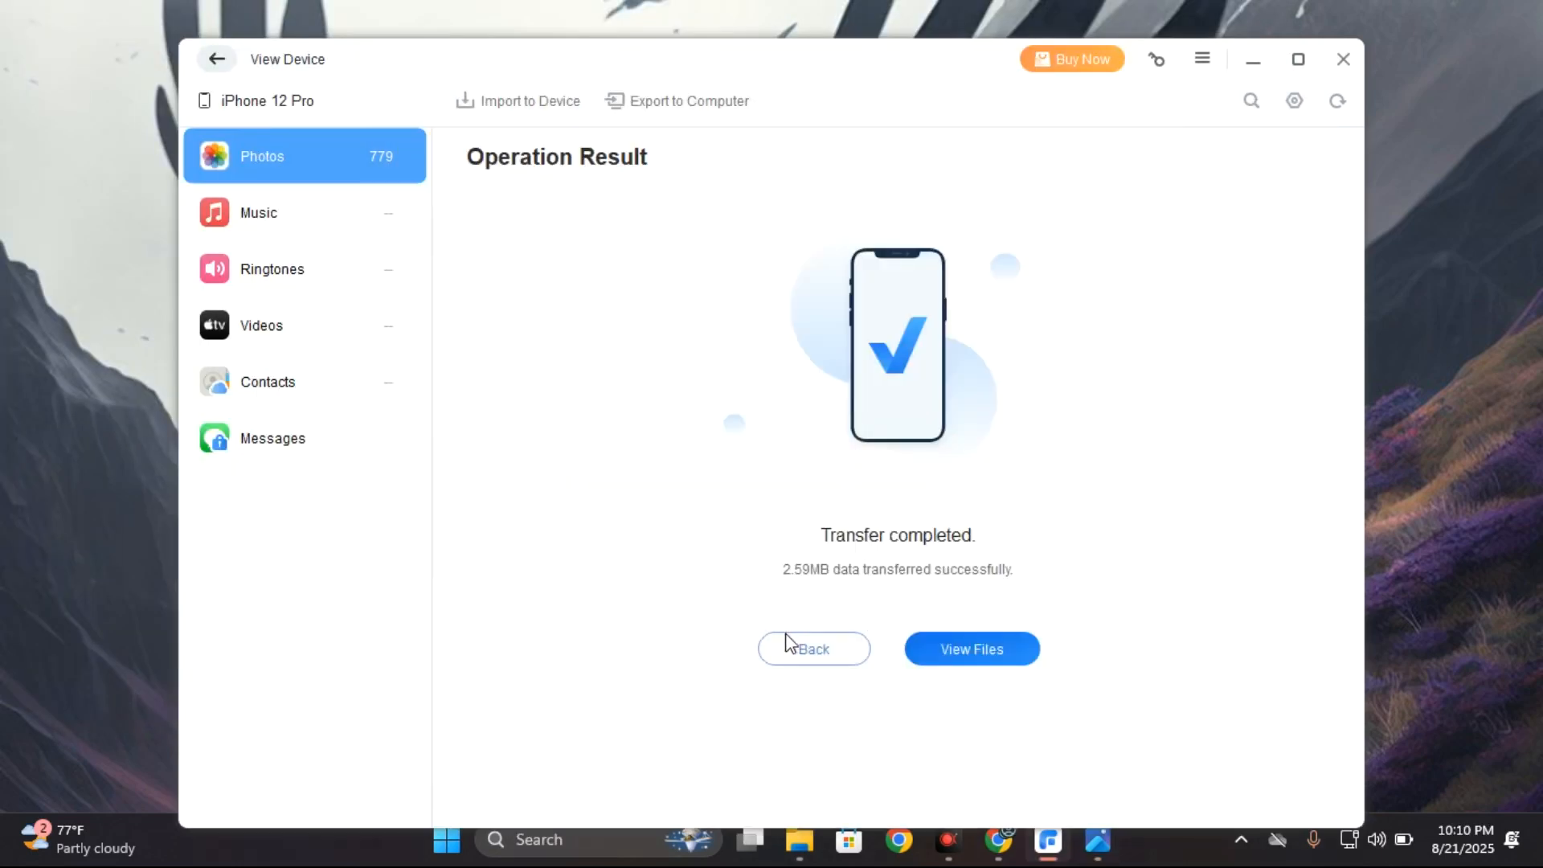
left_click(970, 649)
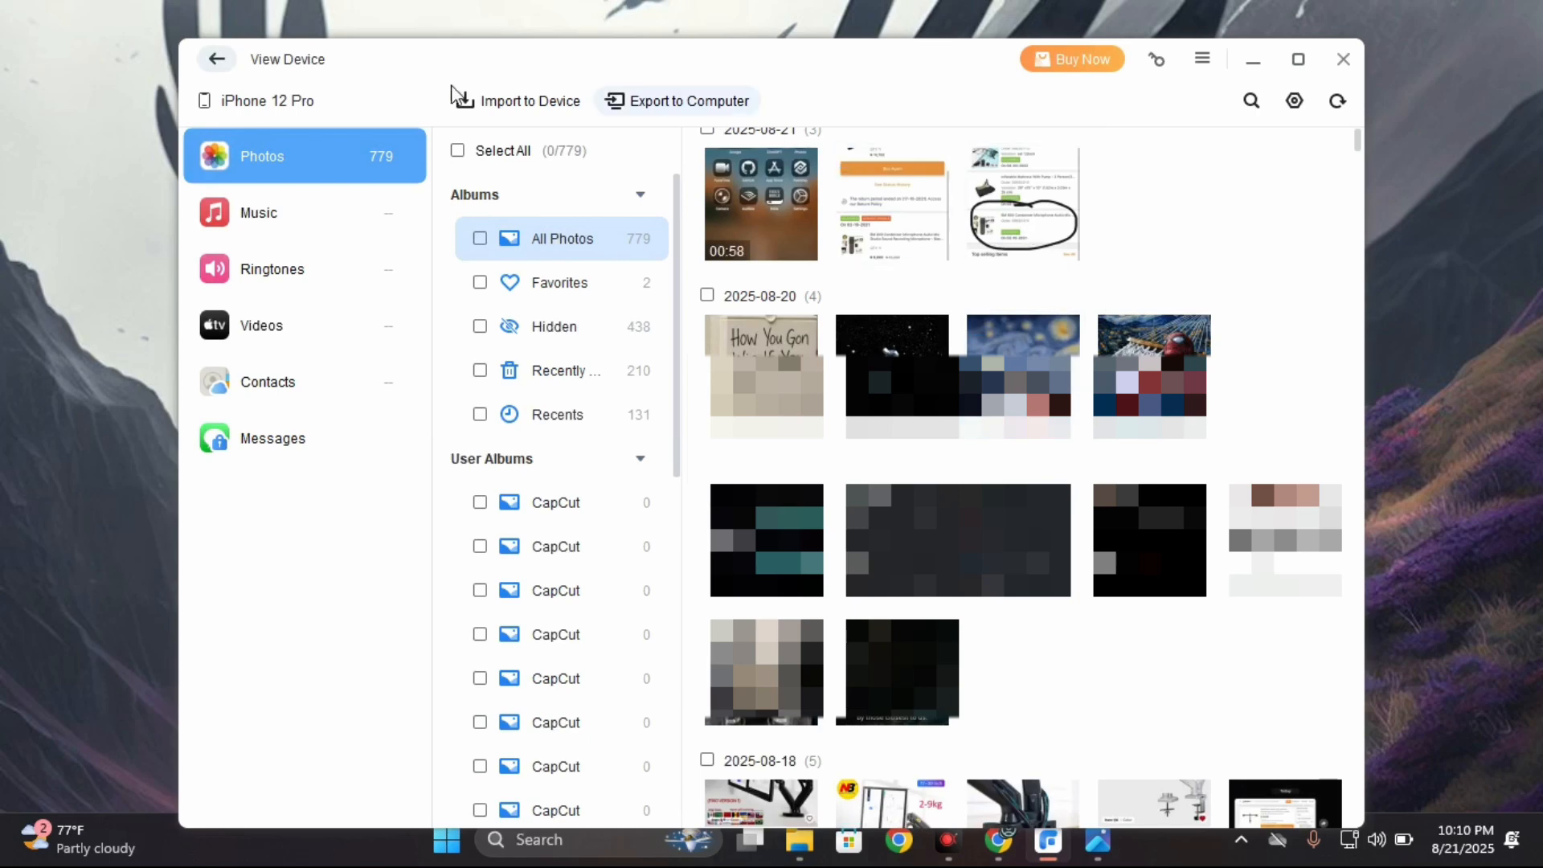
left_click(215, 58)
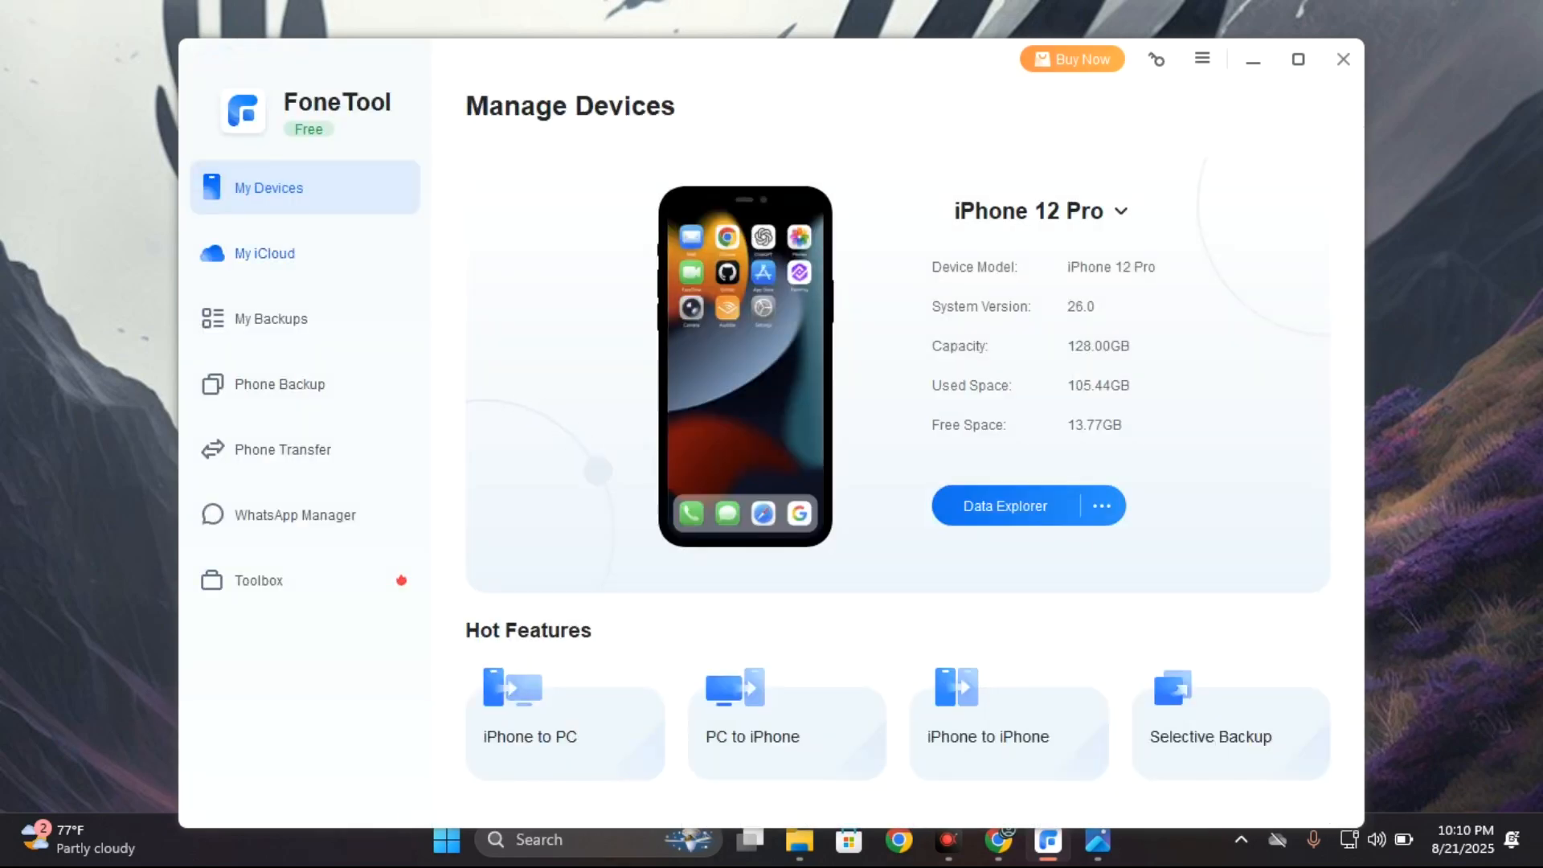
View the My iCloud features, then open Phone Backup's Full Backup setup.
left_click(264, 253)
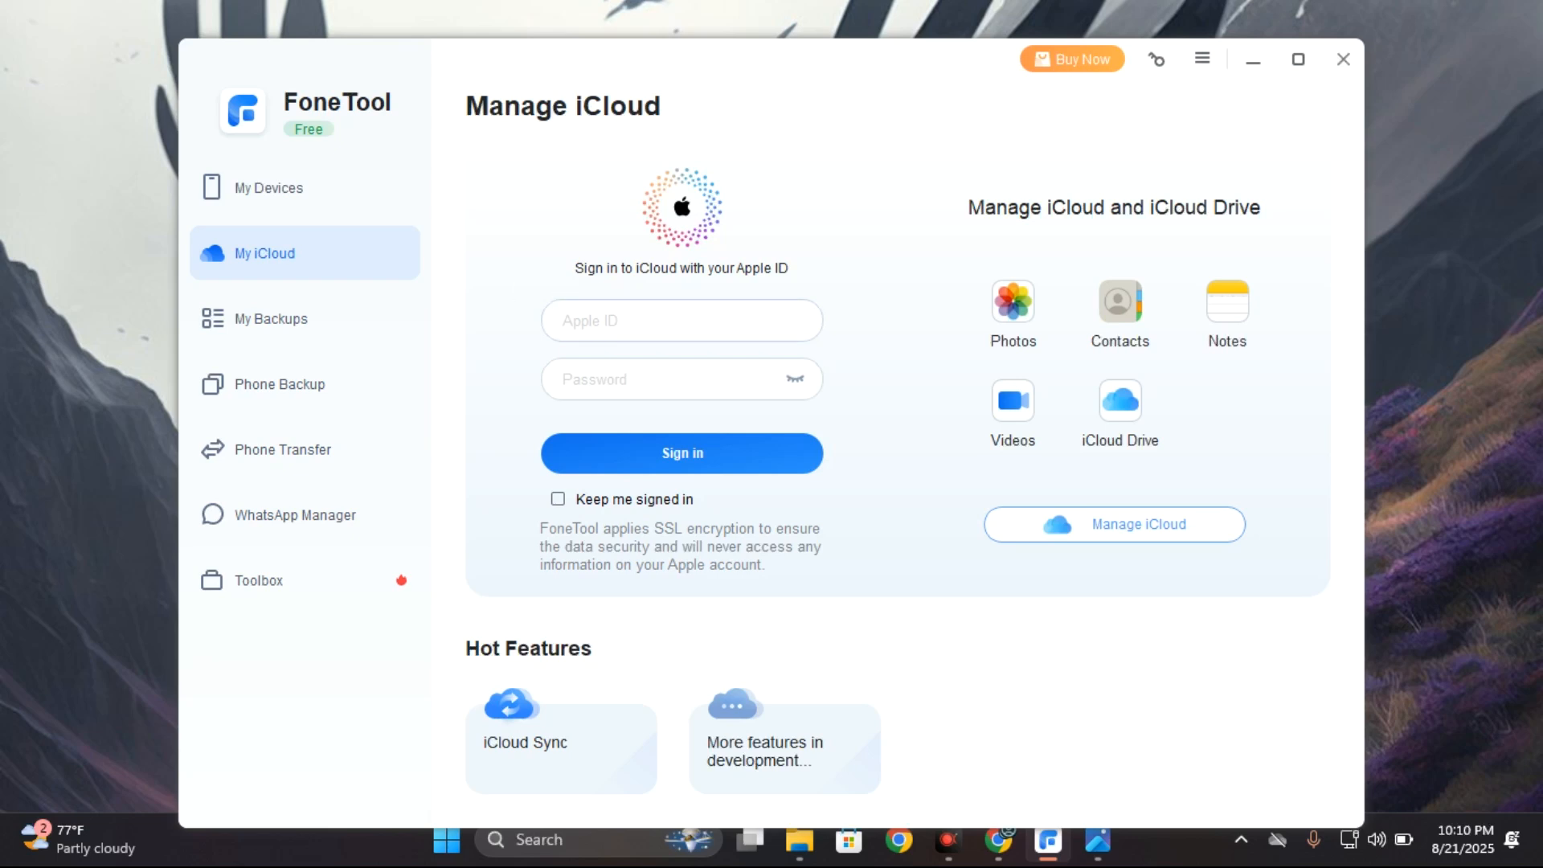
mouse_move(473, 324)
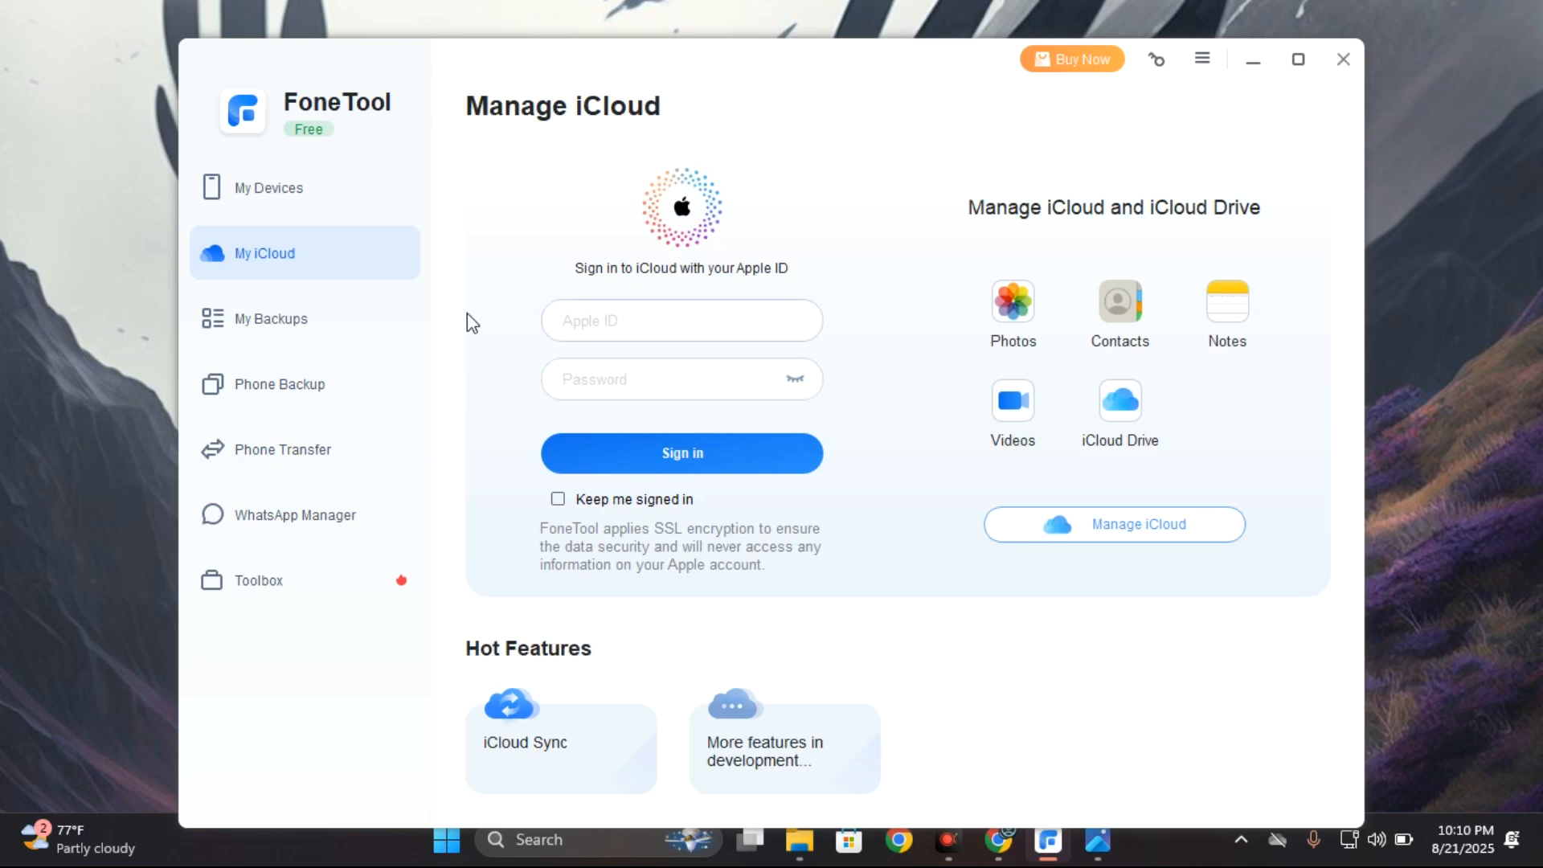
left_click(280, 384)
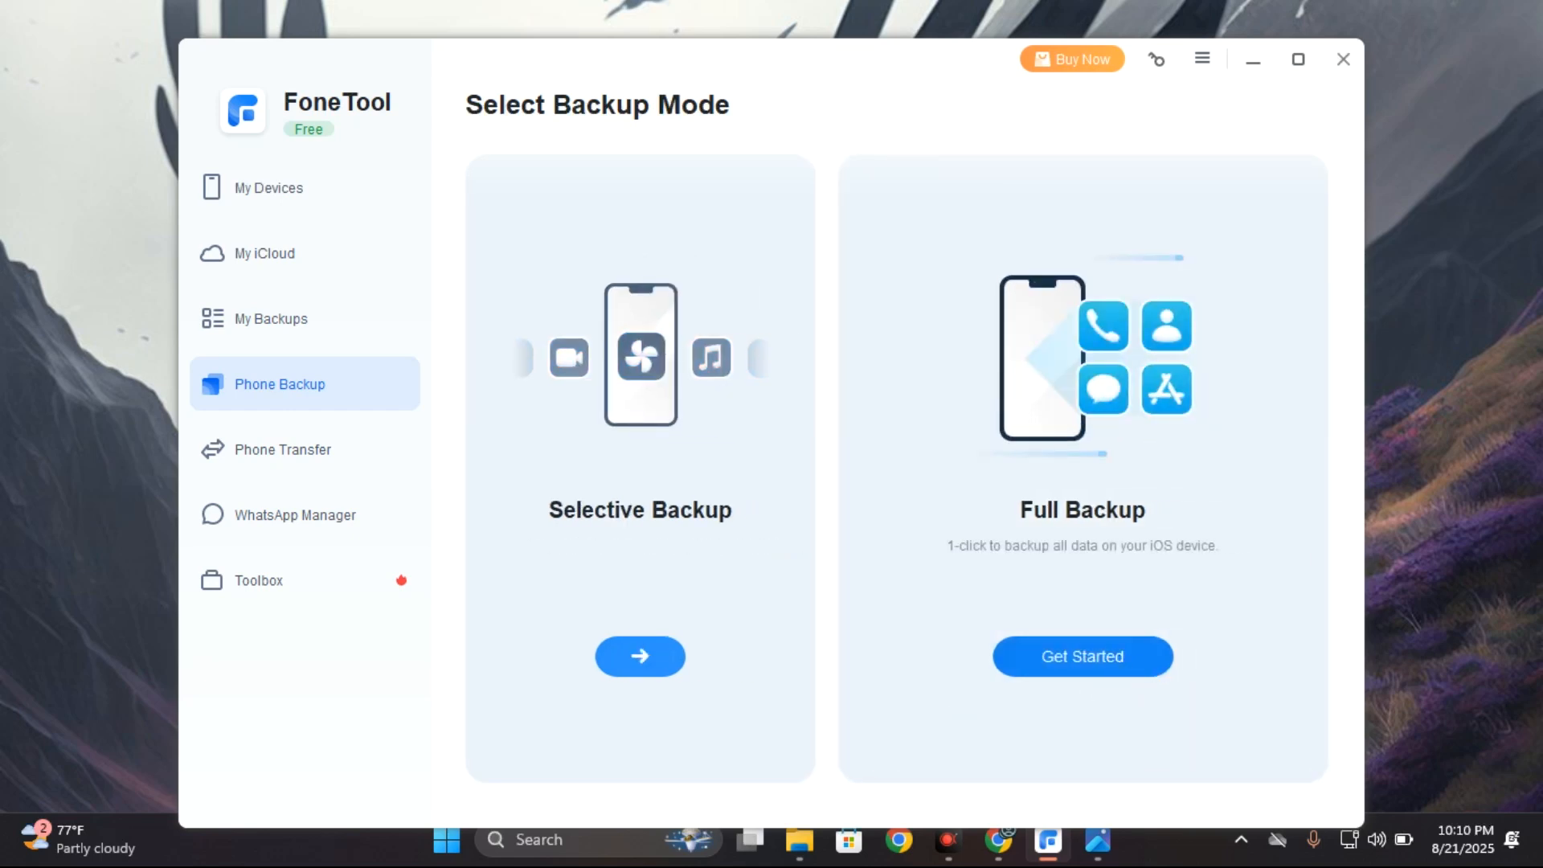
left_click(1082, 656)
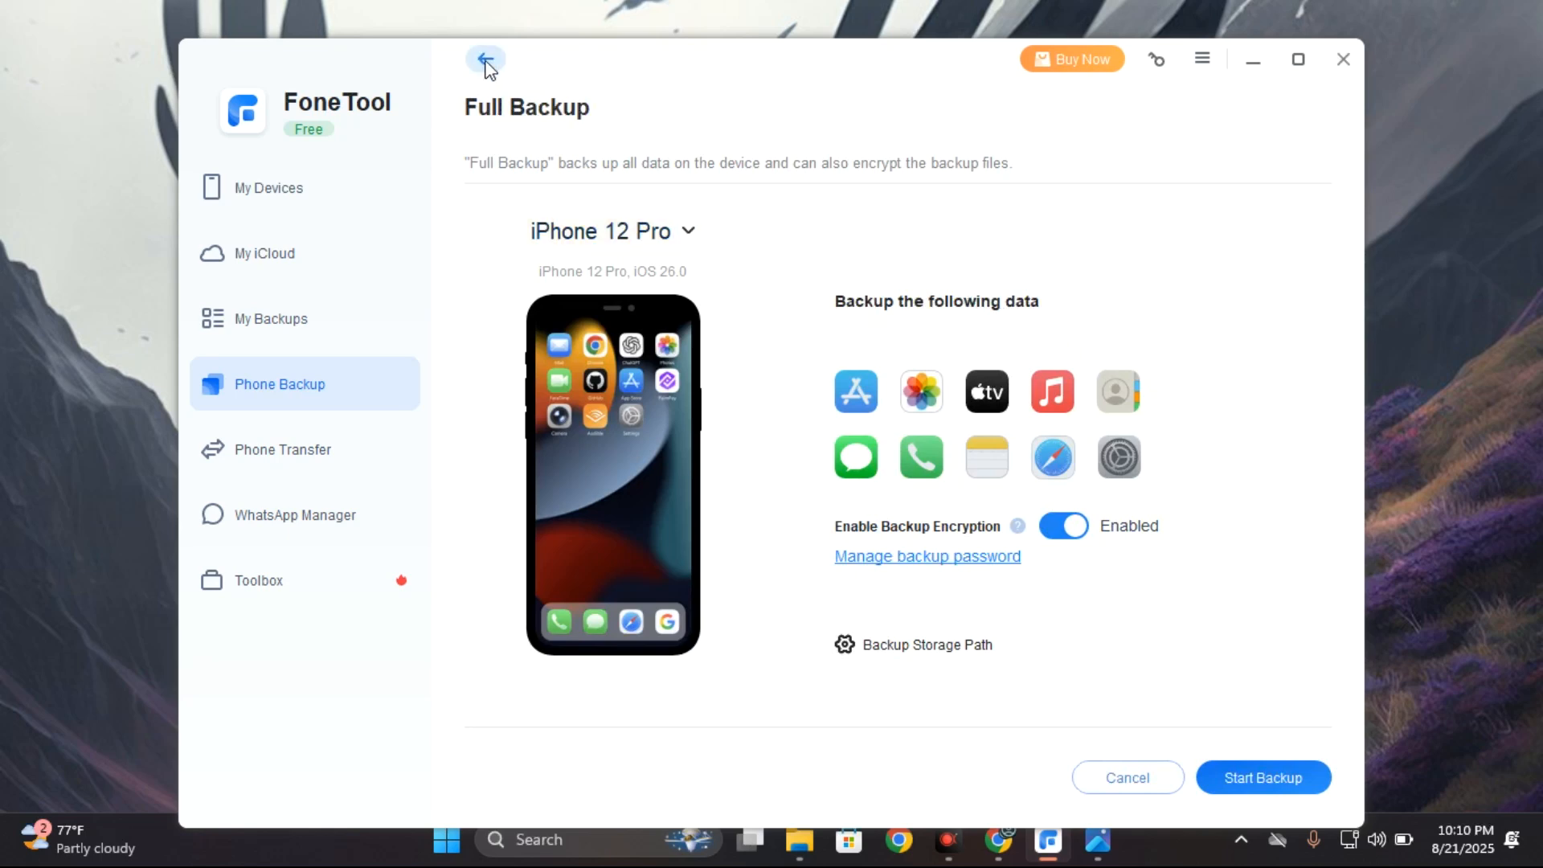
Switch to Selective Backup, leave only Music and Ringtones ticked, and start the backup.
left_click(484, 59)
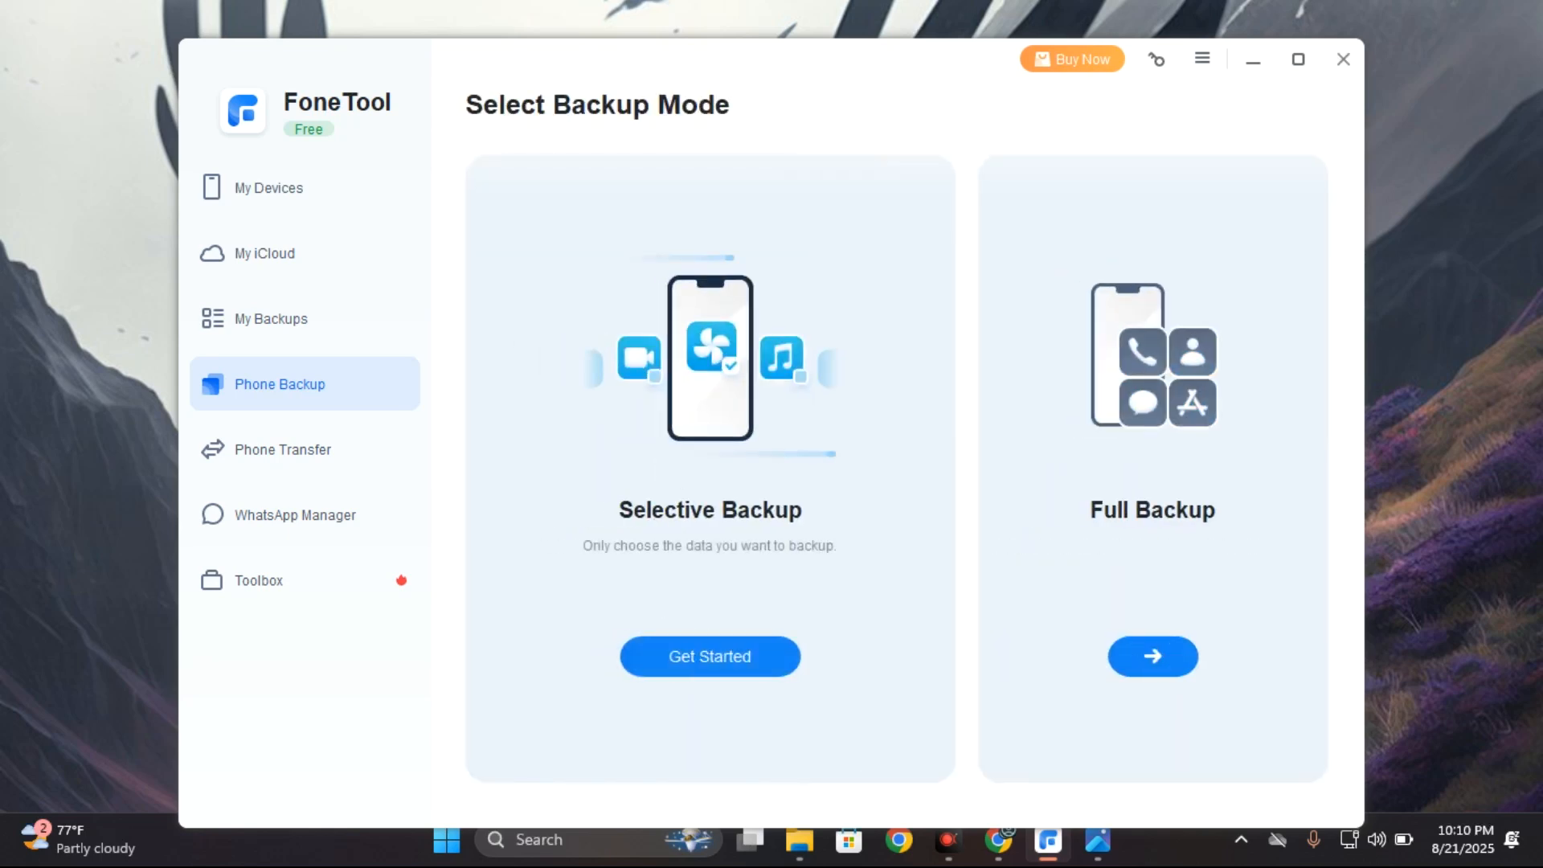
left_click(709, 657)
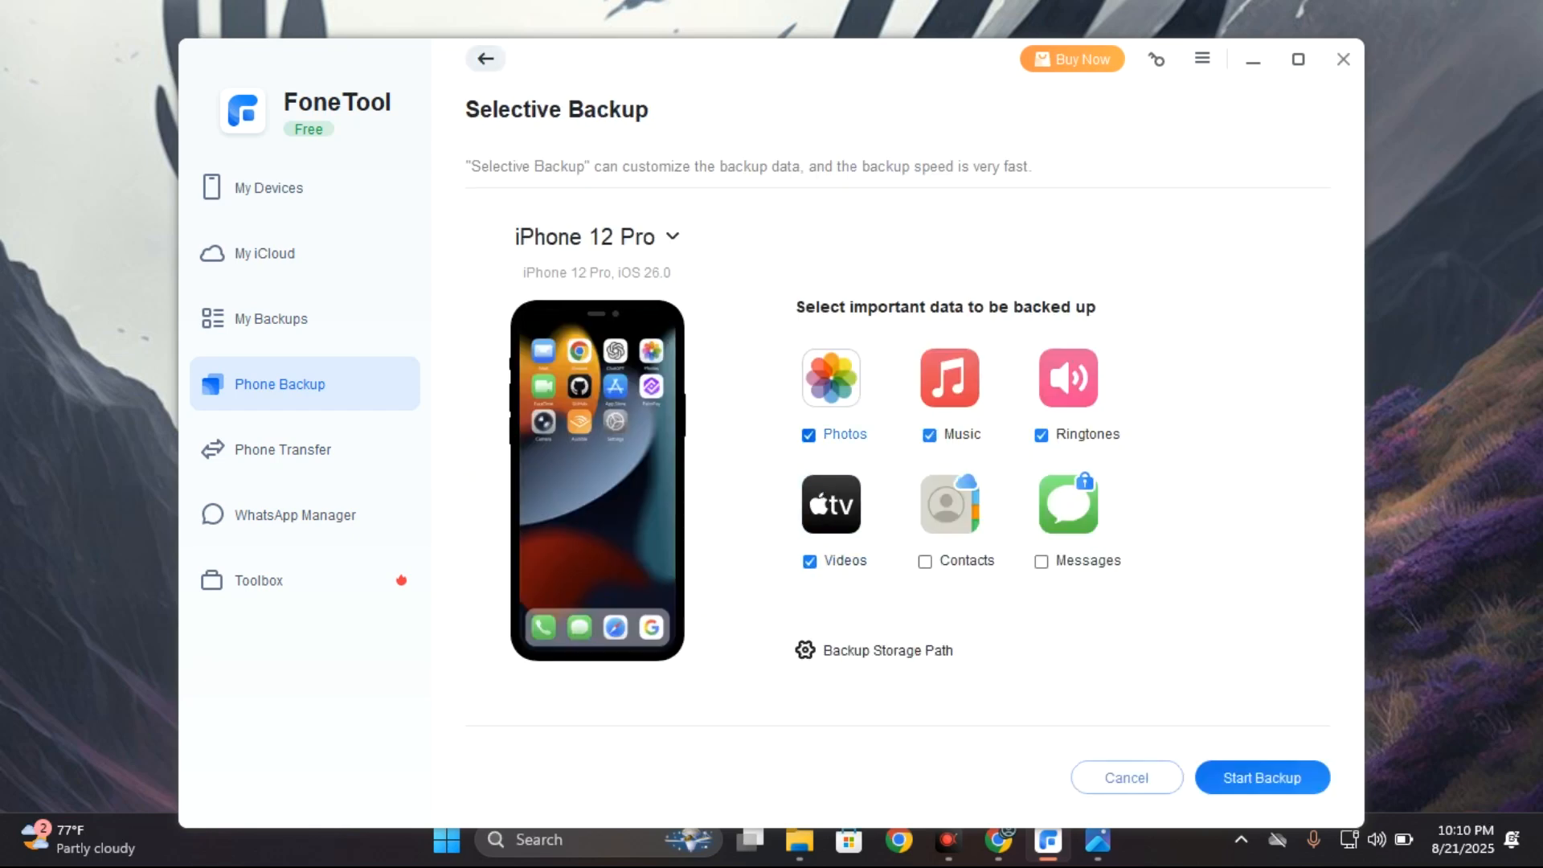
left_click(926, 434)
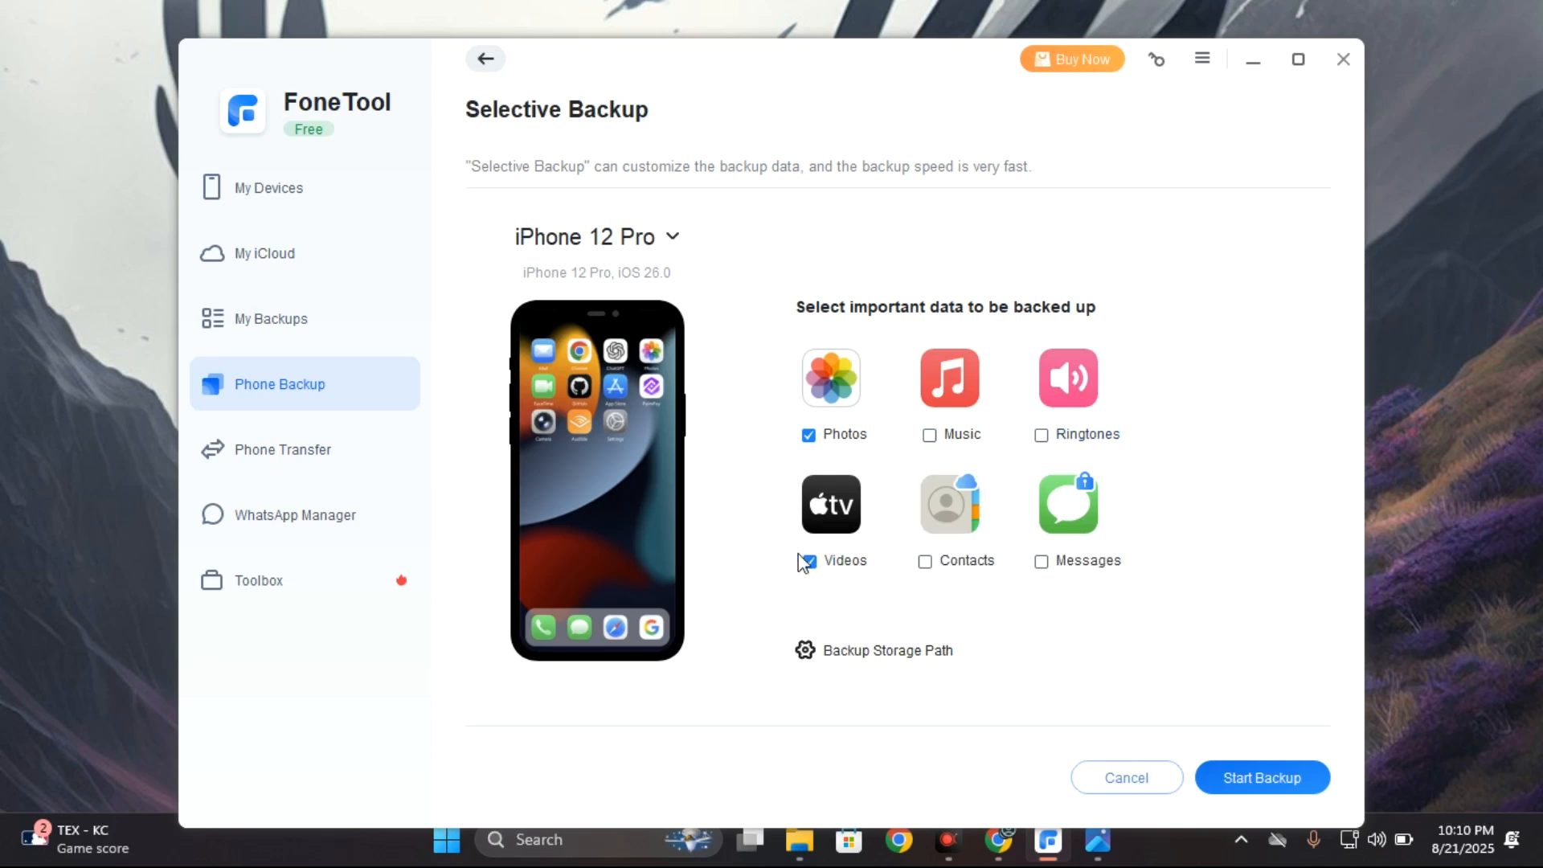
left_click(808, 562)
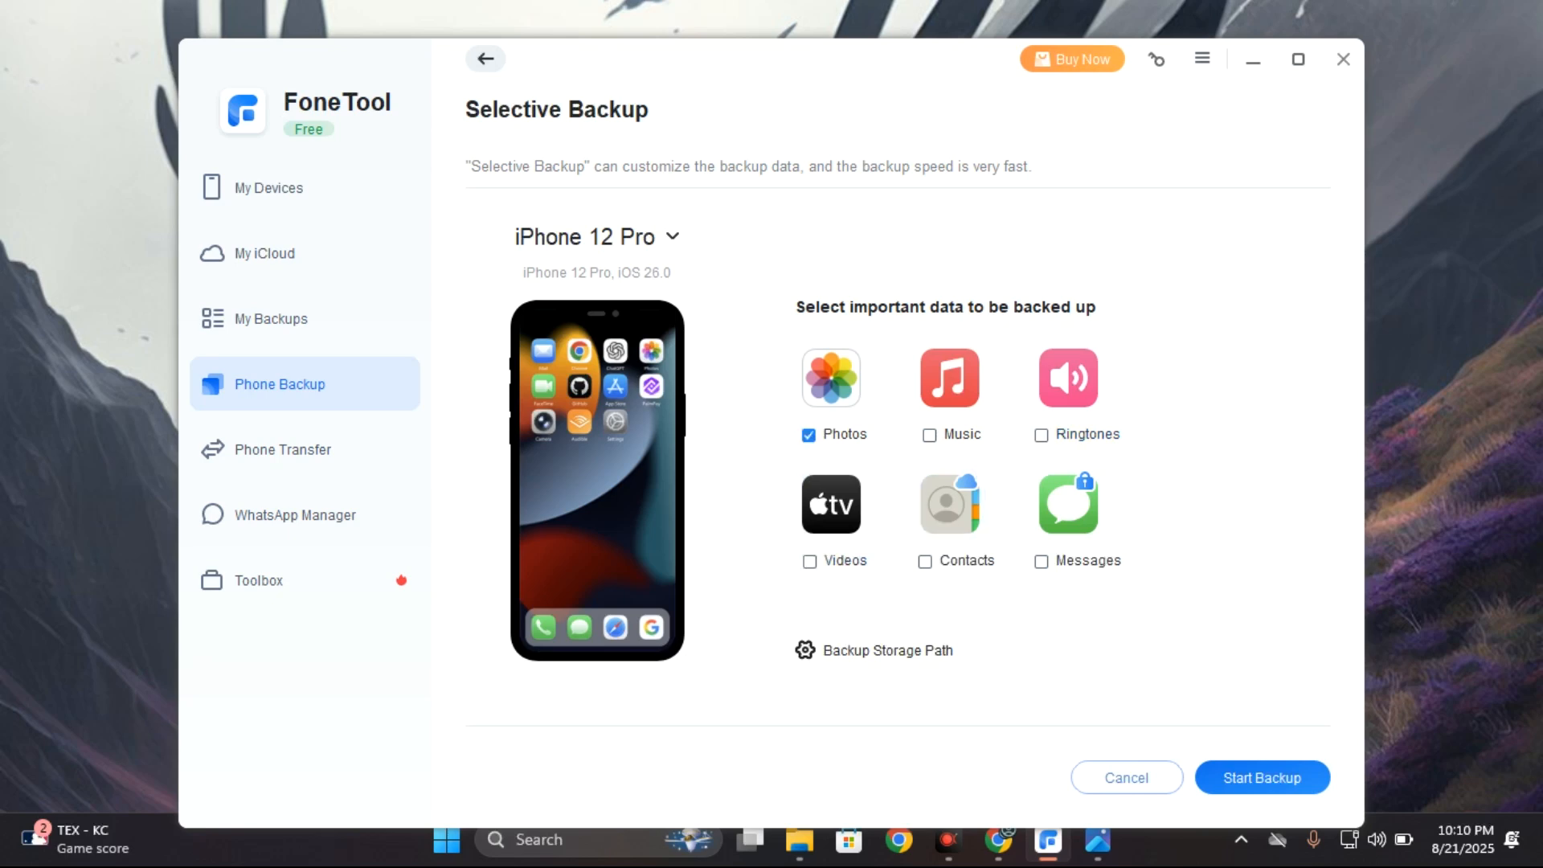
left_click(810, 435)
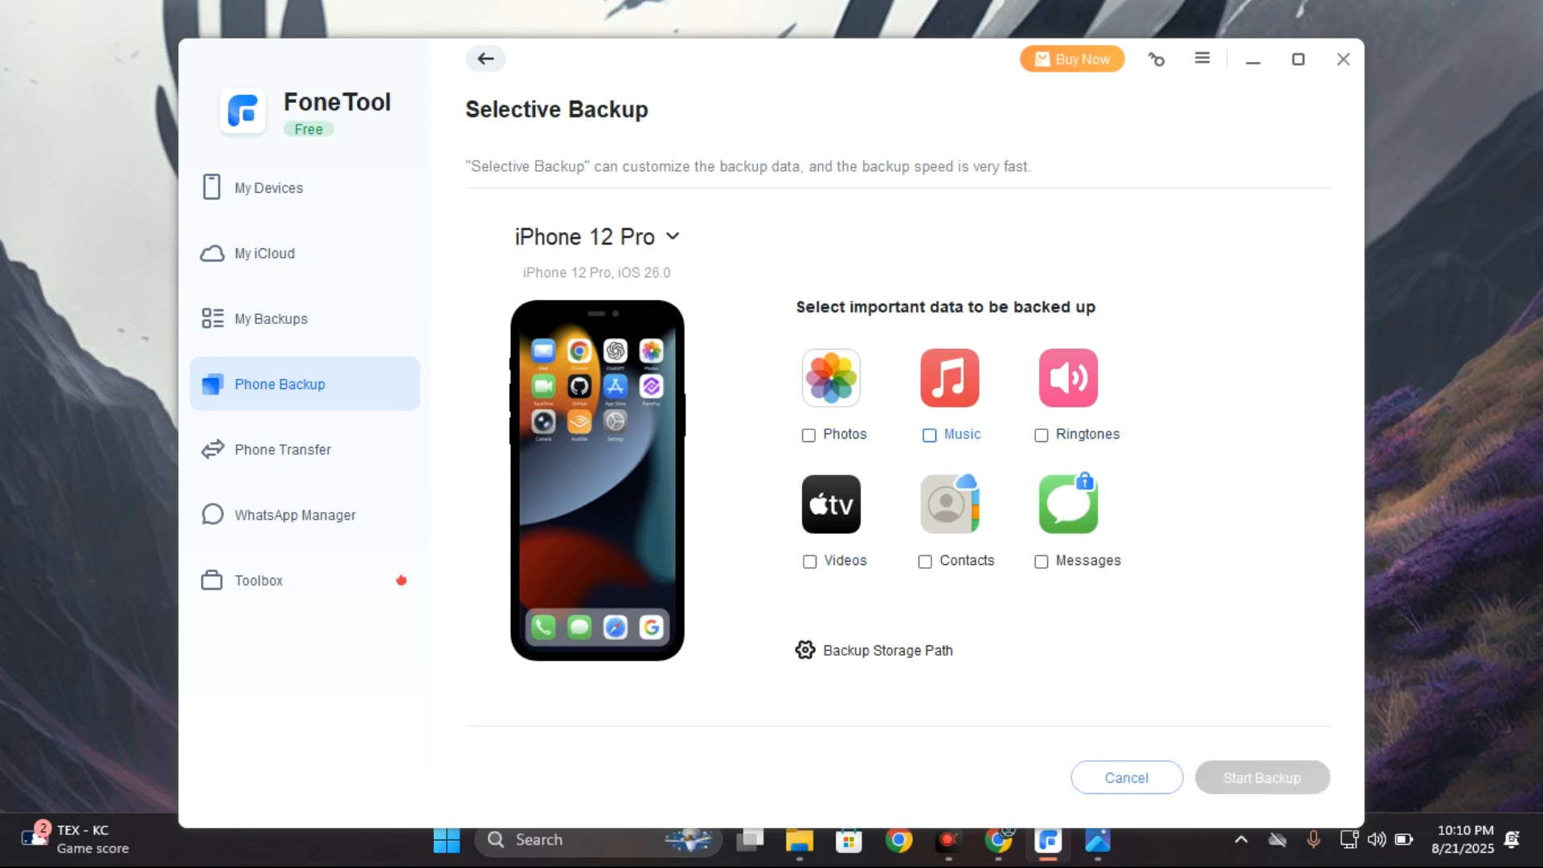
left_click(1039, 435)
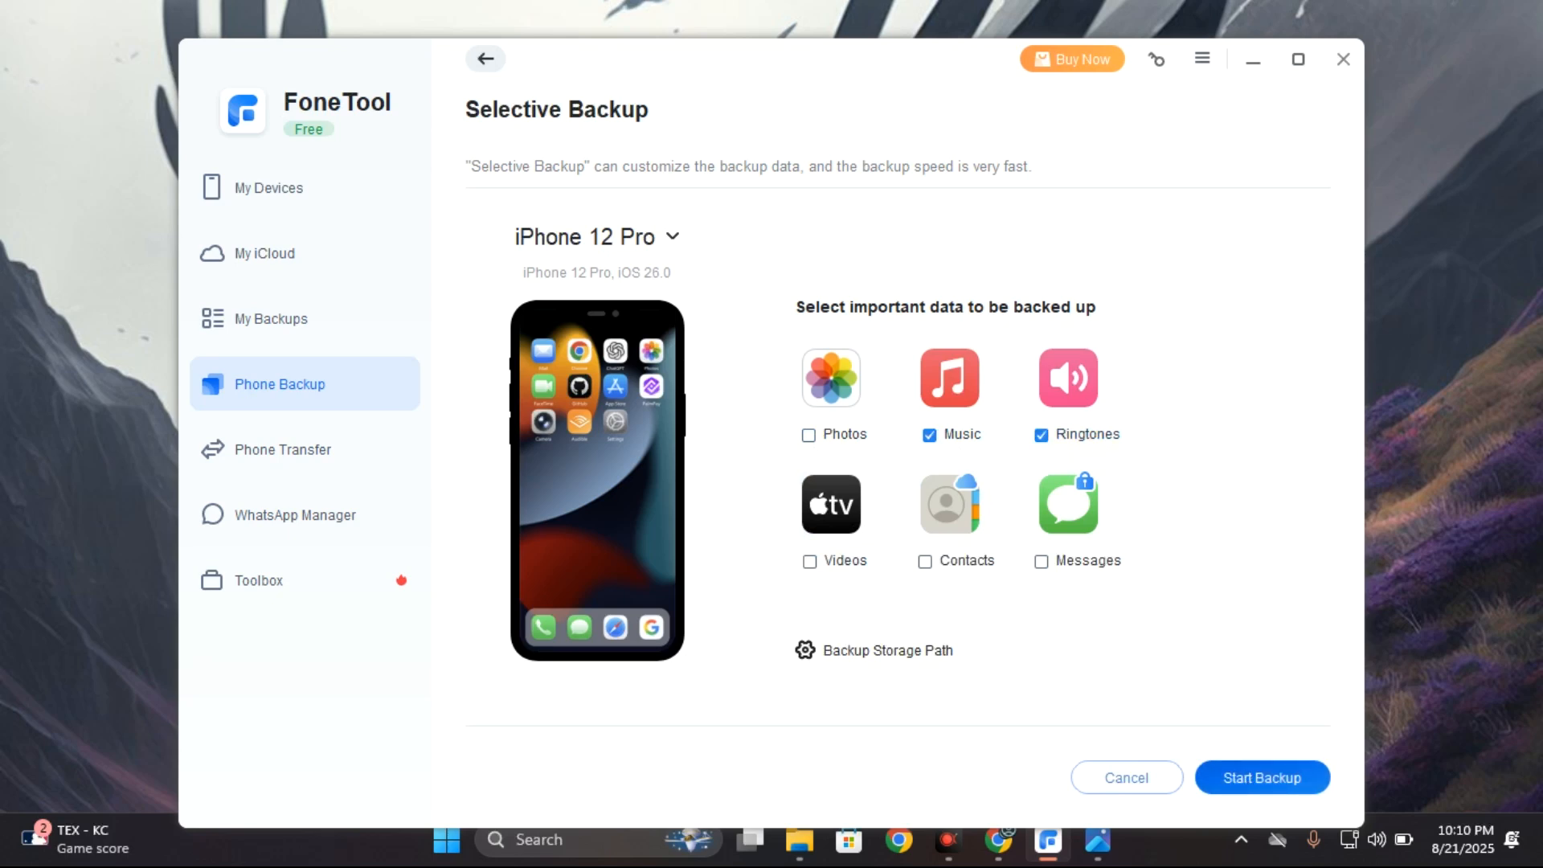
left_click(1262, 777)
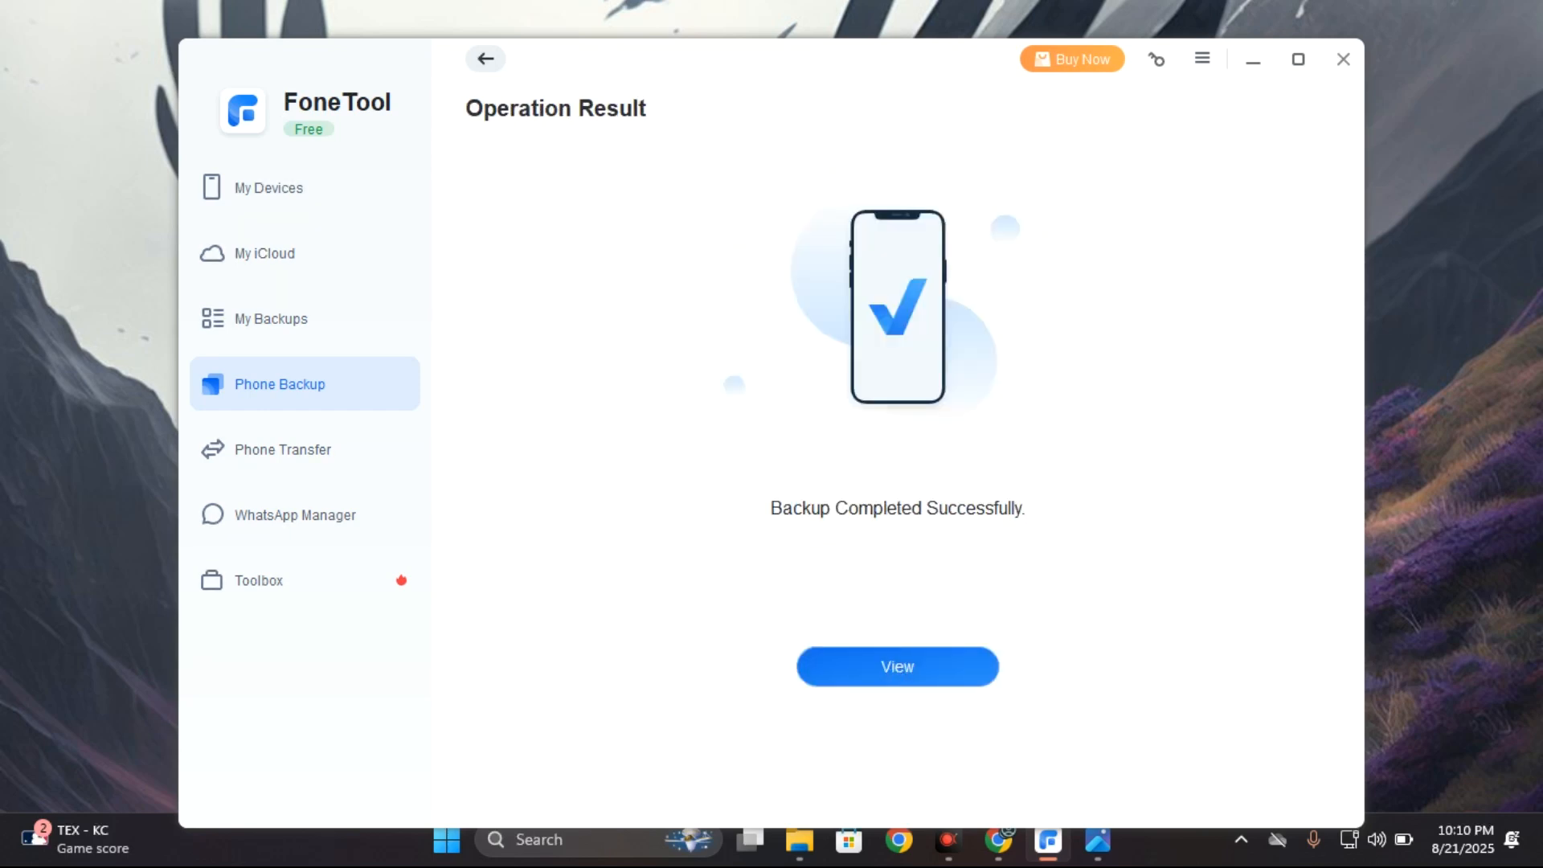
View the finished backup in Manage Backups, then open Phone Transfer.
left_click(895, 666)
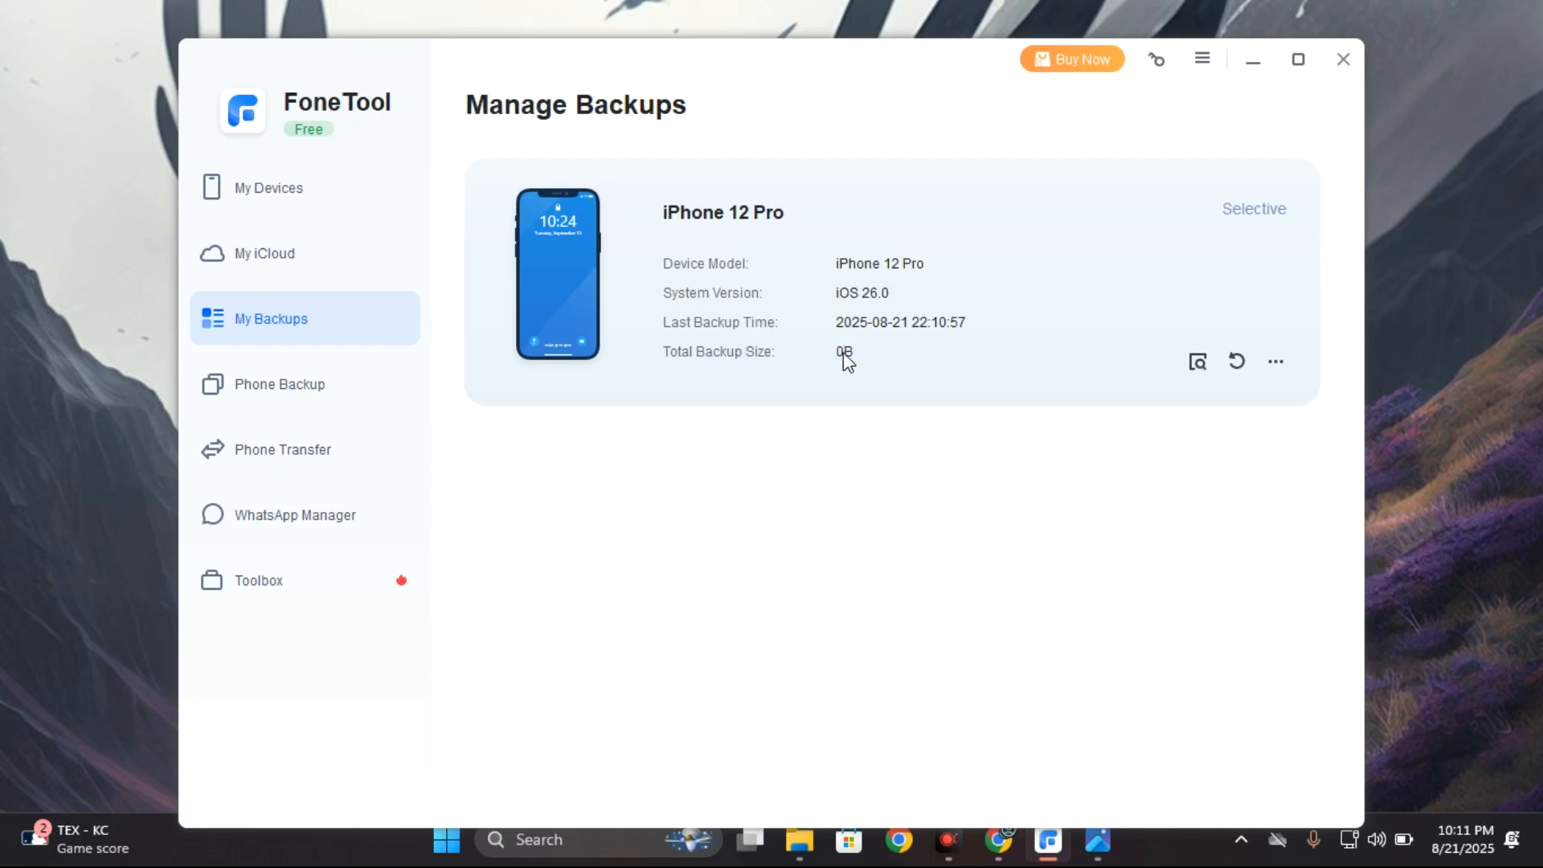
mouse_move(1237, 361)
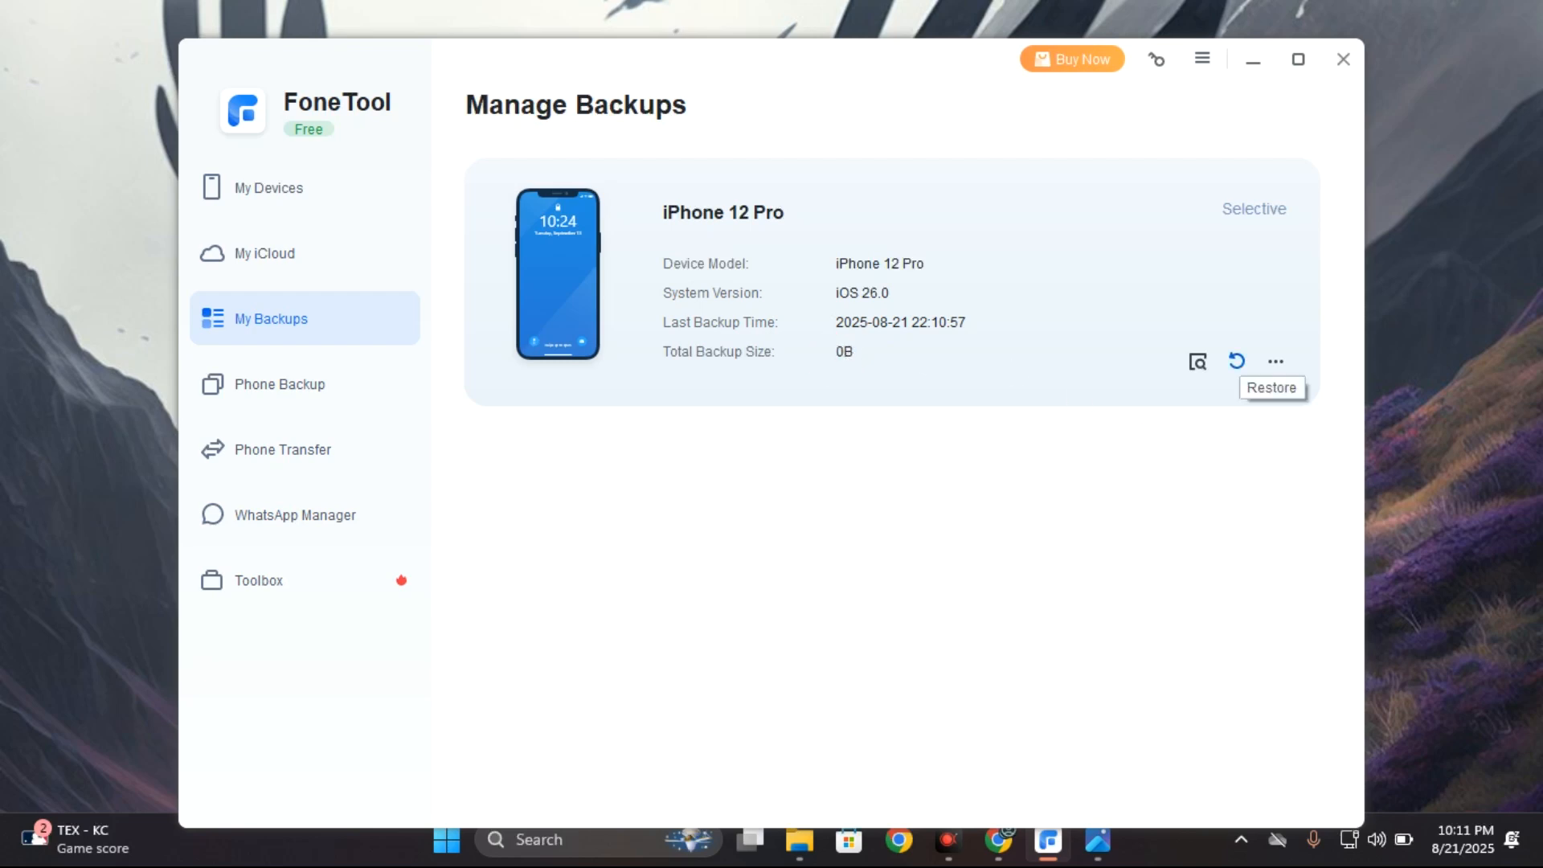
mouse_move(1236, 363)
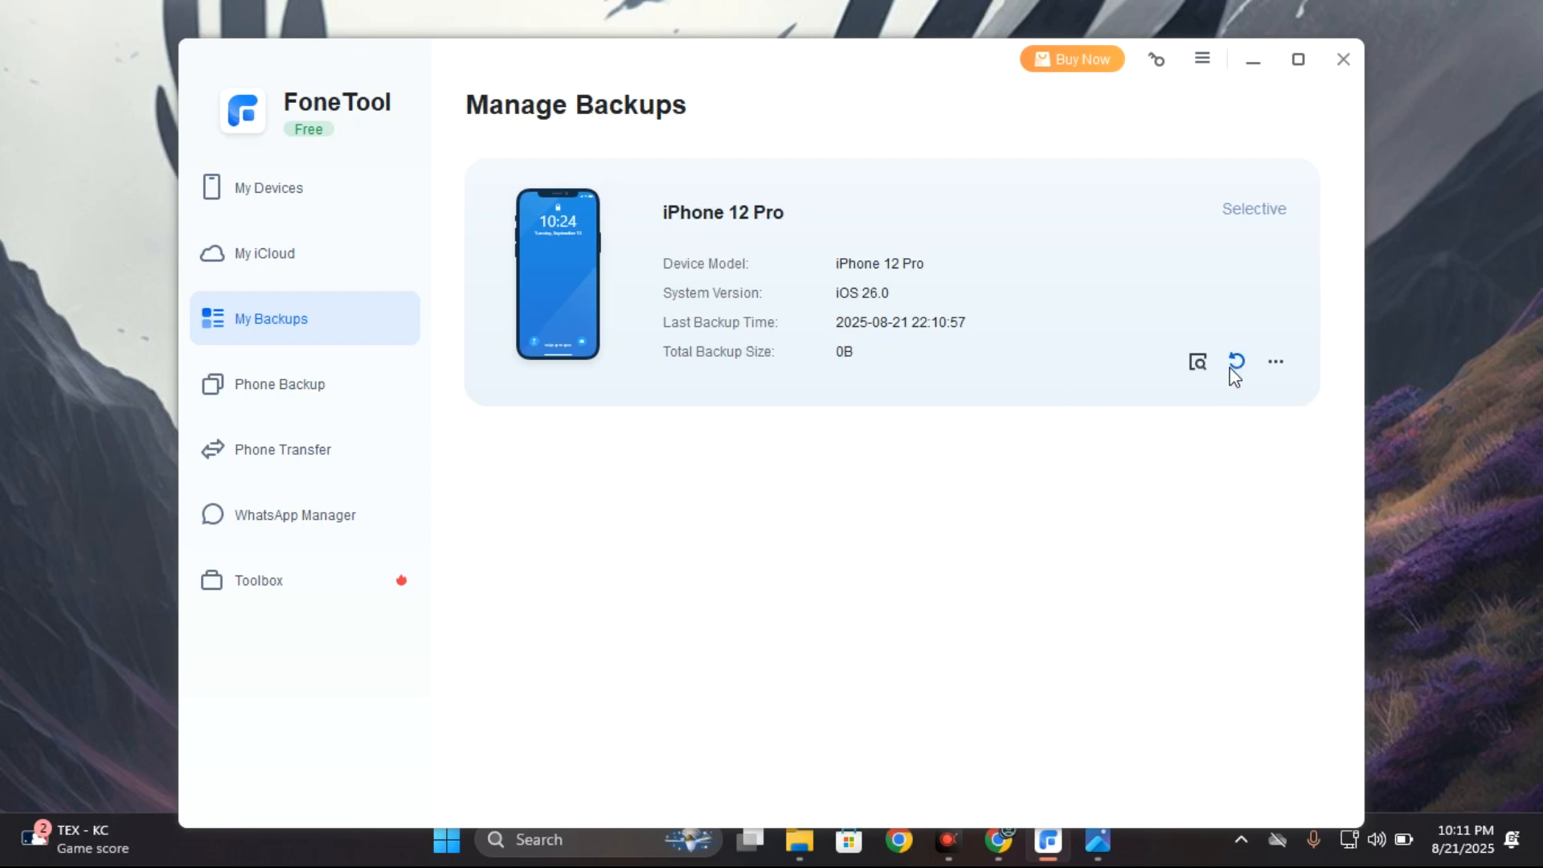
mouse_move(1237, 360)
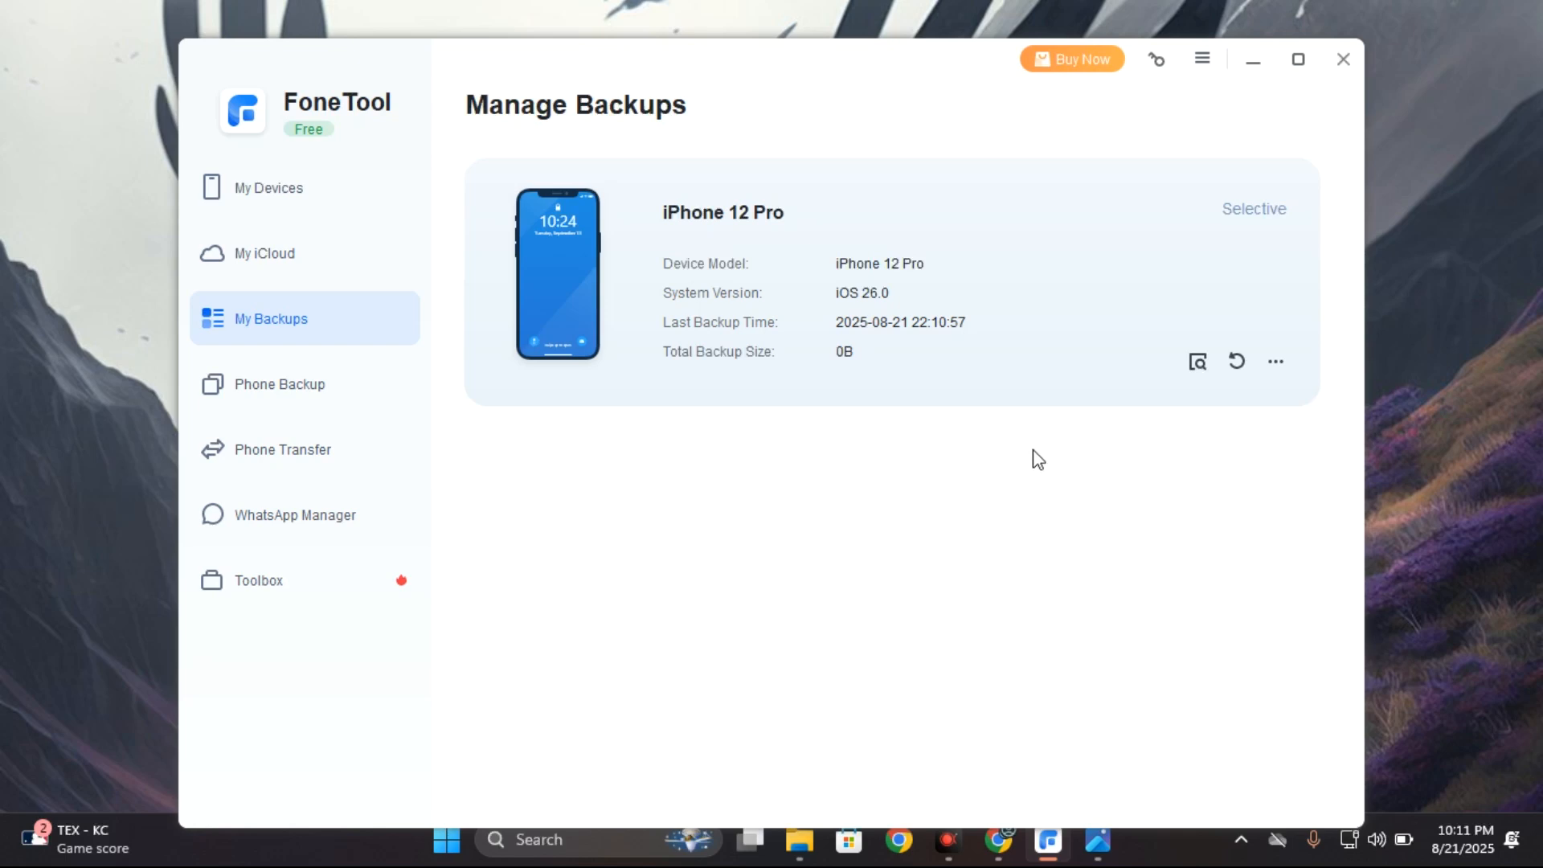
mouse_move(1236, 361)
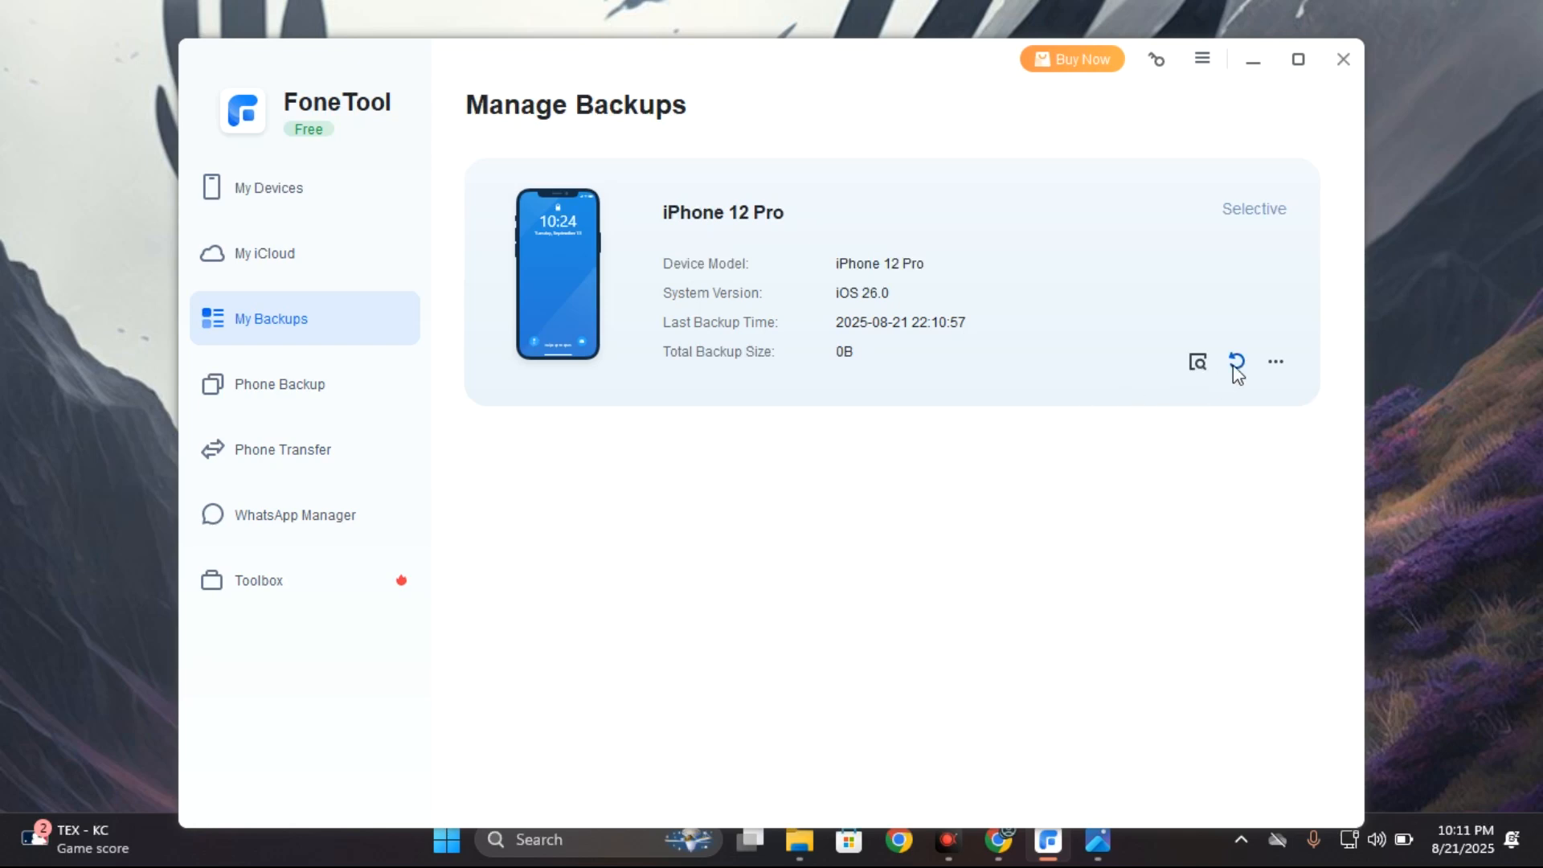
mouse_move(1237, 361)
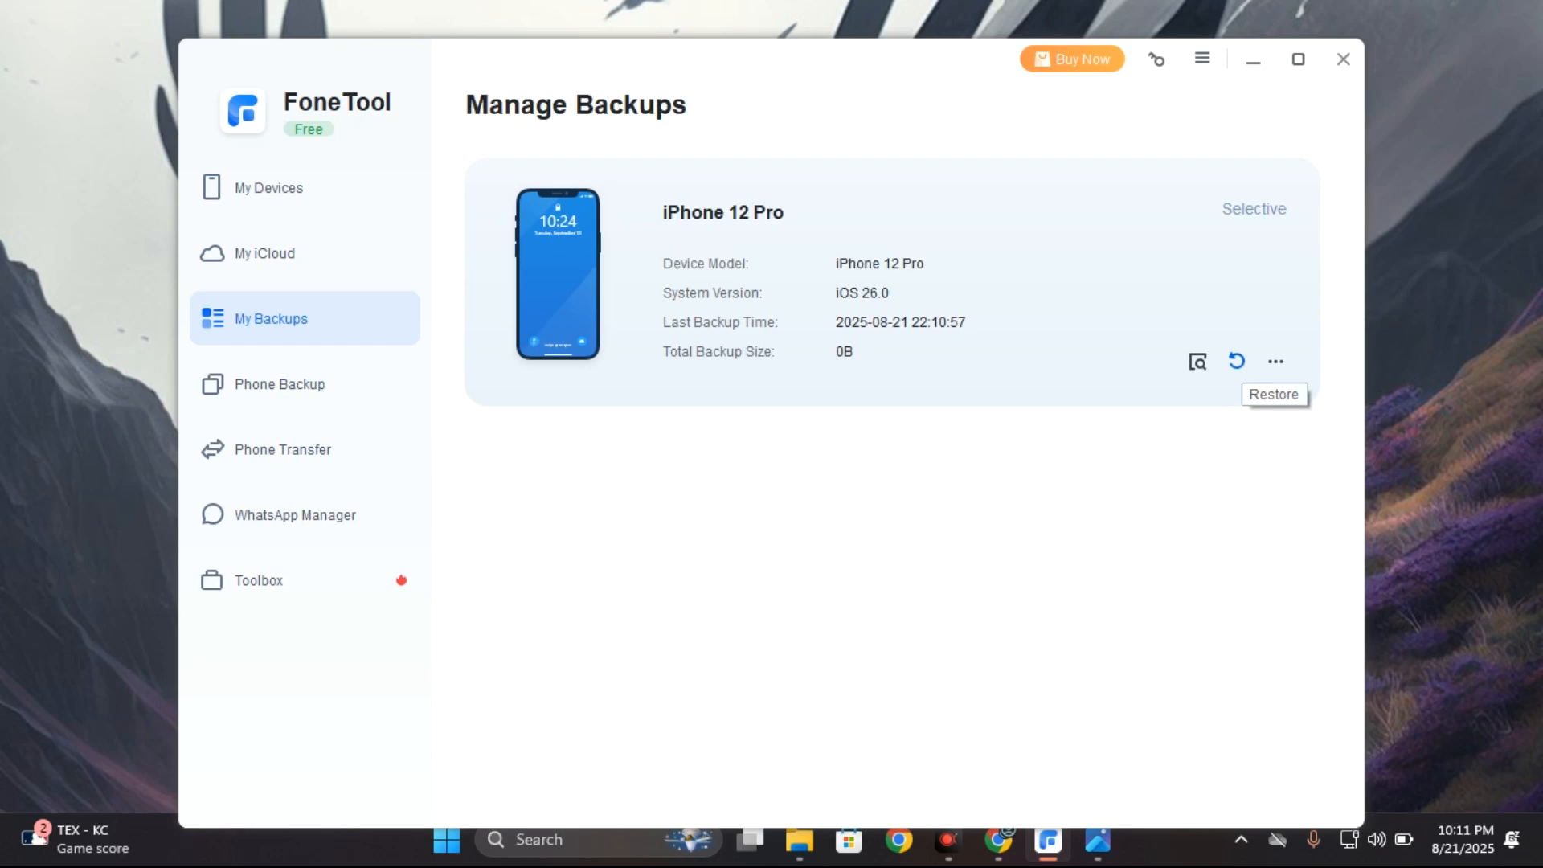
left_click(282, 449)
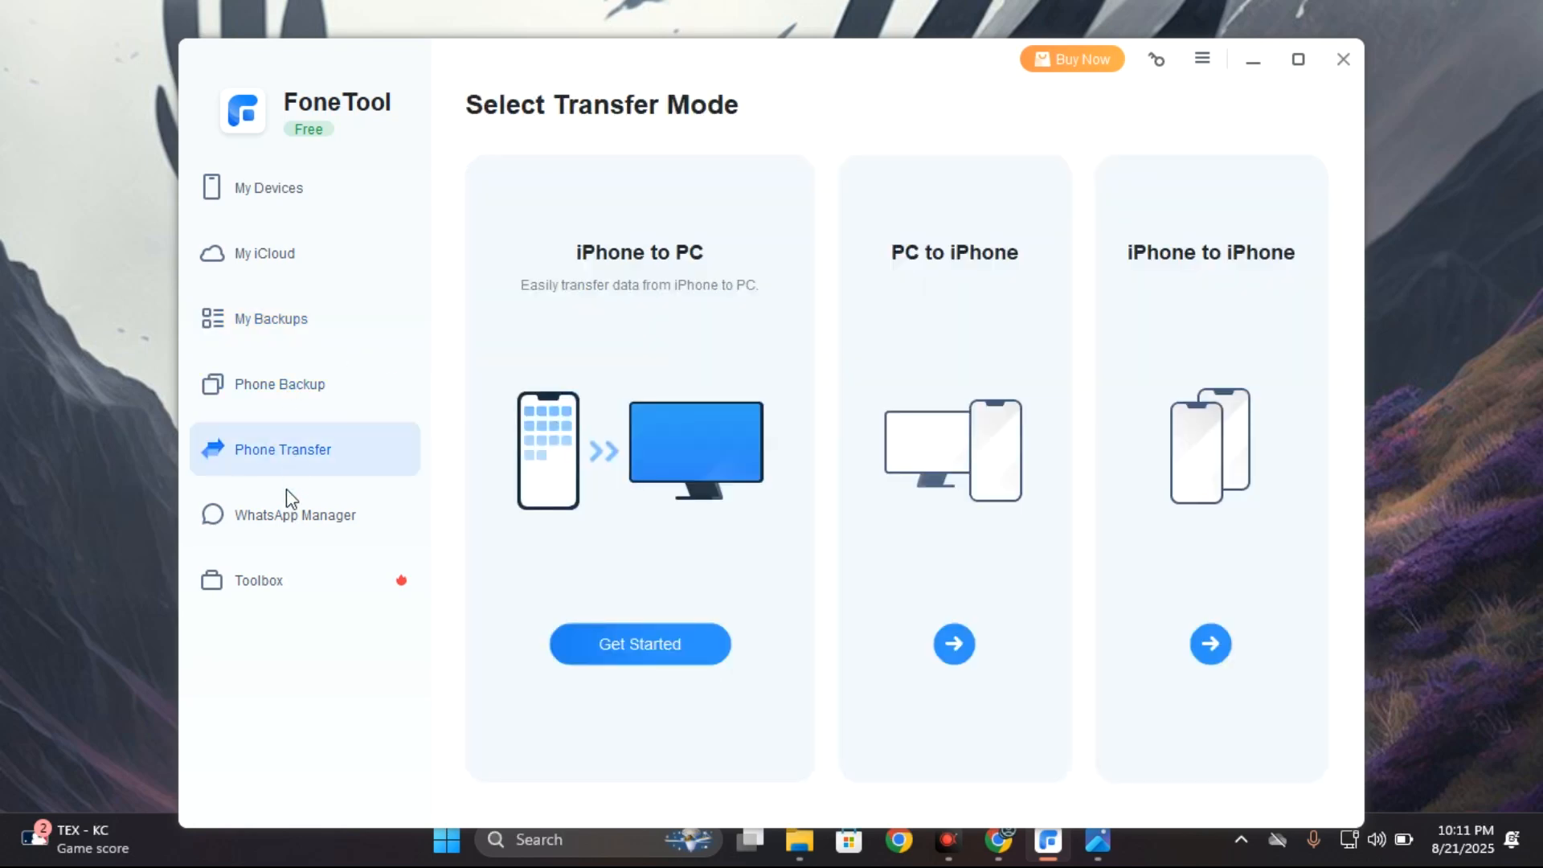
Check WhatsApp Manager's WA Business options, then view the Pro upgrade pricing plans.
left_click(294, 514)
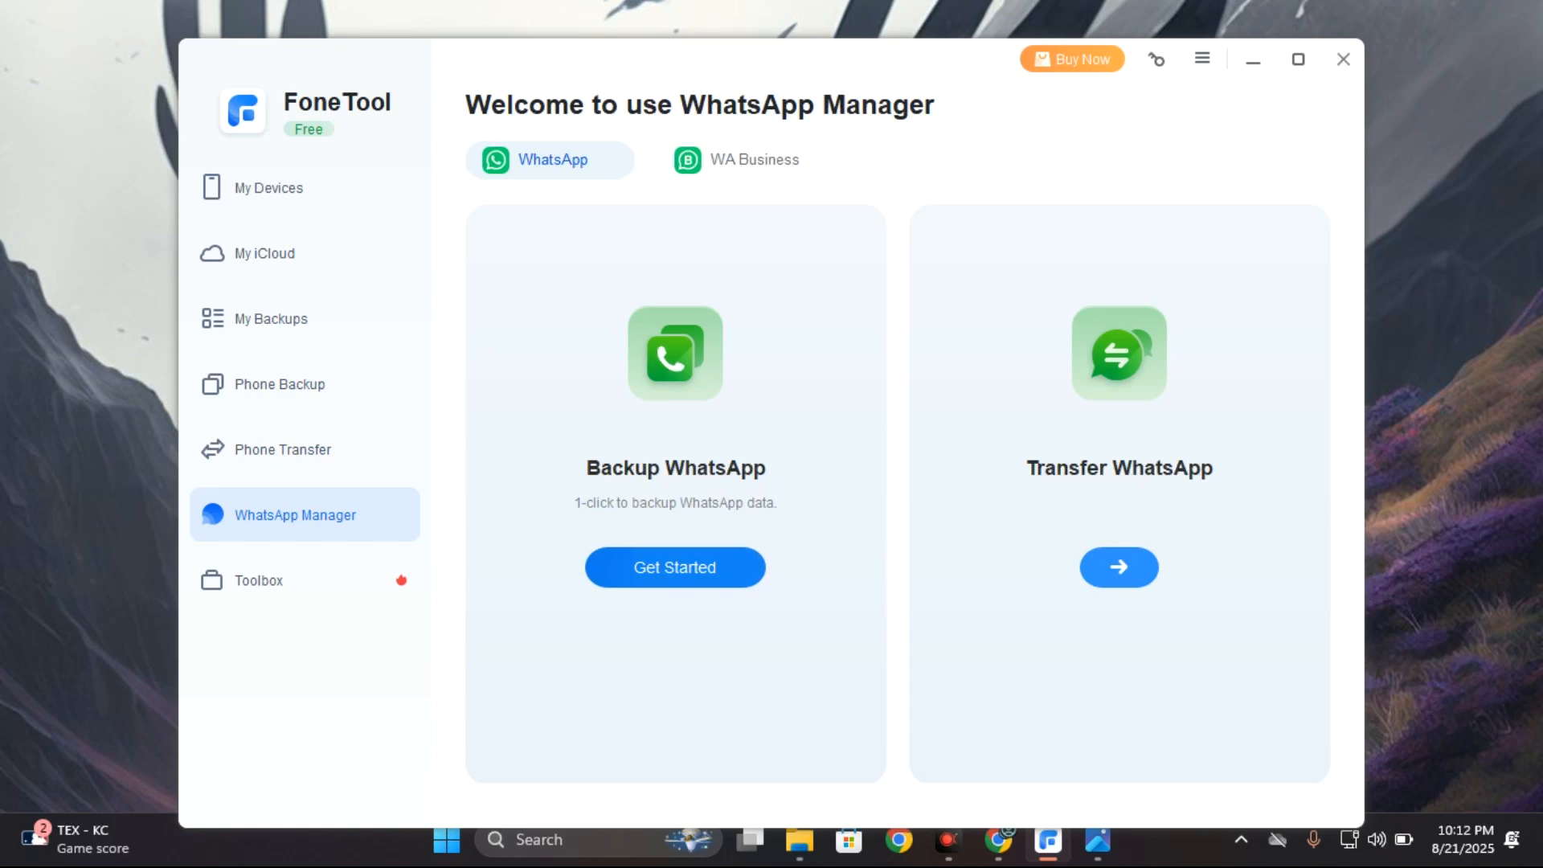
left_click(741, 160)
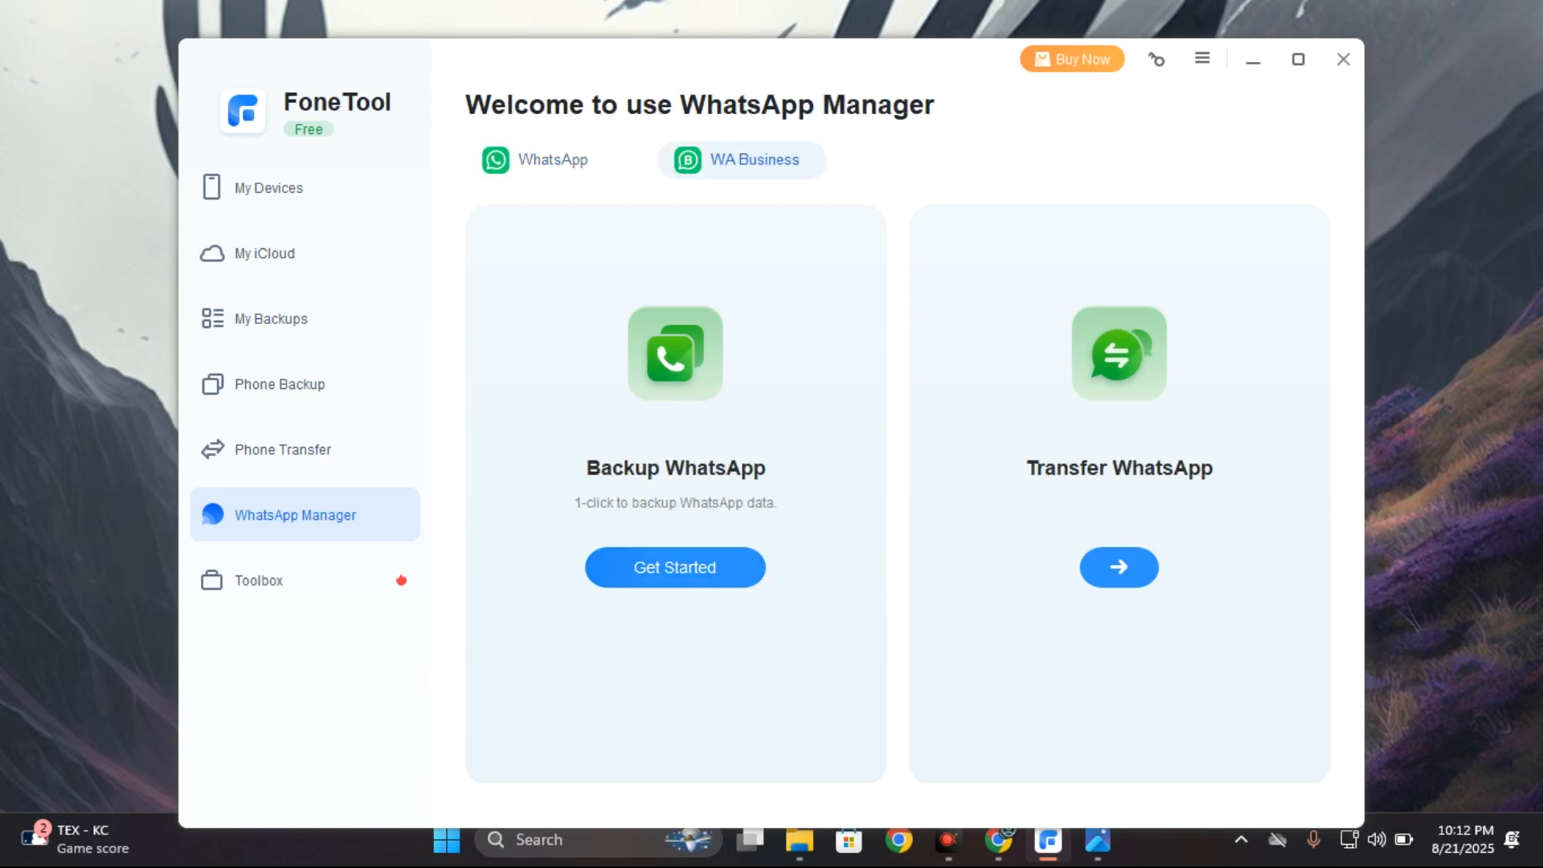
left_click(741, 159)
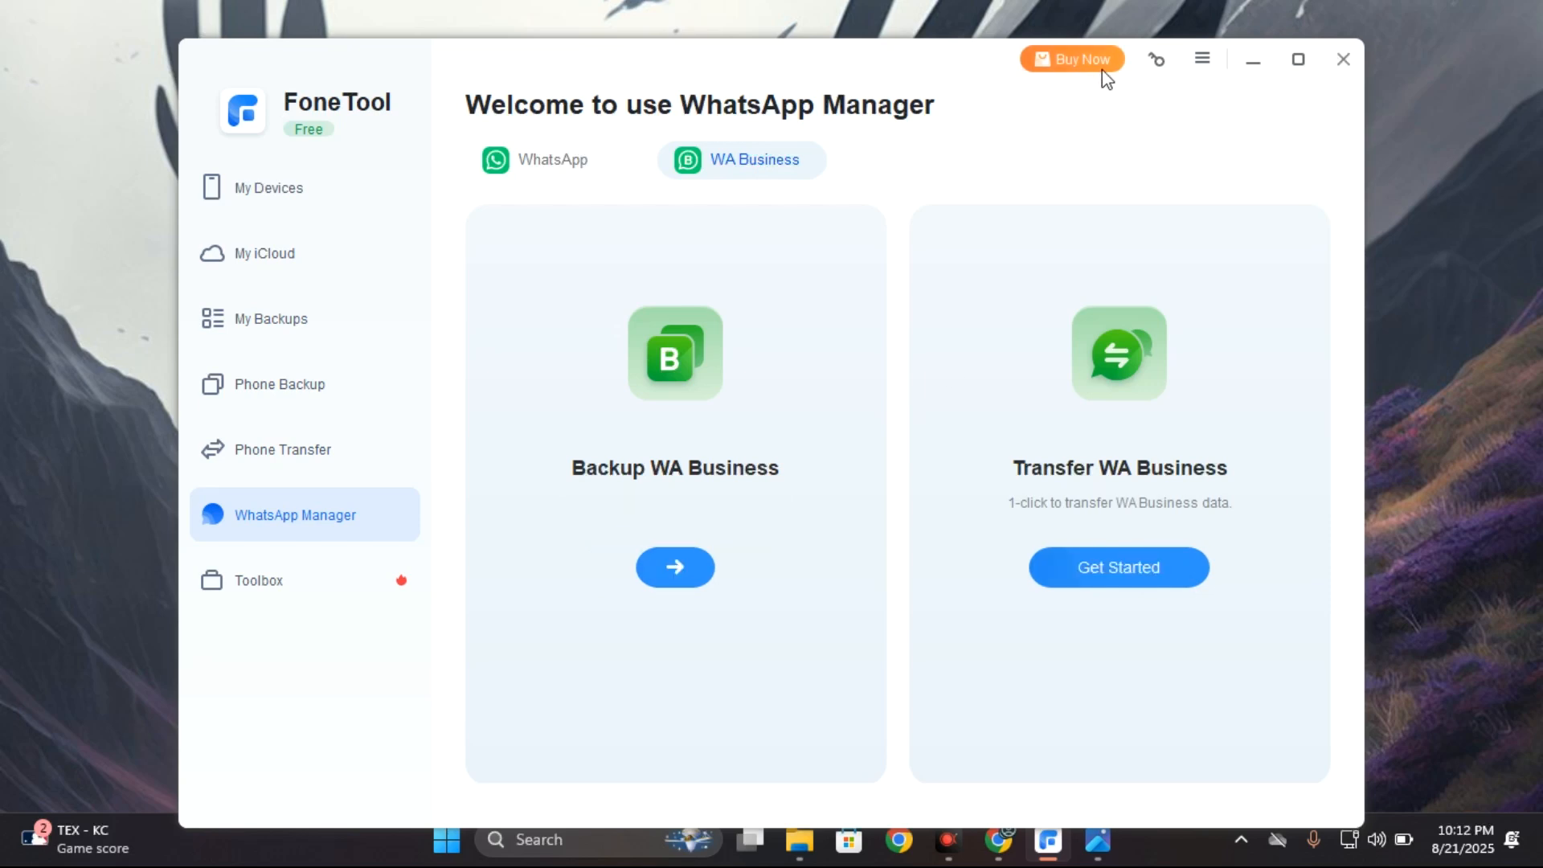
left_click(1072, 59)
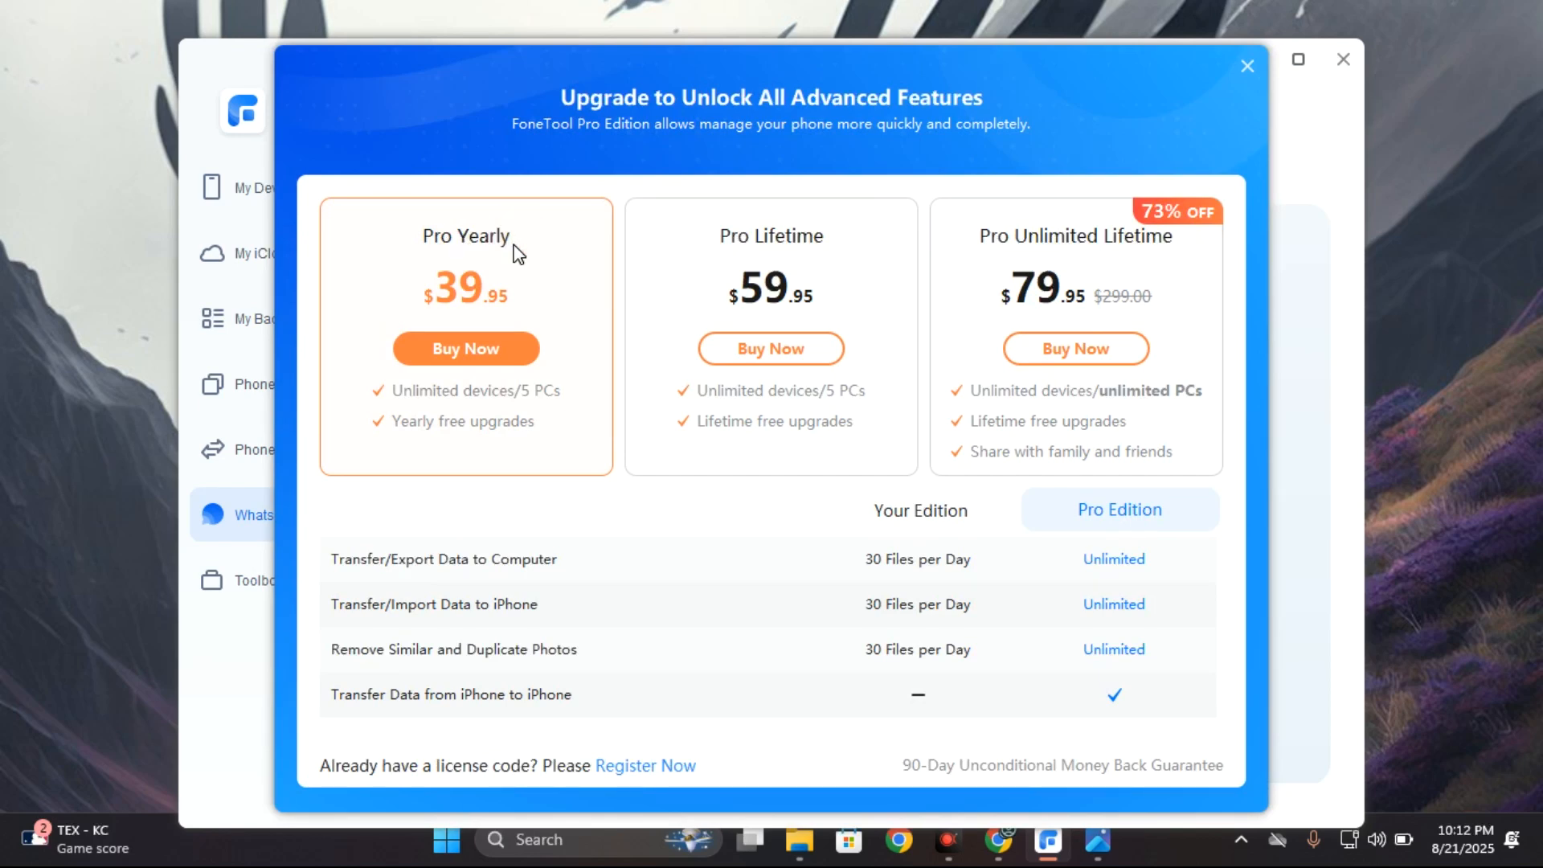
mouse_move(577, 441)
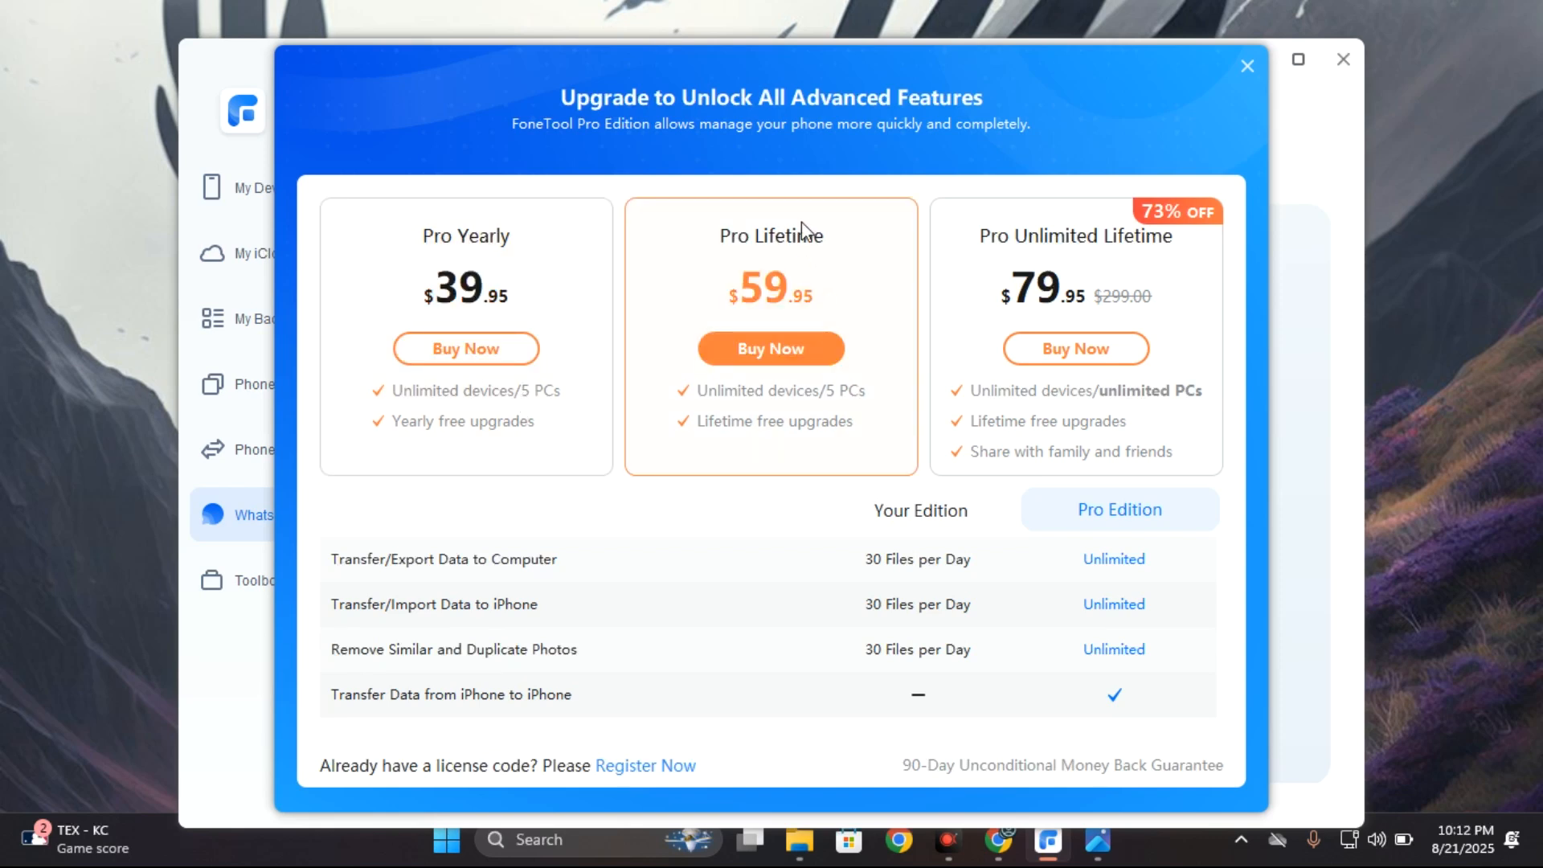
mouse_move(803, 231)
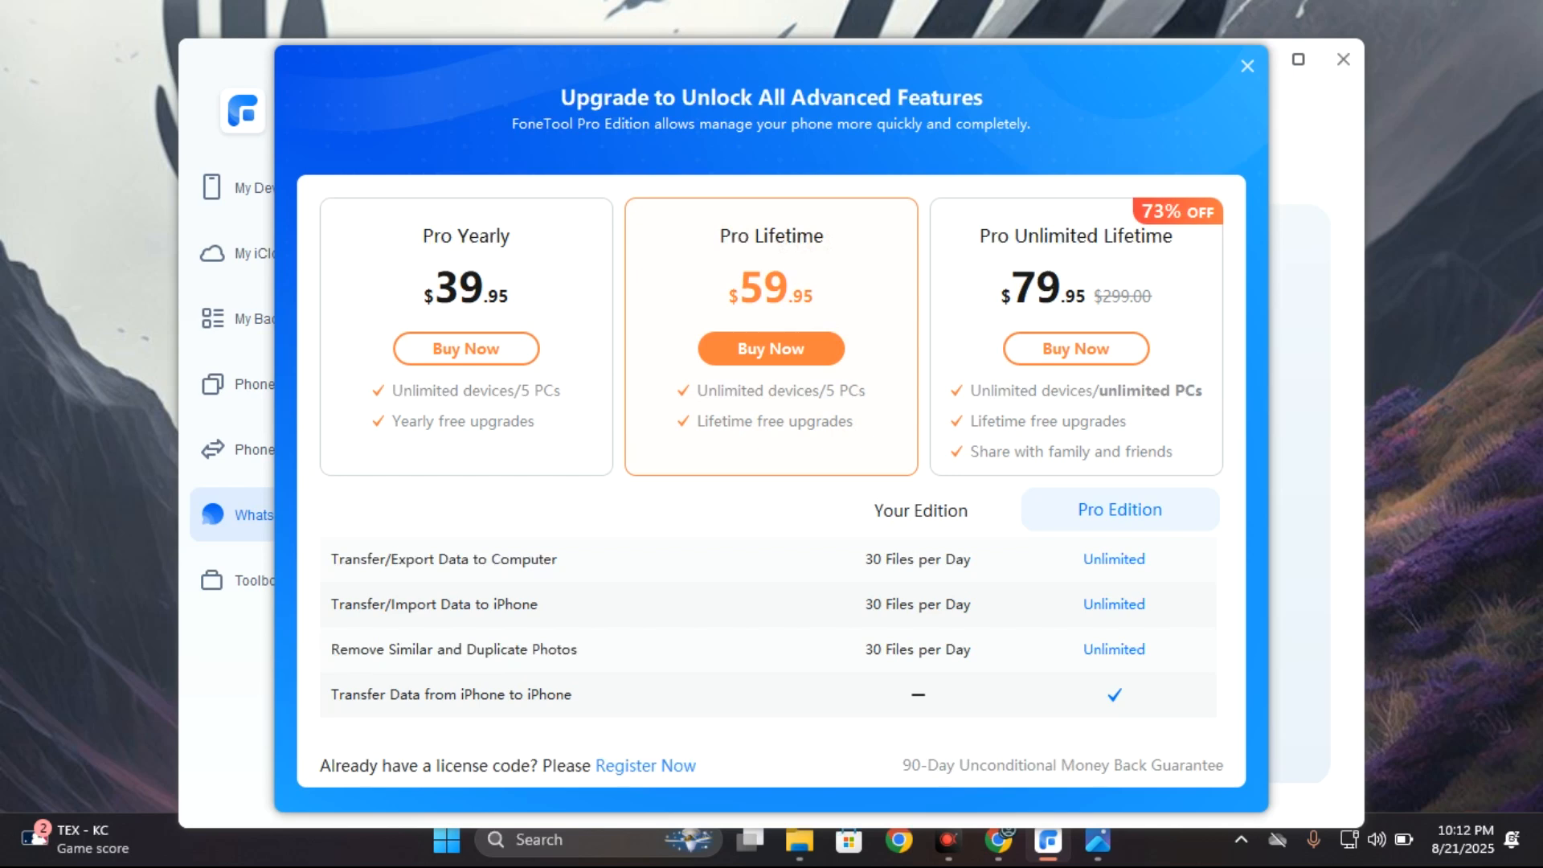
mouse_move(854, 413)
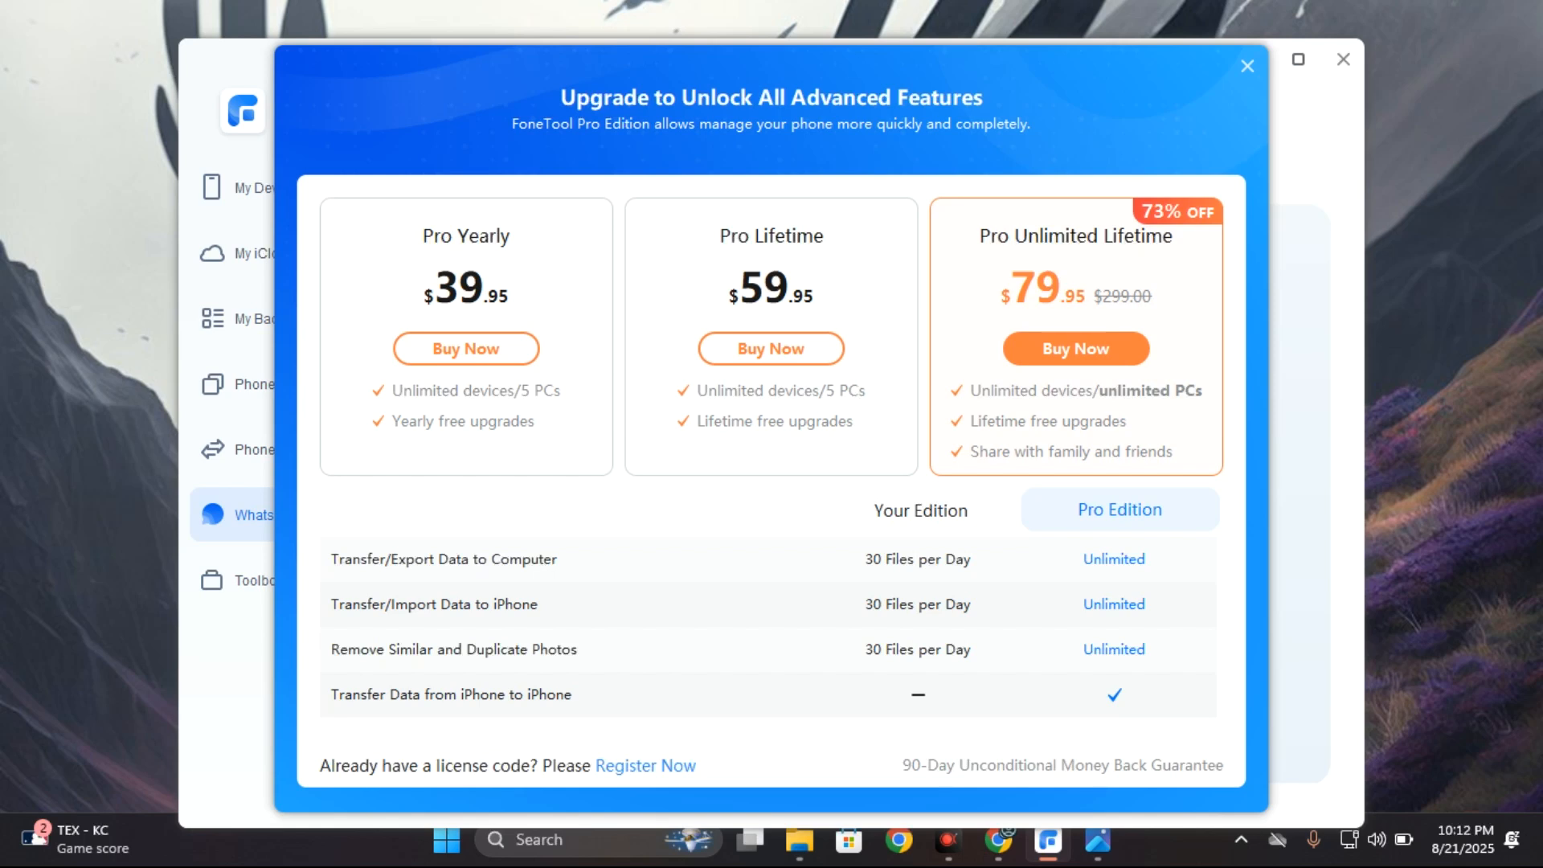
Close the pricing plans, revisit Selective Backup and My iCloud, then view the iPhone 12 Pro overview.
left_click(1246, 65)
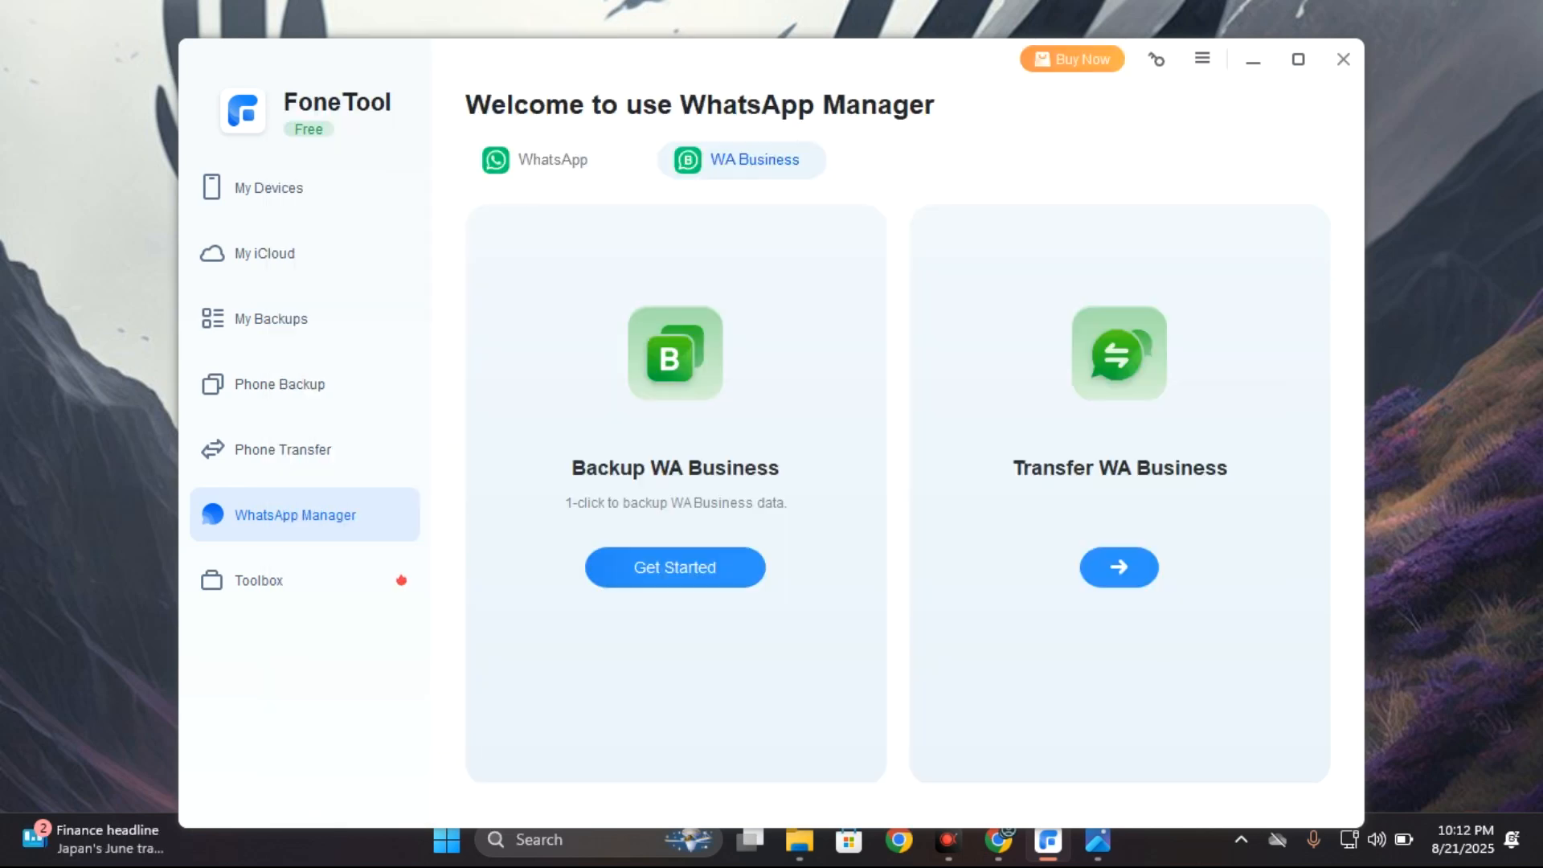
mouse_move(415, 508)
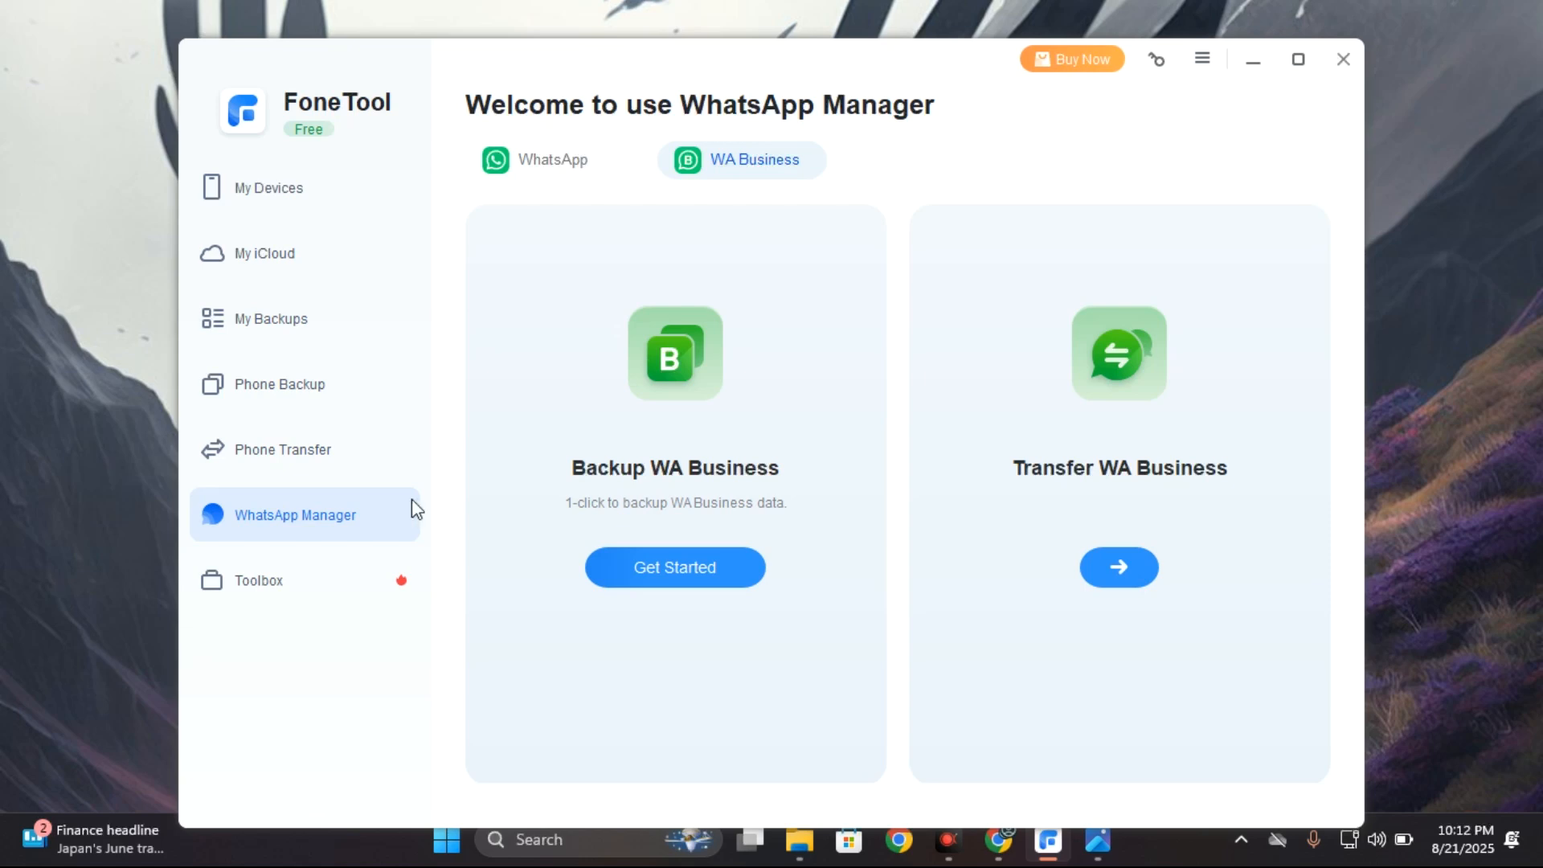
left_click(279, 385)
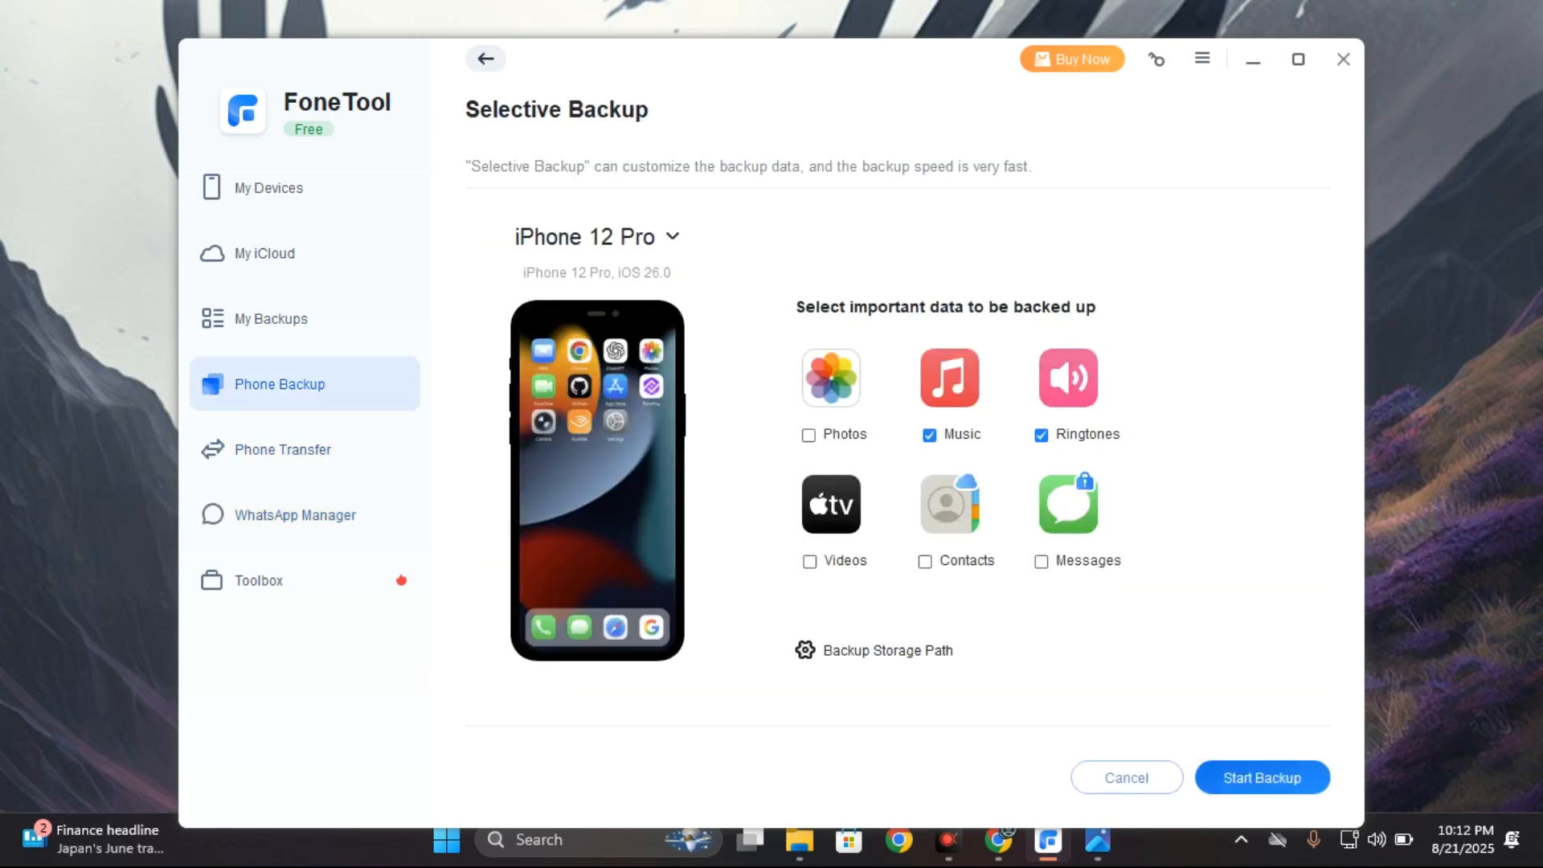
mouse_move(315, 326)
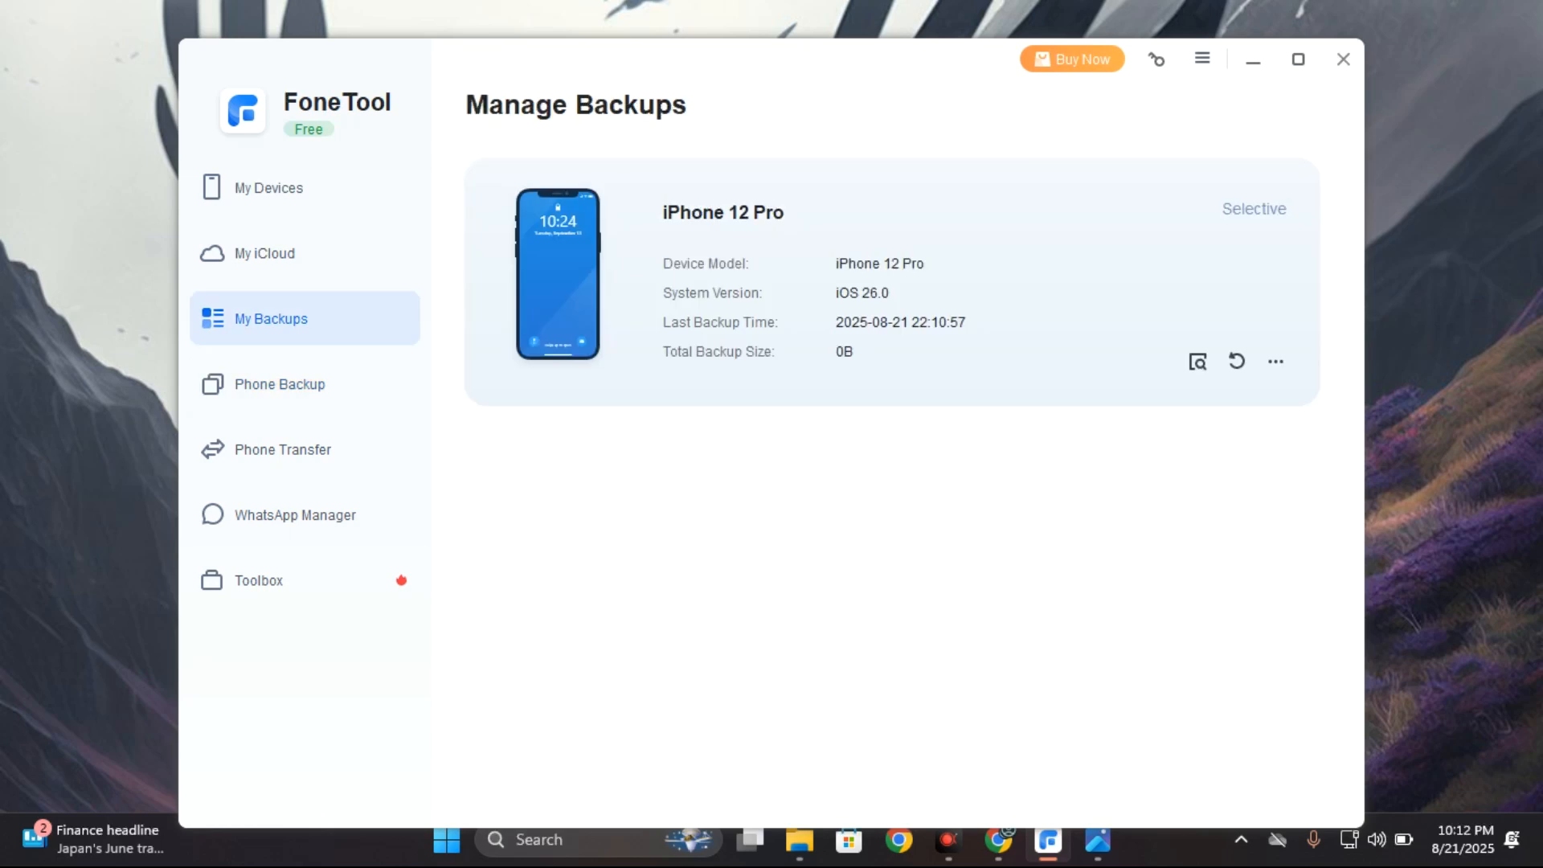
mouse_move(291, 255)
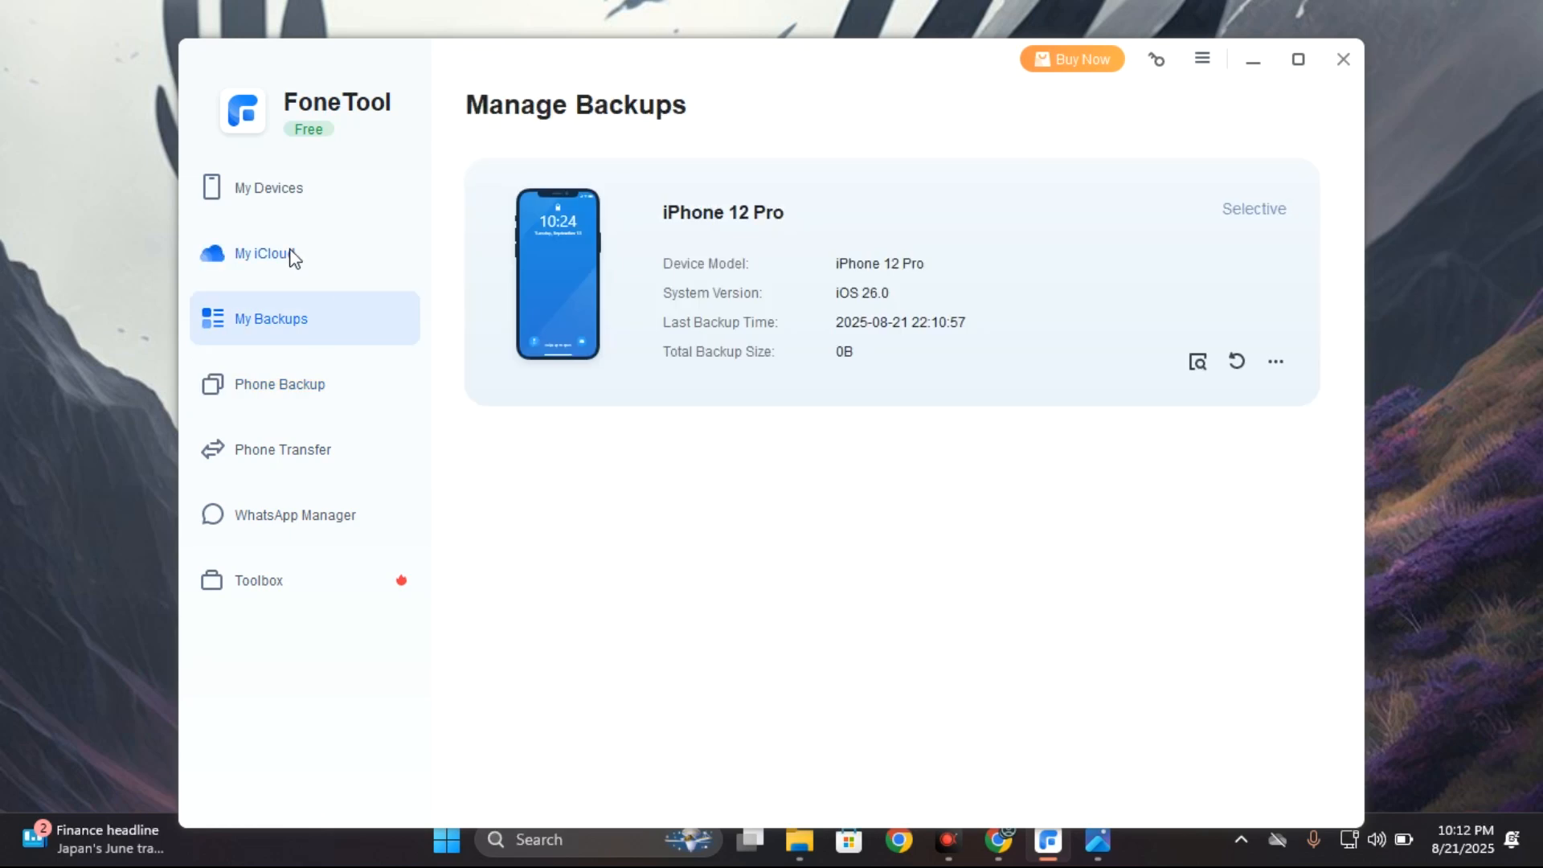
left_click(264, 253)
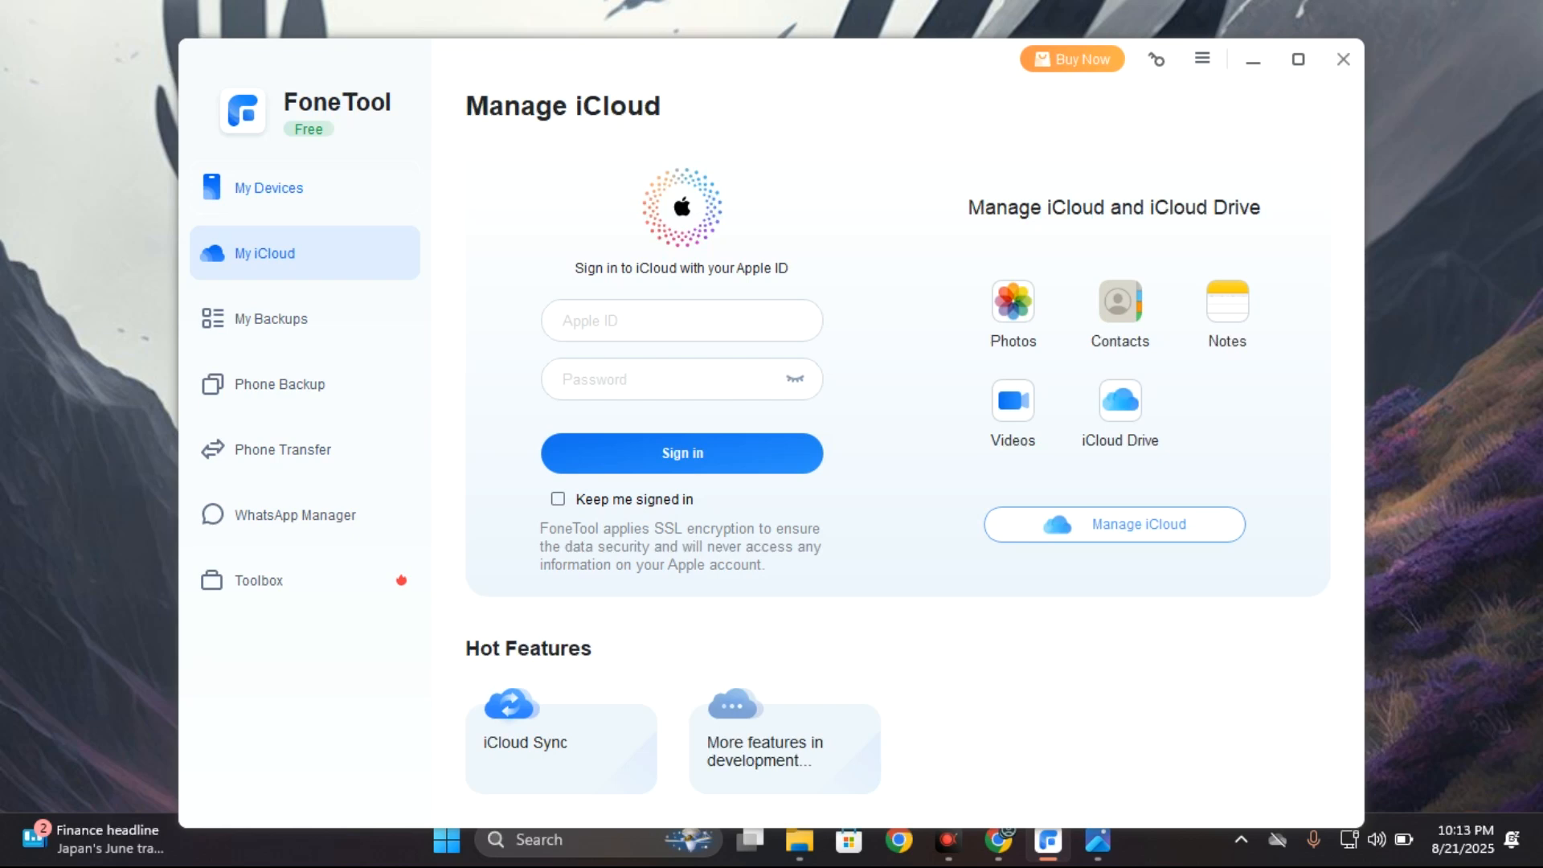
left_click(267, 188)
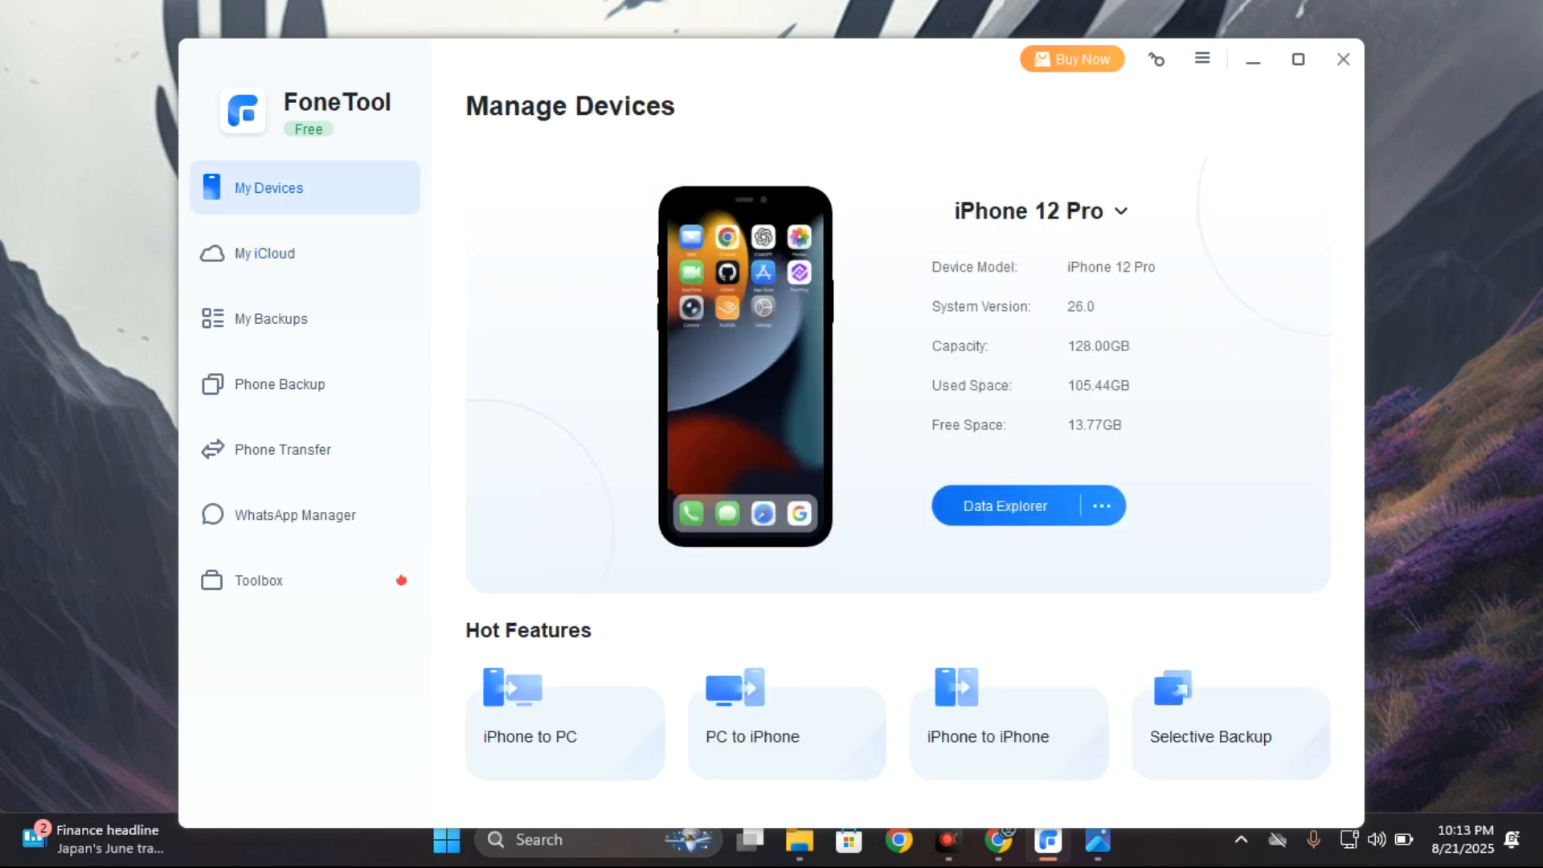